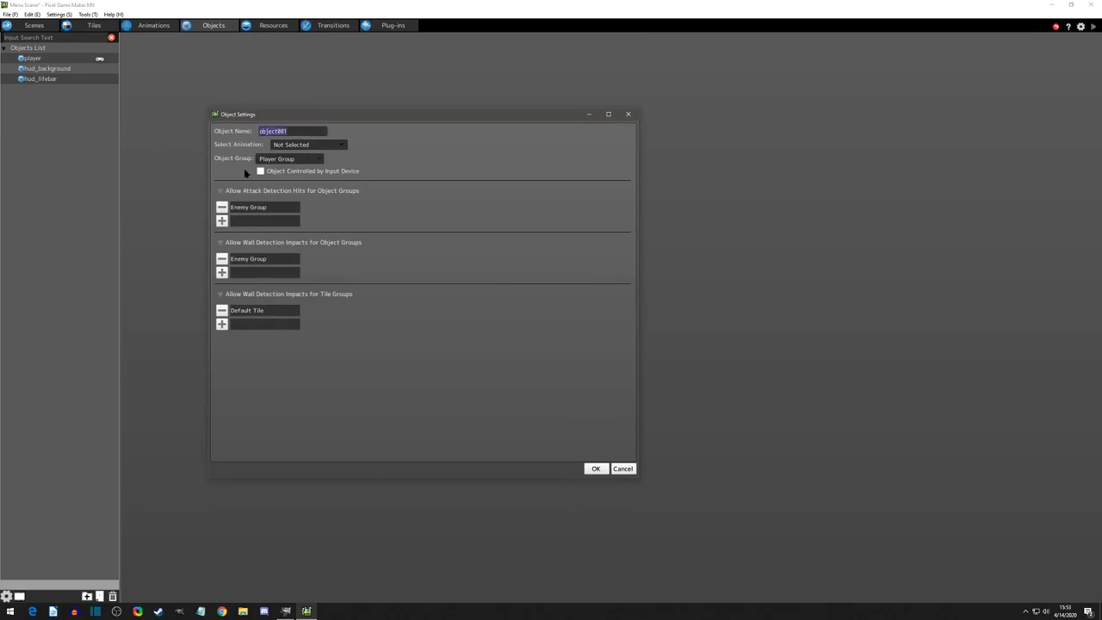
Name the object menu_backgrounds with the menu animation, ui group, and no Default Tile
type("menu_bg")
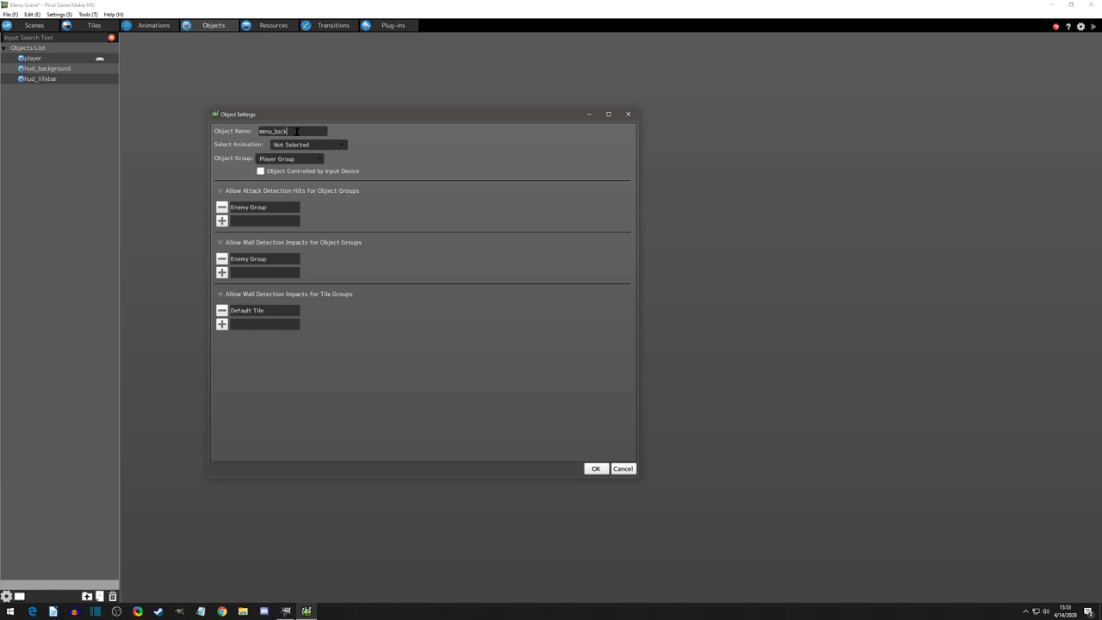
type("grounds")
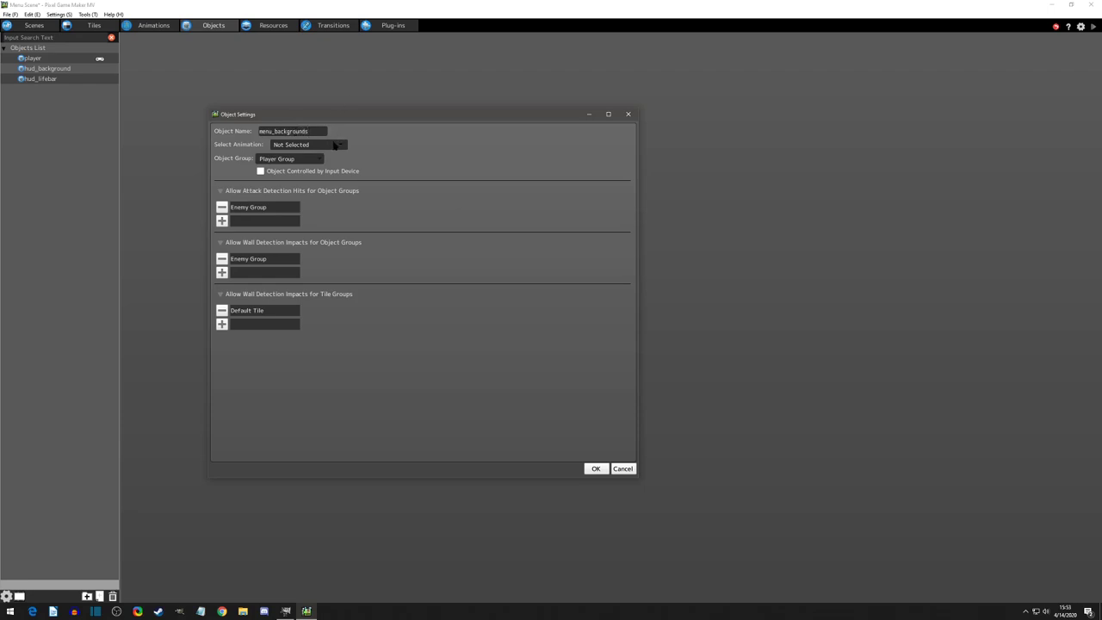
left_click(340, 144)
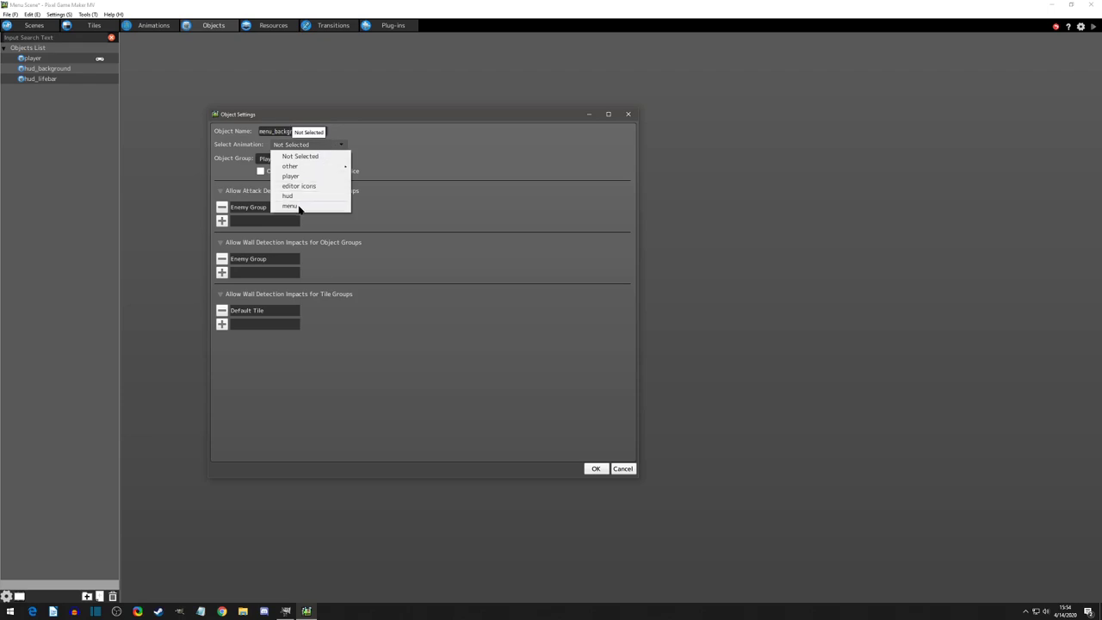
left_click(290, 205)
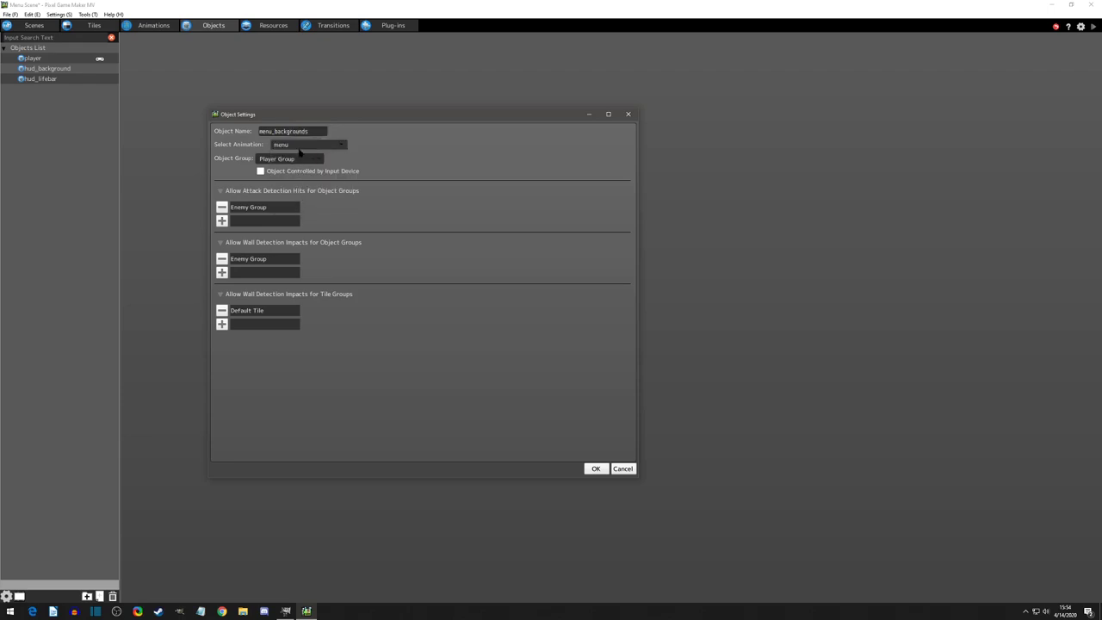
left_click(289, 159)
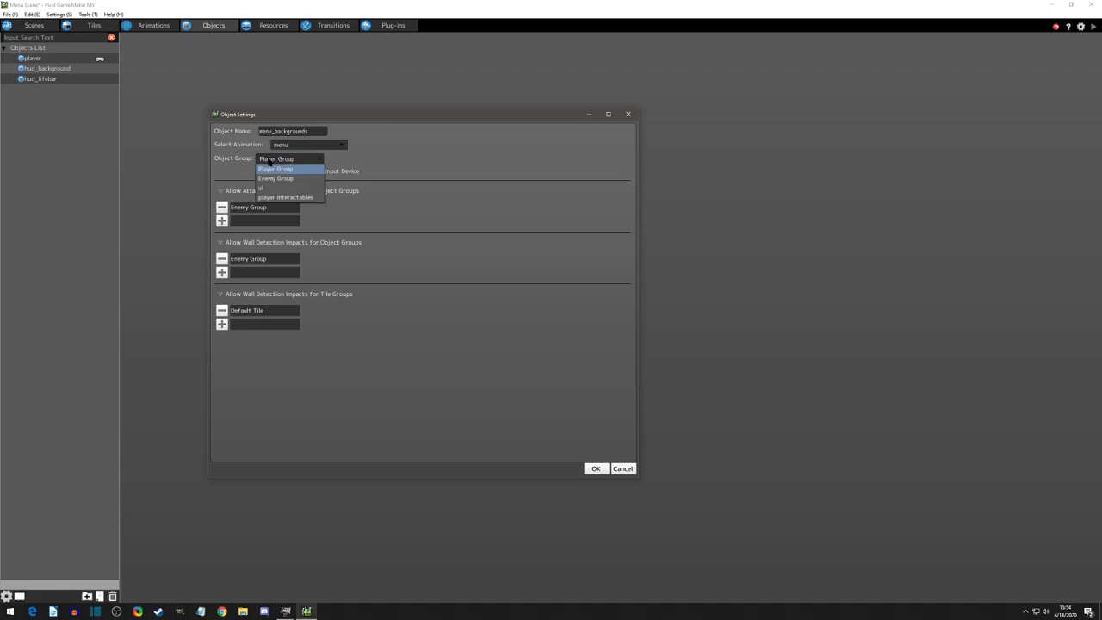
mouse_move(268, 189)
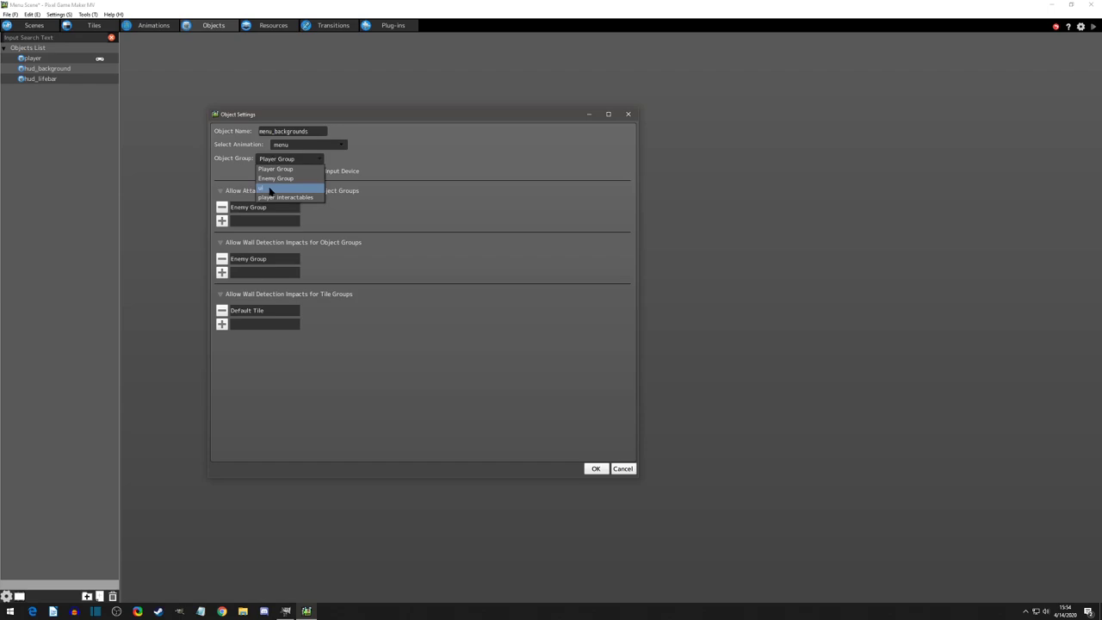
mouse_move(278, 190)
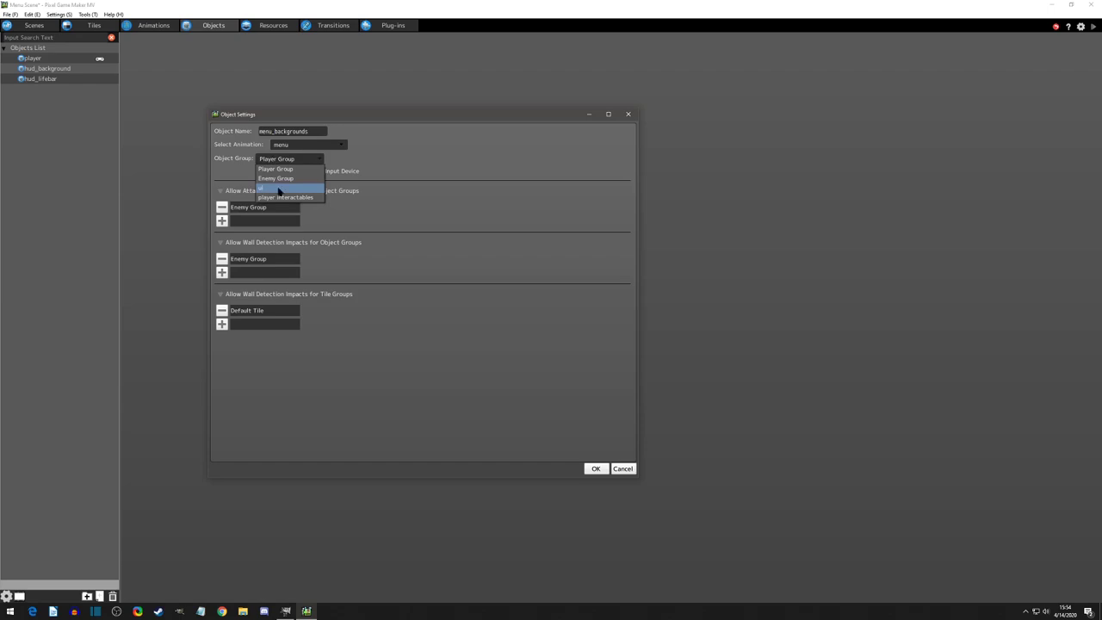
left_click(276, 169)
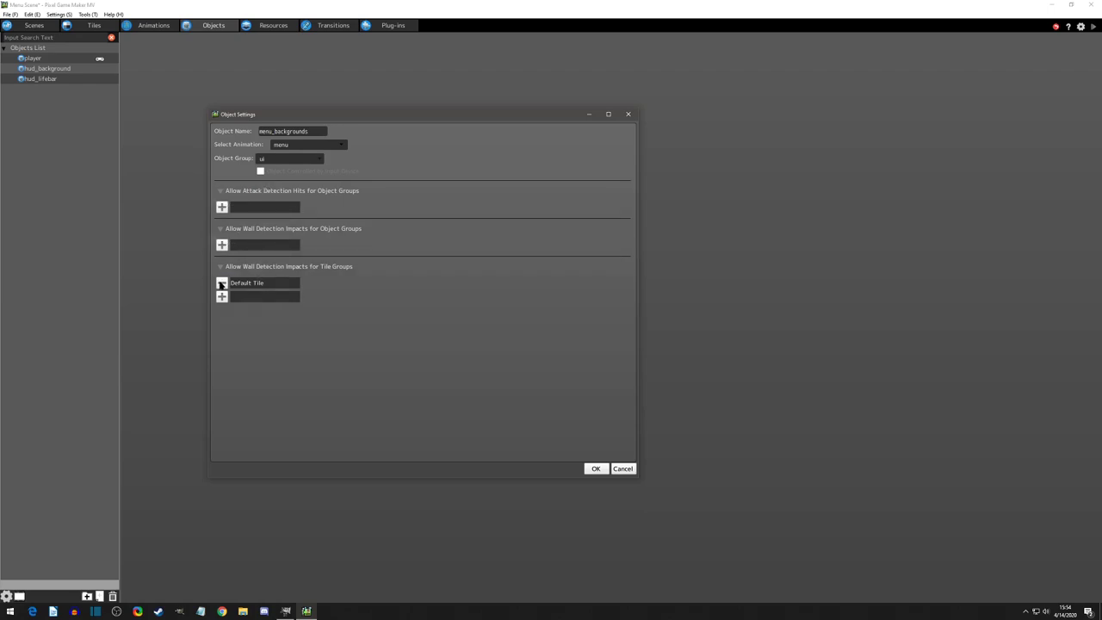
left_click(222, 284)
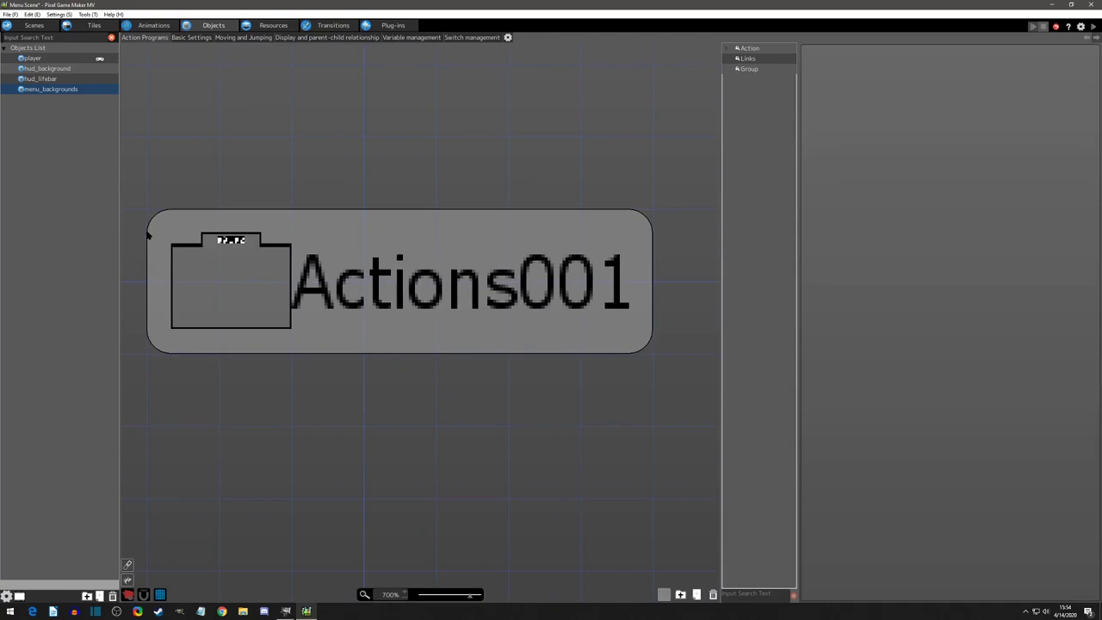
mouse_move(152, 314)
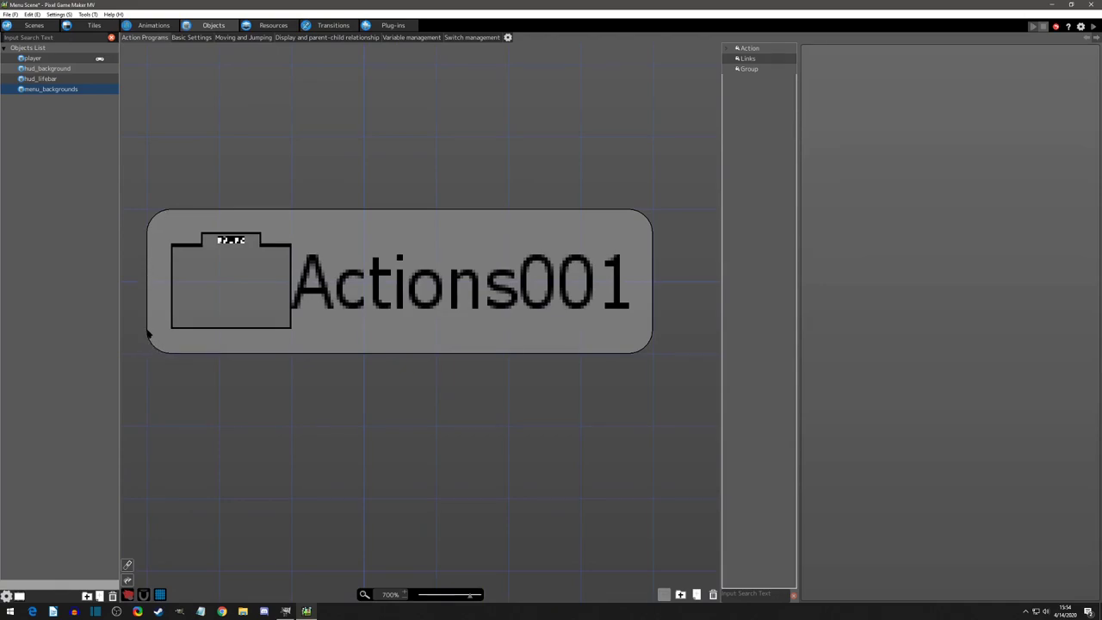
Rename Actions001 to main and add a duplicate named options showing options_bg
left_click(230, 281)
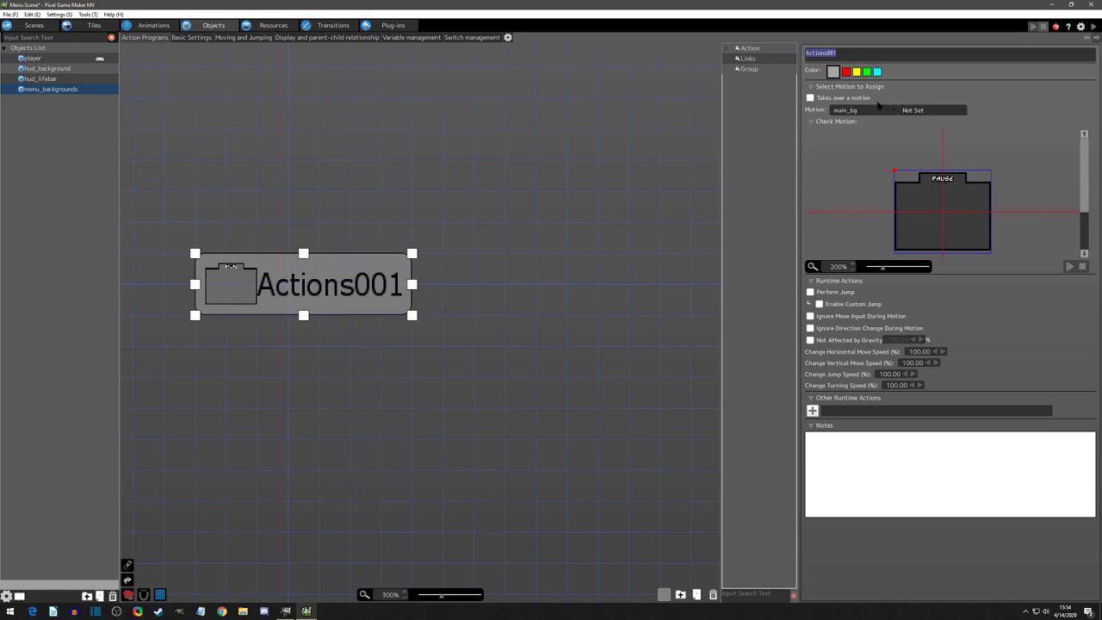
type("main")
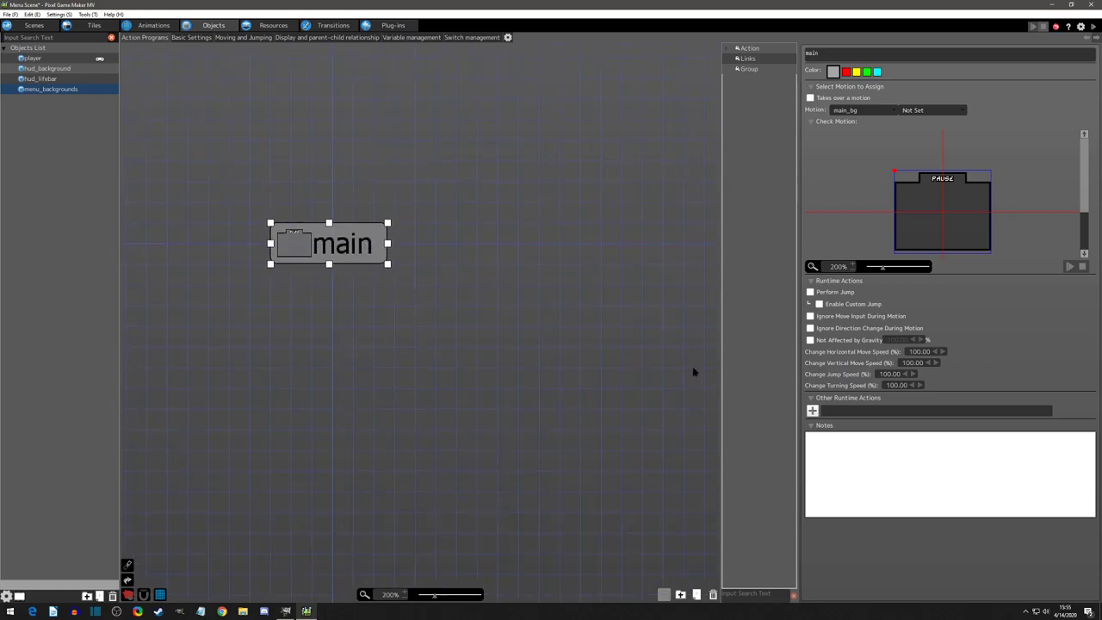
left_click(809, 339)
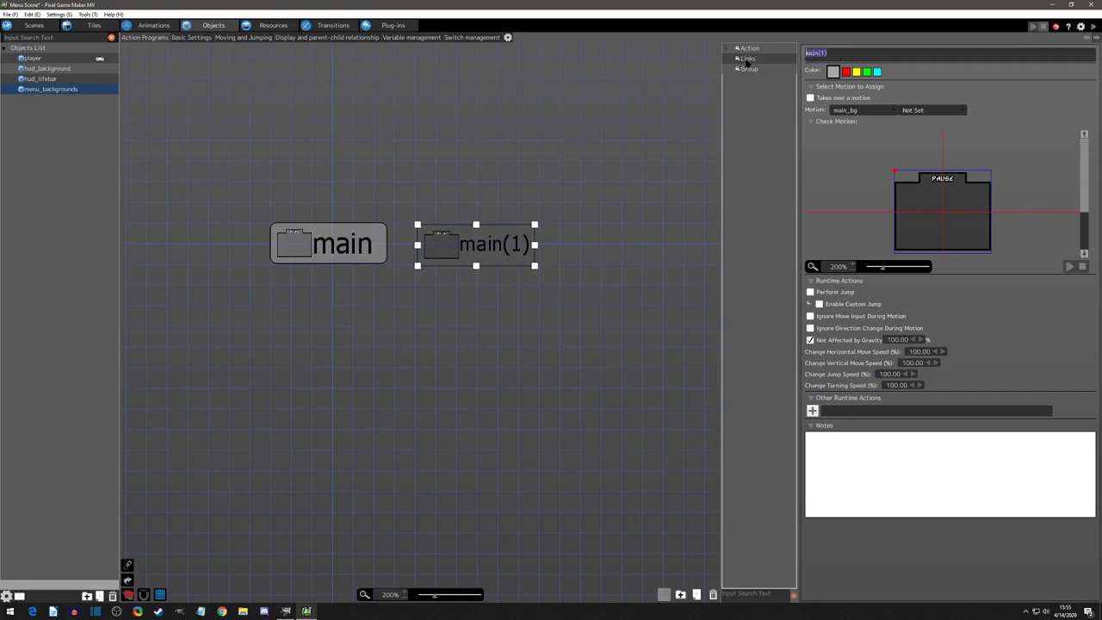
type("options")
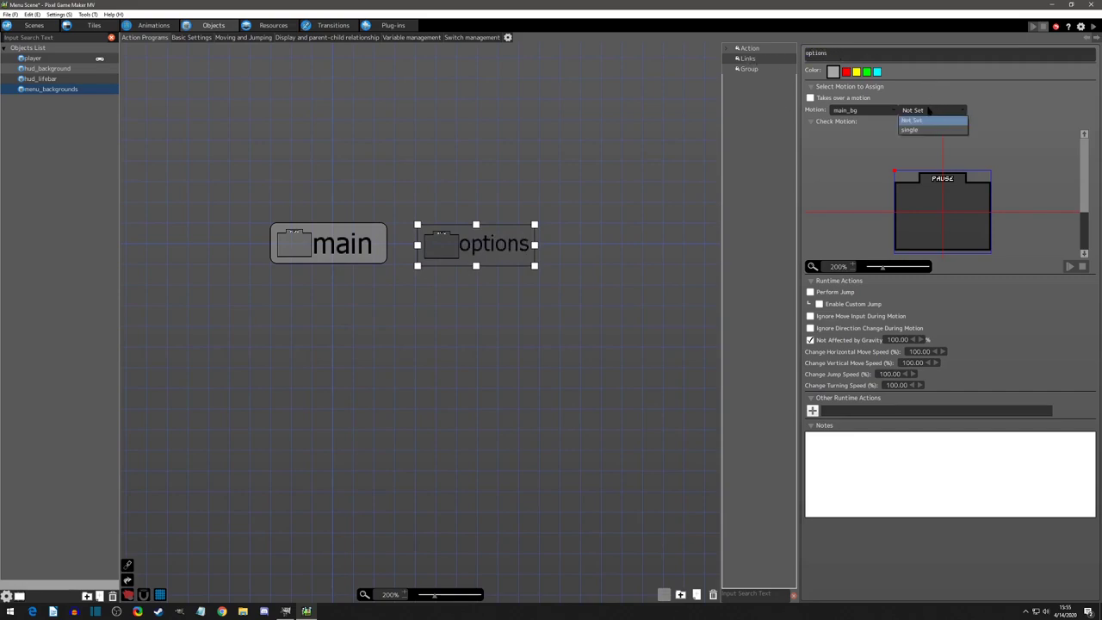
left_click(932, 120)
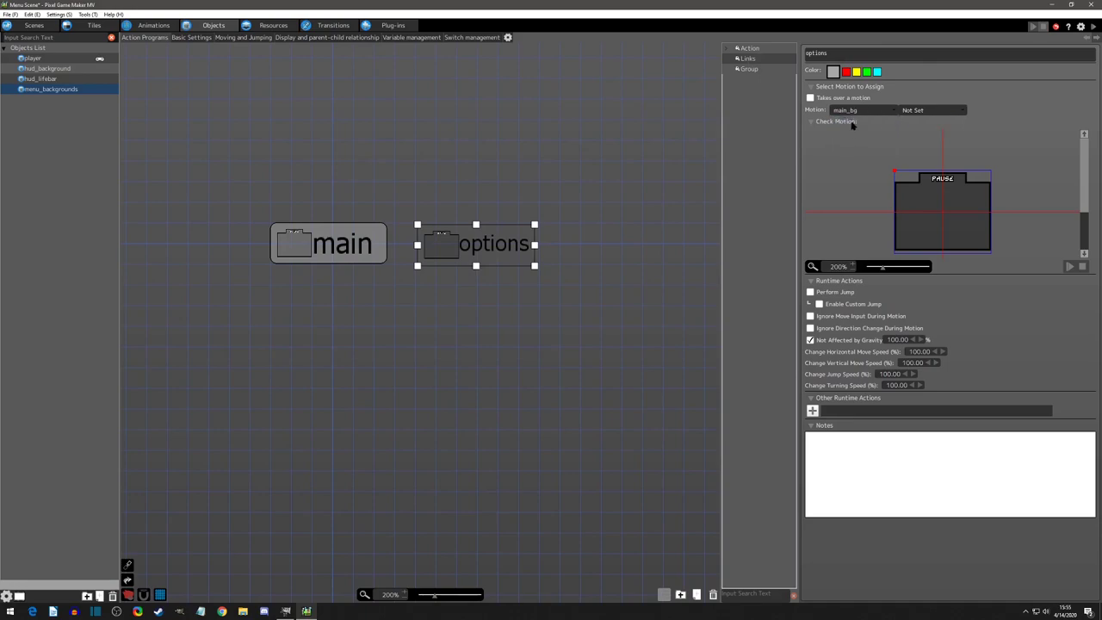
left_click(861, 110)
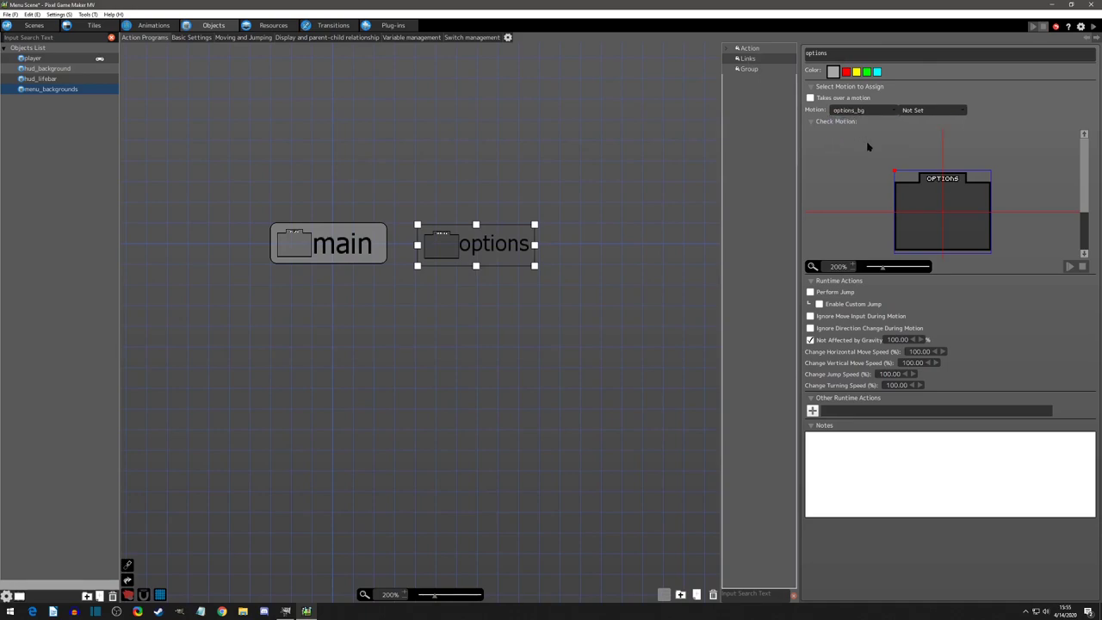
mouse_move(552, 328)
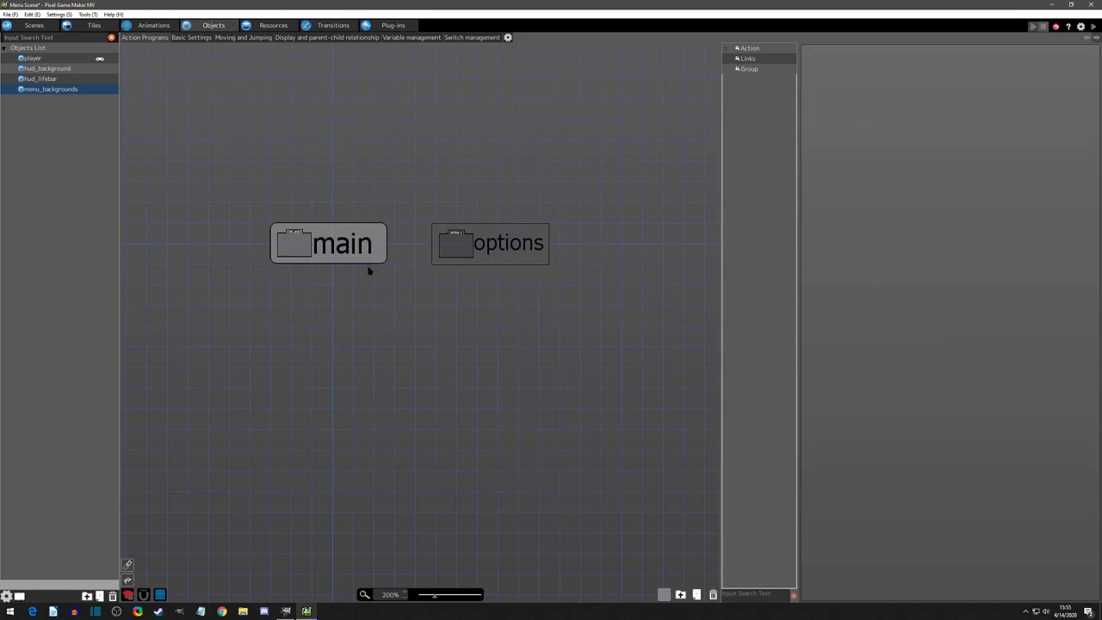
left_click(489, 243)
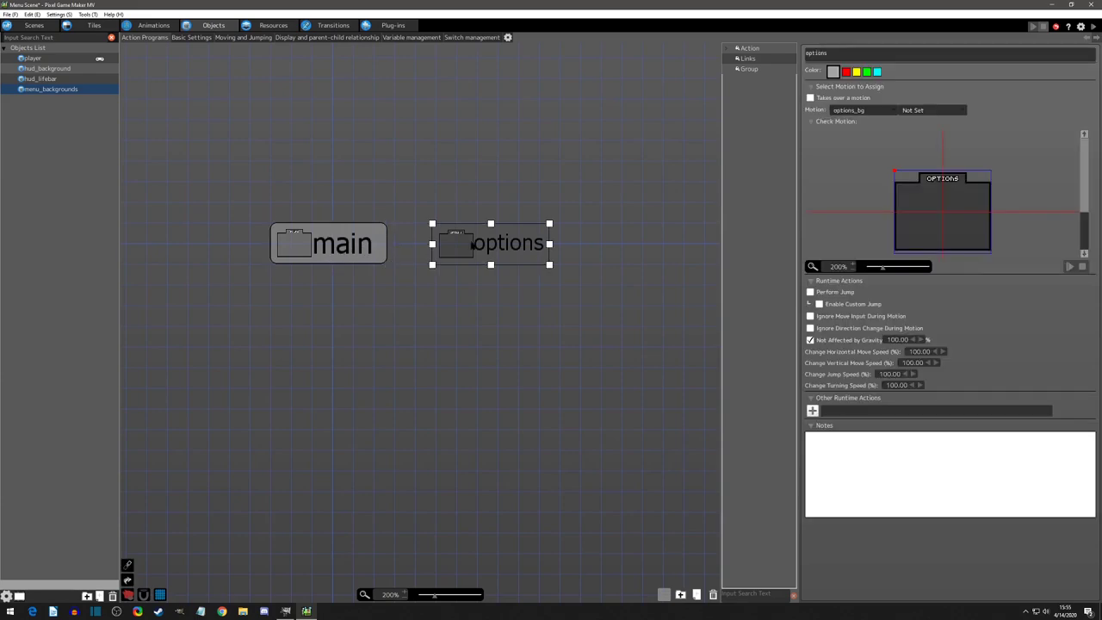
mouse_move(450, 334)
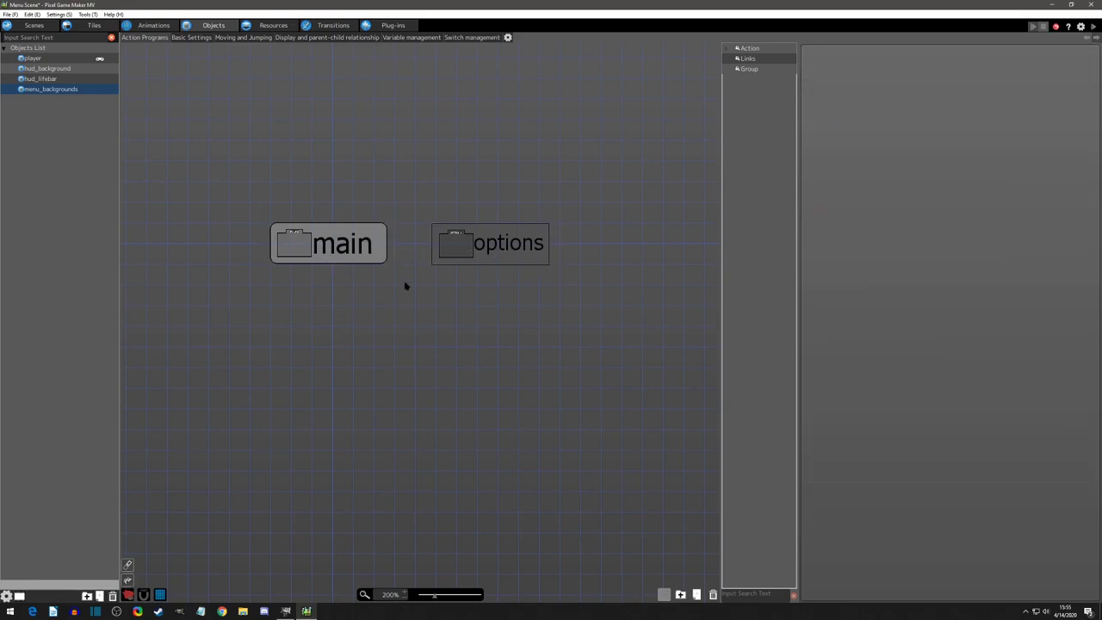
mouse_move(95, 211)
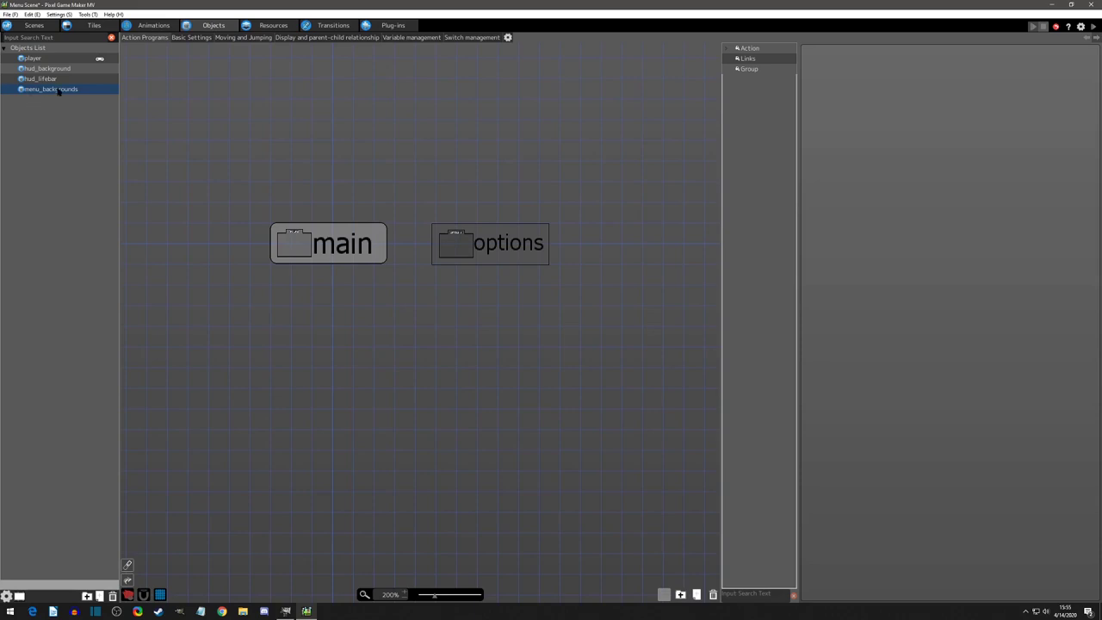
Add object menu_selection_resume with the menu animation and without Default Tile
right_click(49, 89)
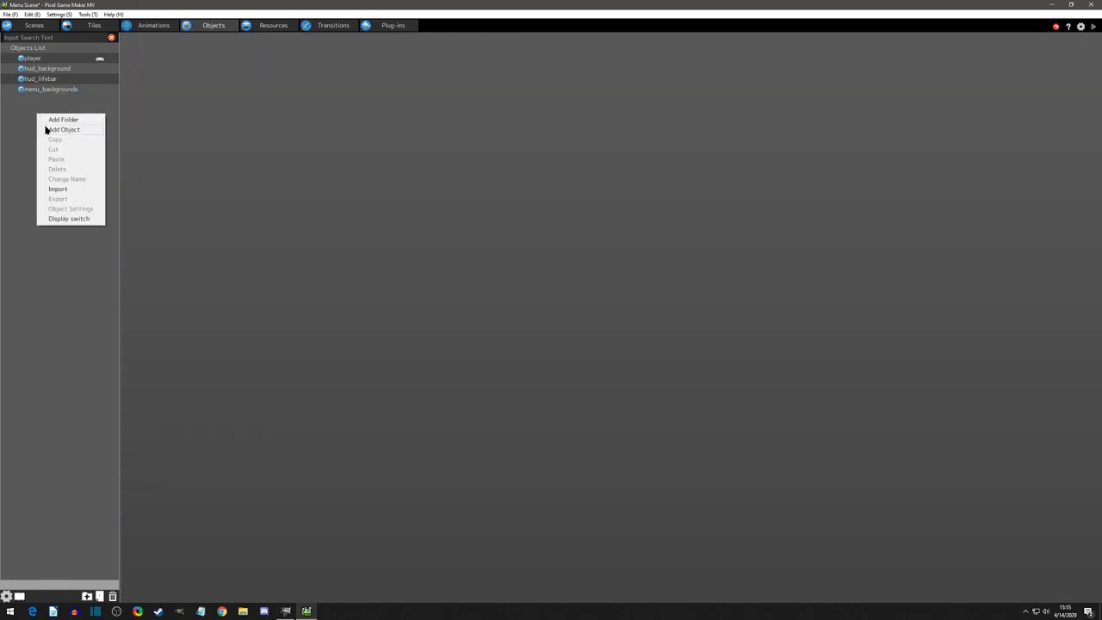
mouse_move(63, 129)
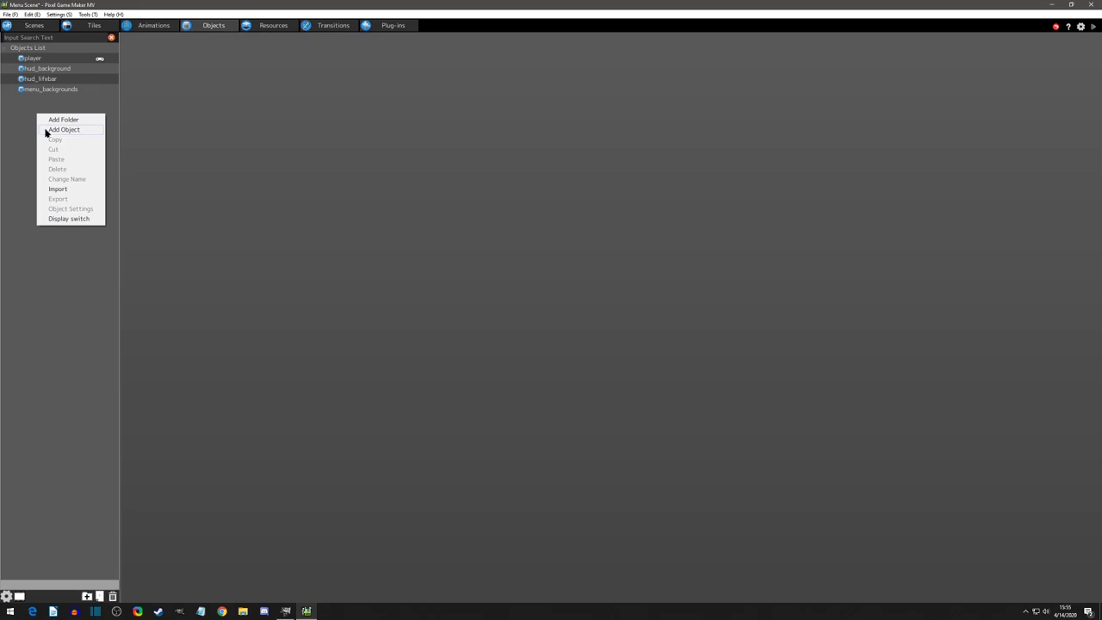
mouse_move(49, 135)
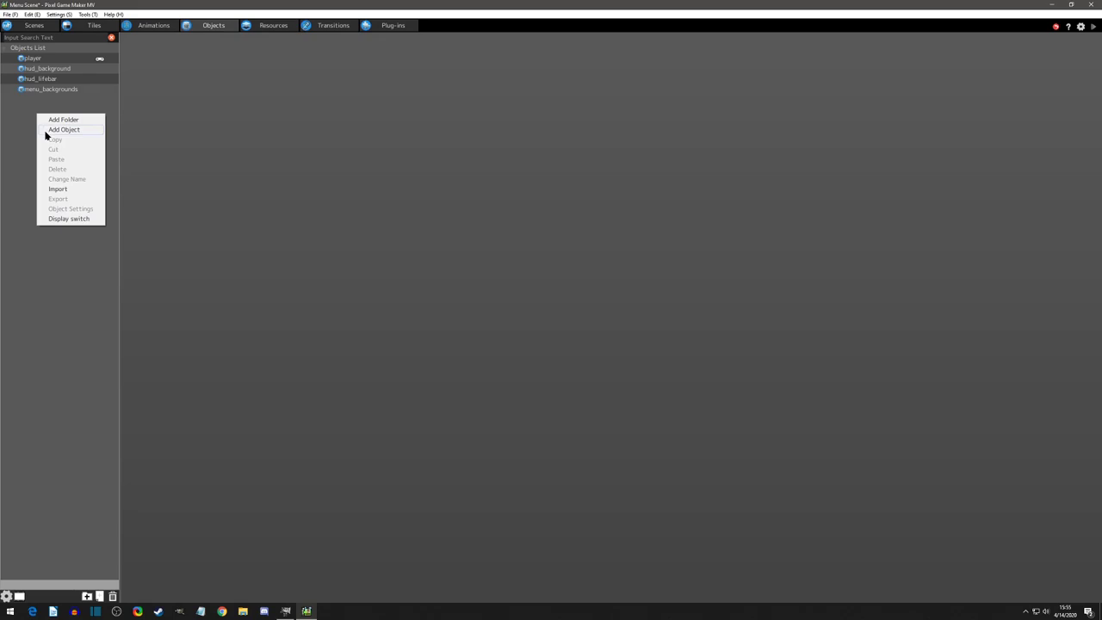
left_click(63, 130)
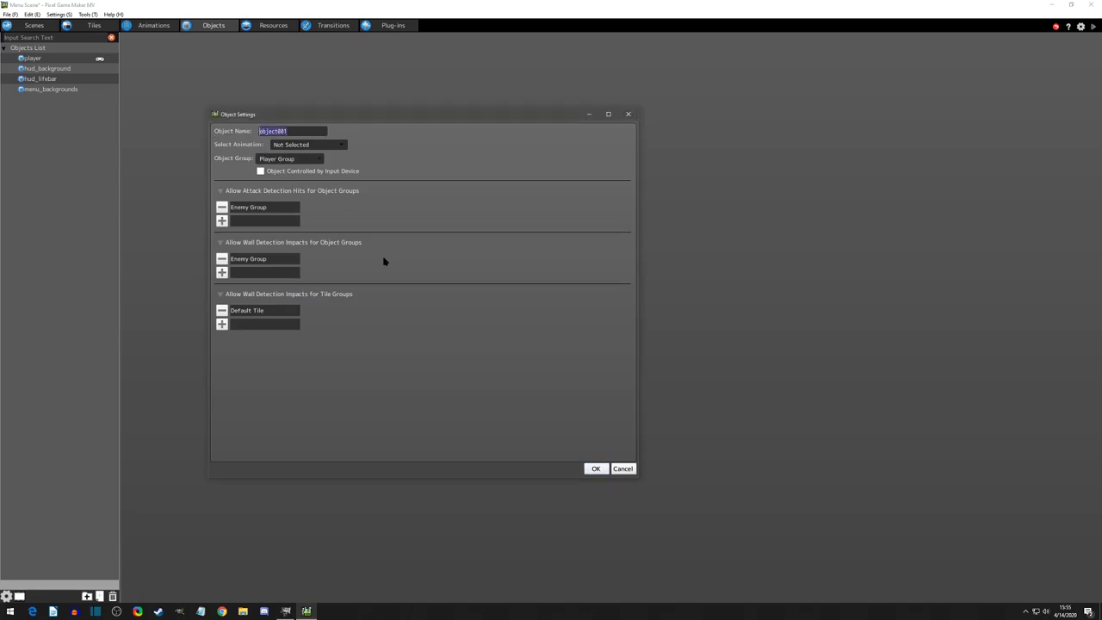
type("menu_selection_resume")
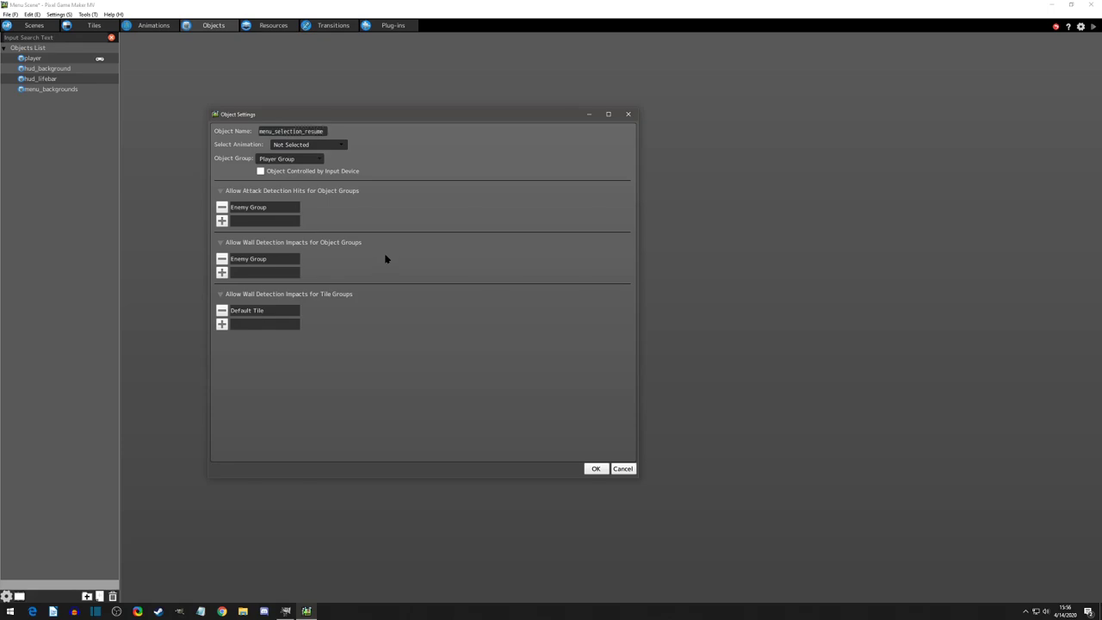
left_click(307, 144)
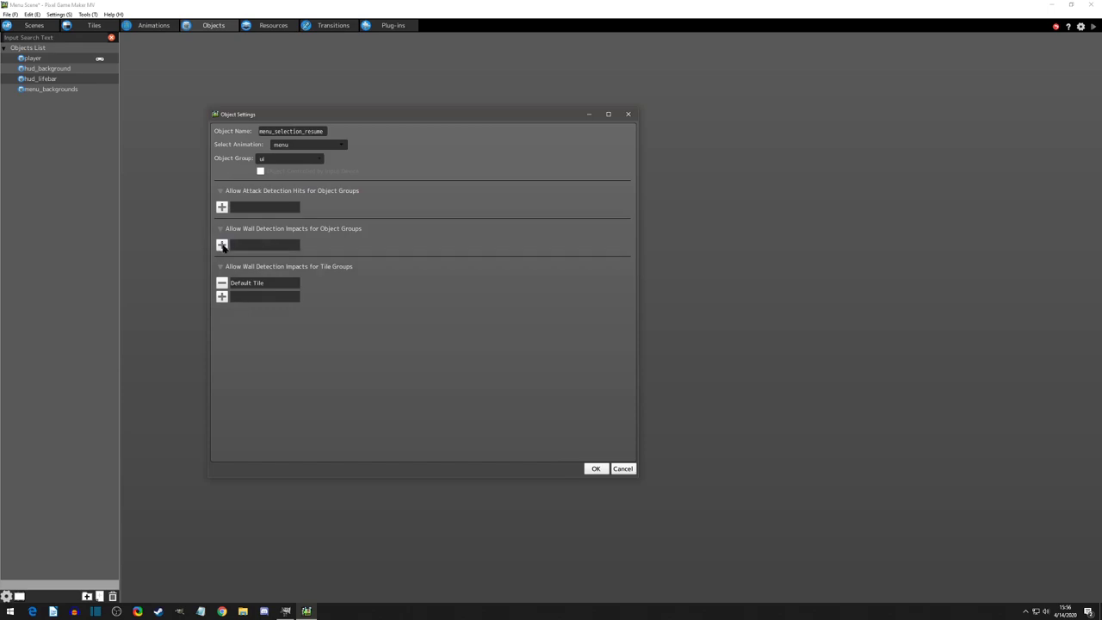
left_click(221, 282)
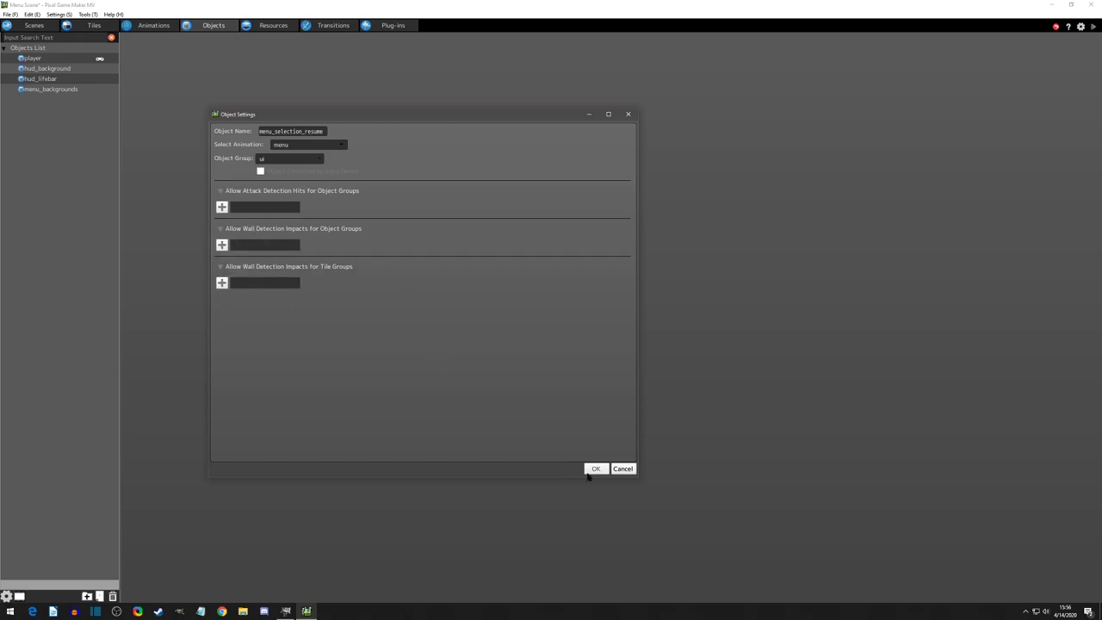
left_click(594, 468)
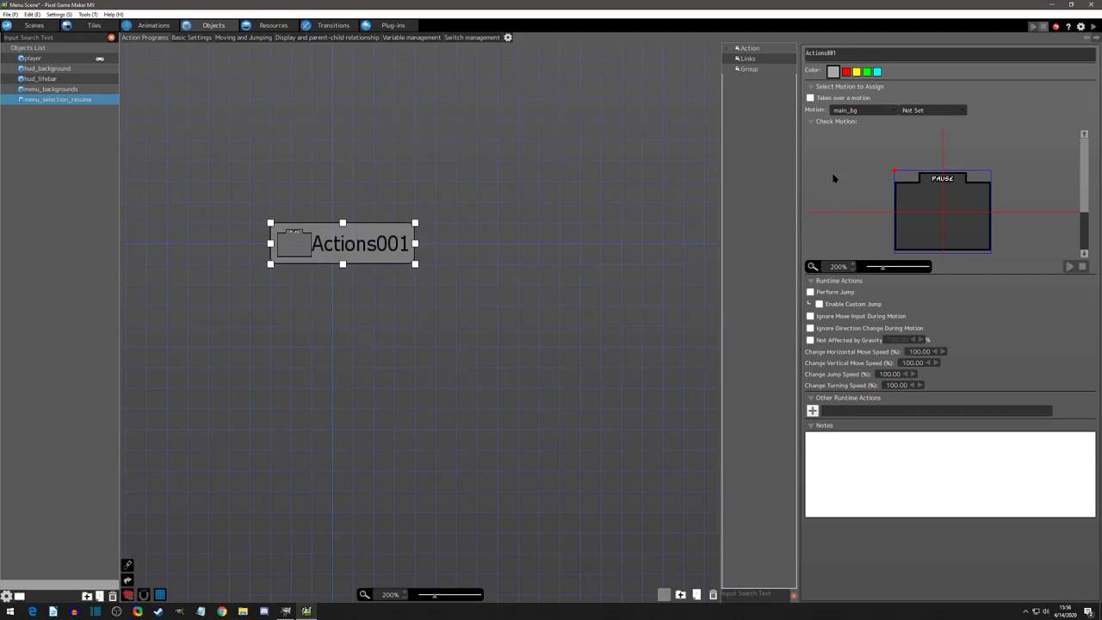
Make Actions001 play resume_on, rename it on, and colour it green
left_click(860, 109)
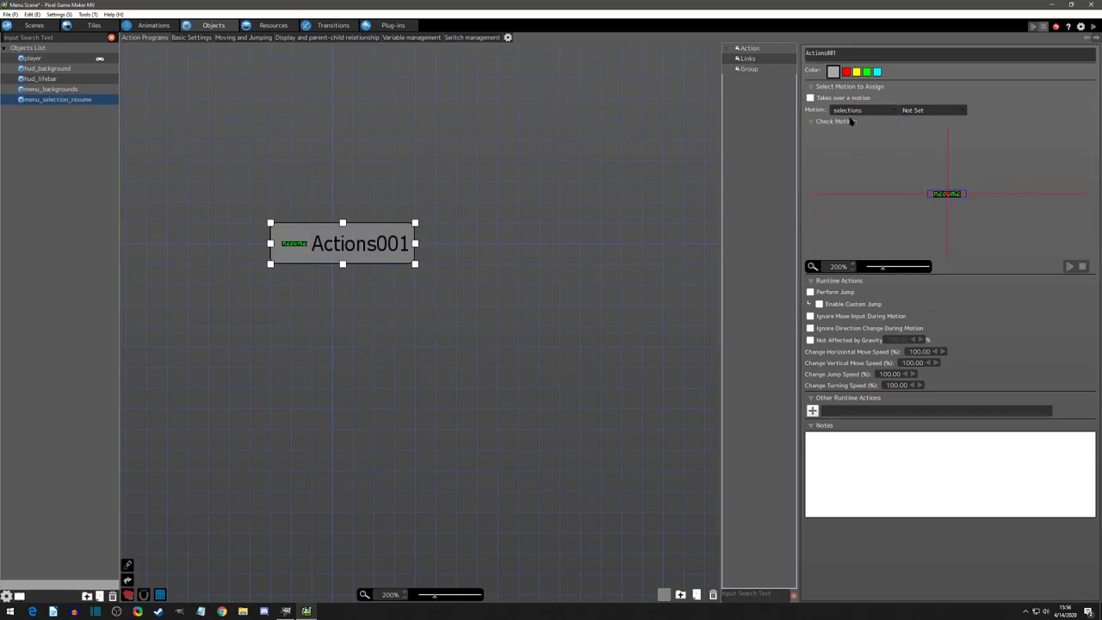
mouse_move(838, 158)
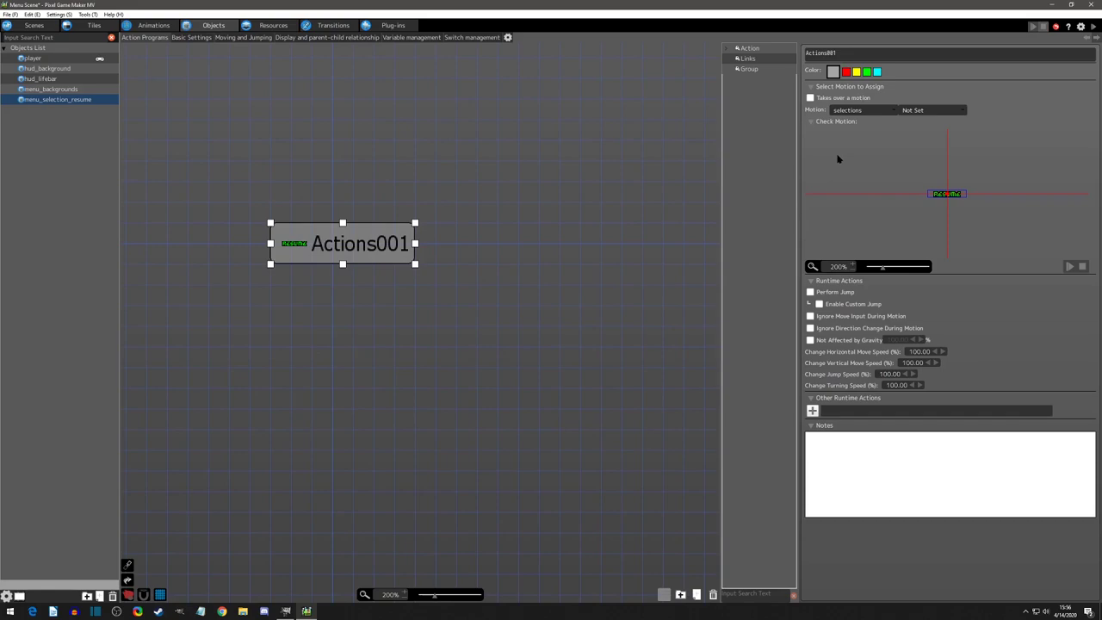
mouse_move(560, 264)
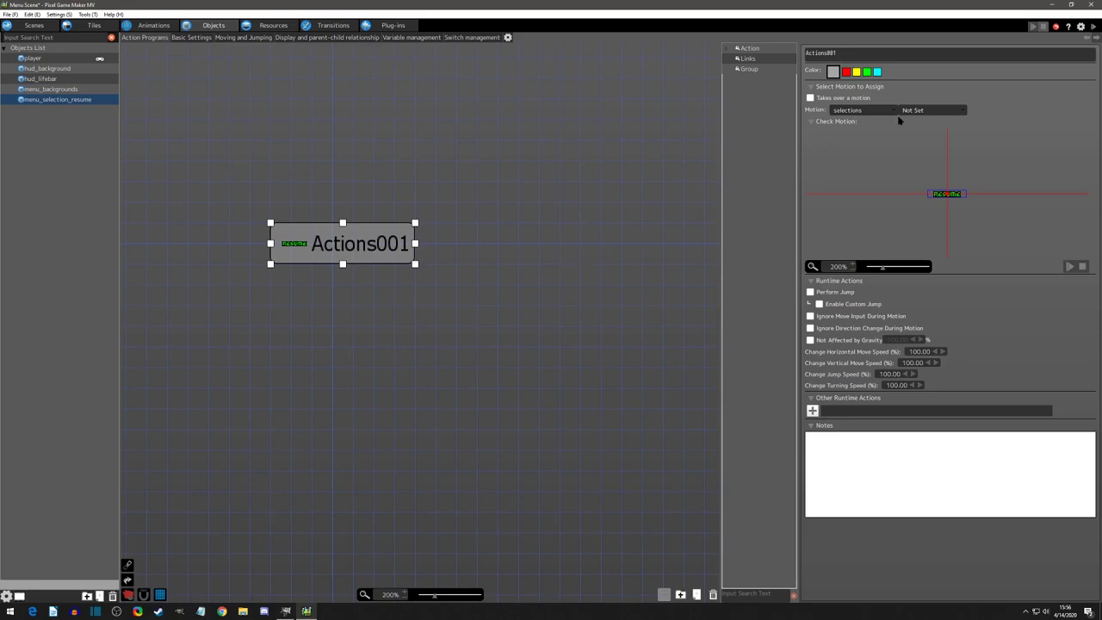
left_click(931, 109)
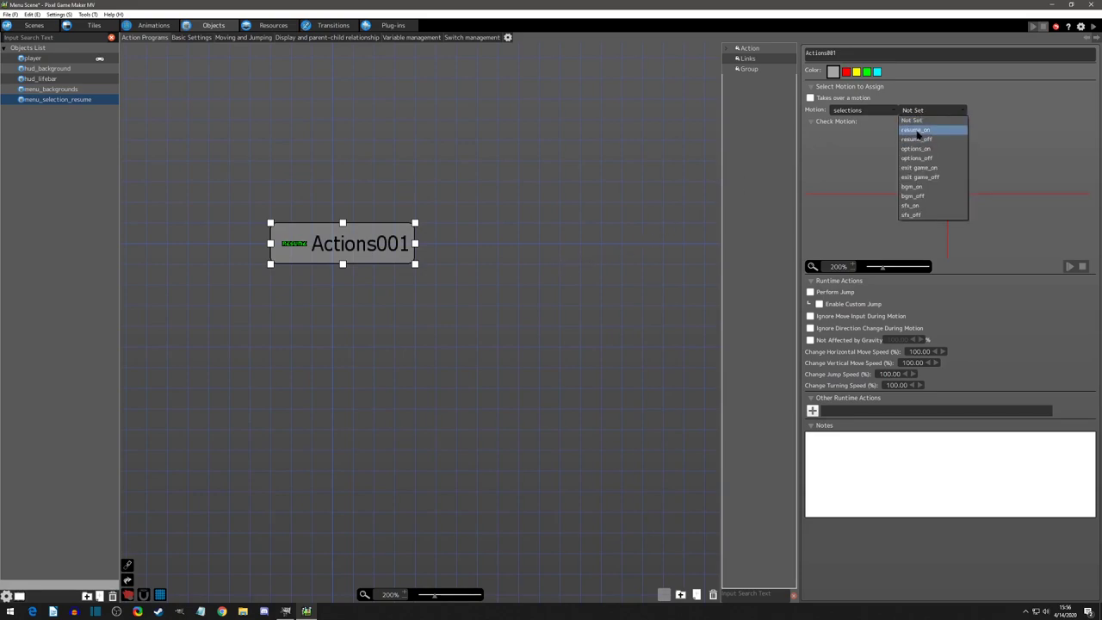
left_click(914, 129)
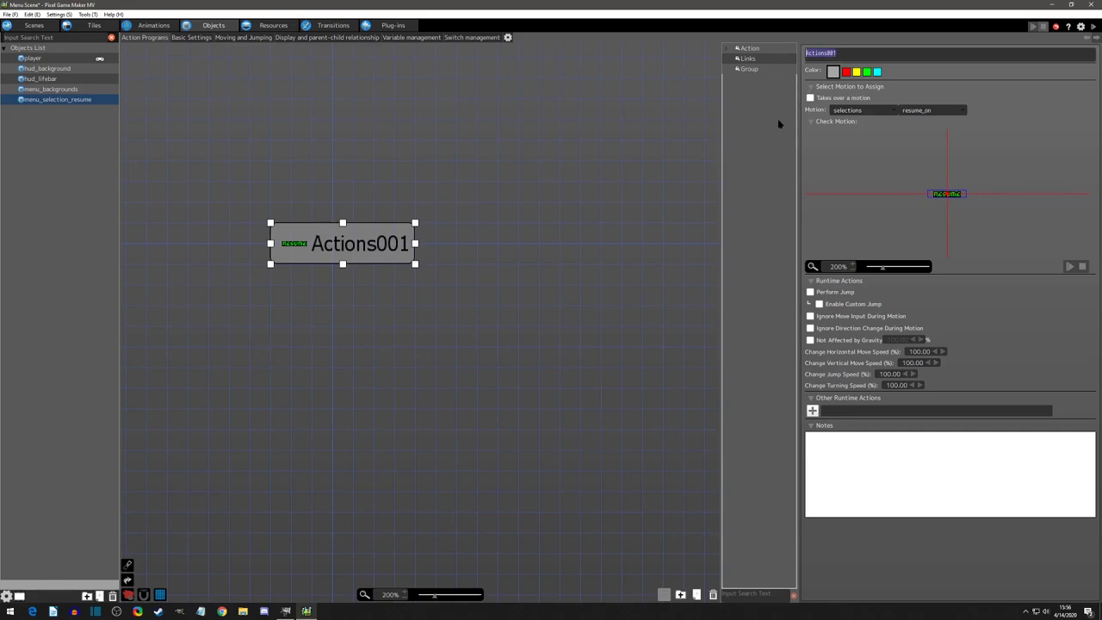
type("on")
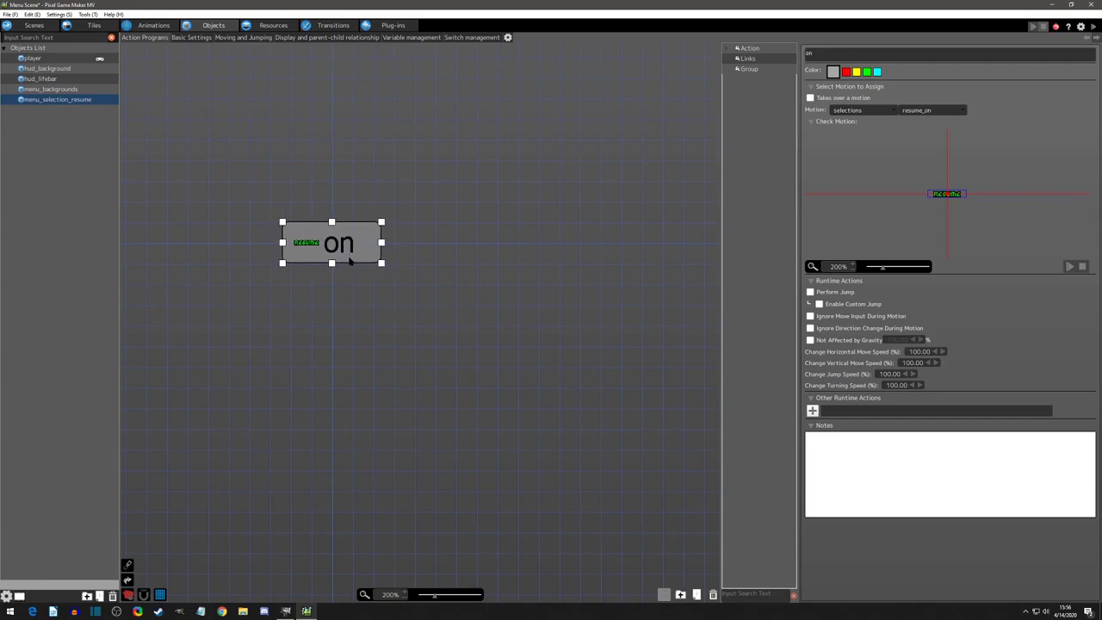
left_click(832, 70)
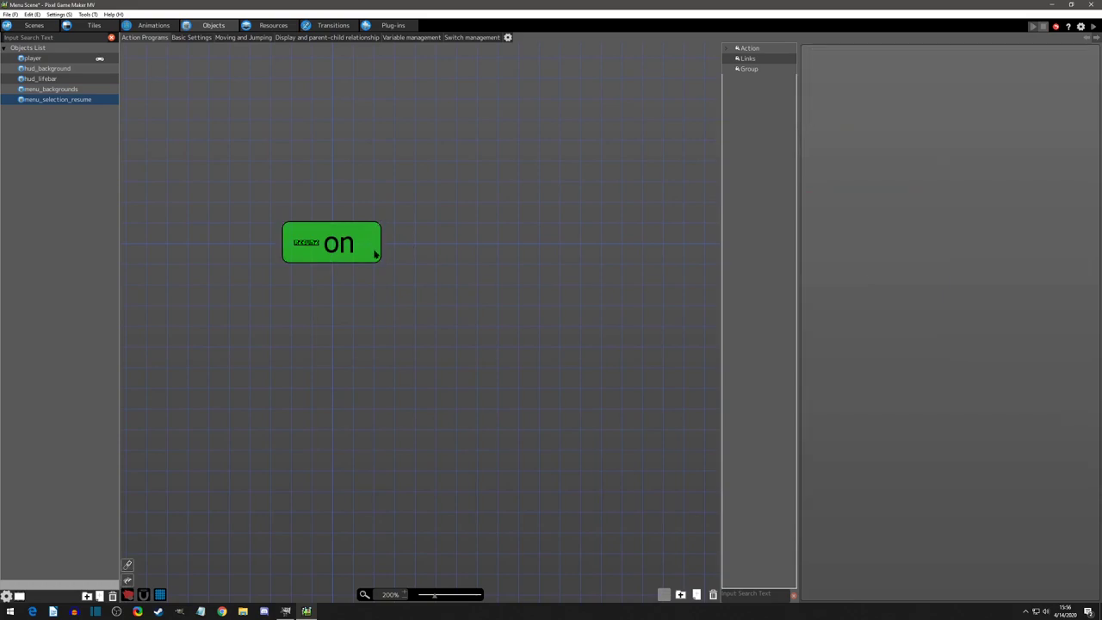
Rename the duplicated action off and colour it red
left_click(332, 241)
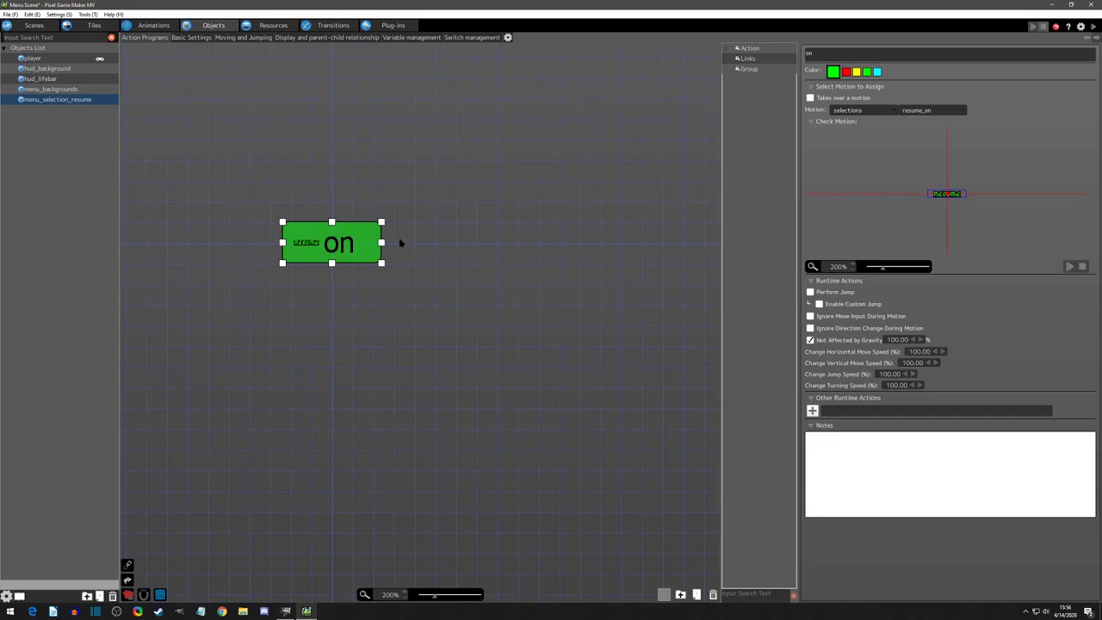
mouse_move(370, 254)
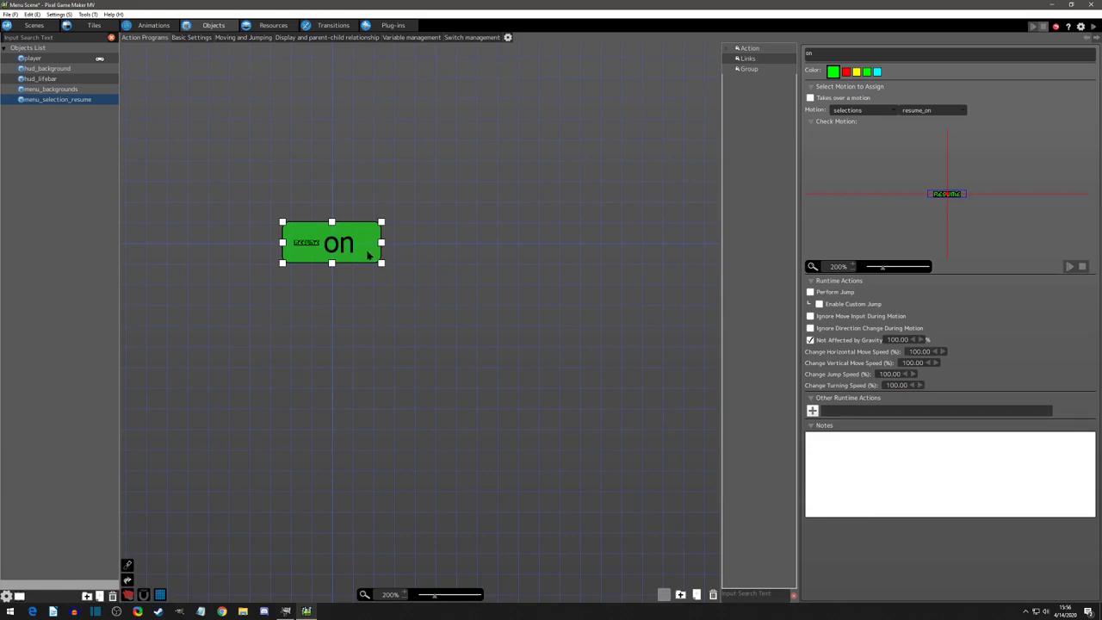
mouse_move(396, 242)
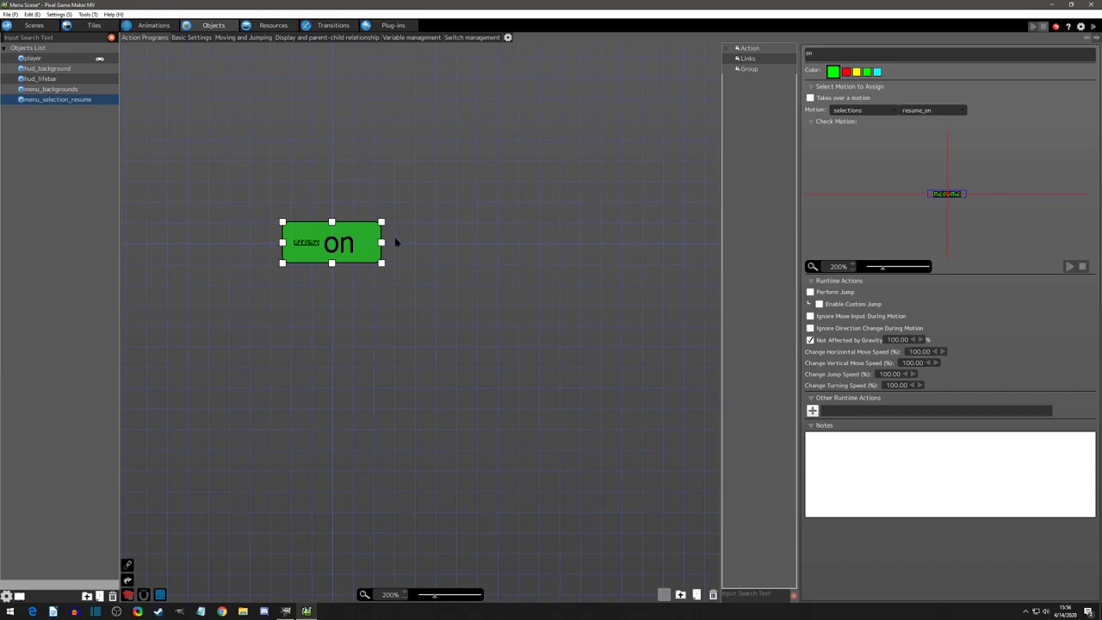
mouse_move(85, 111)
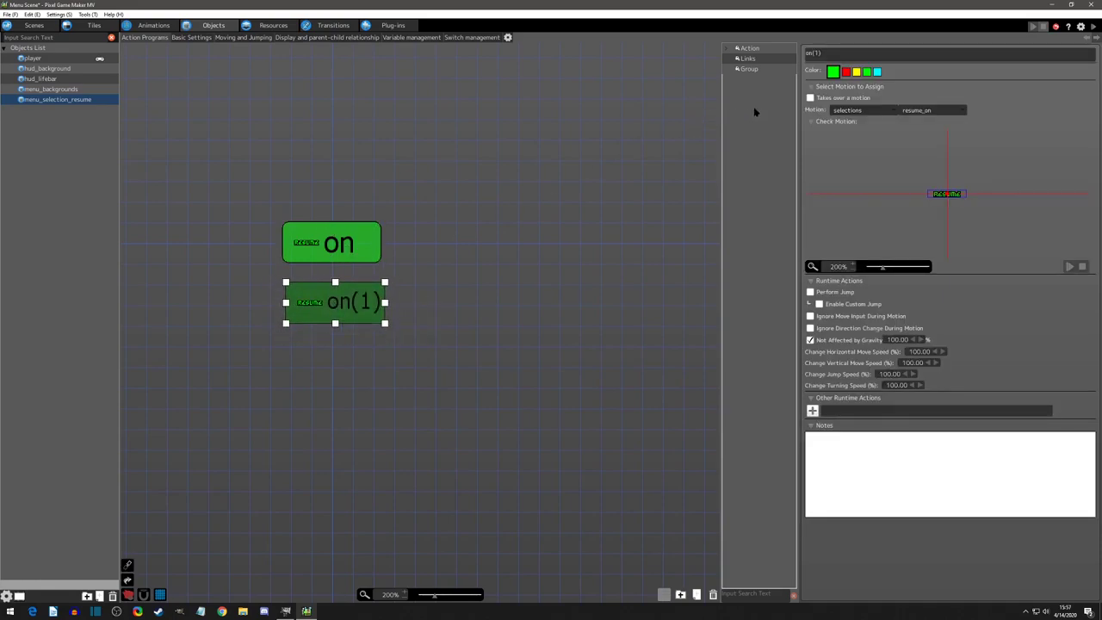
type("off")
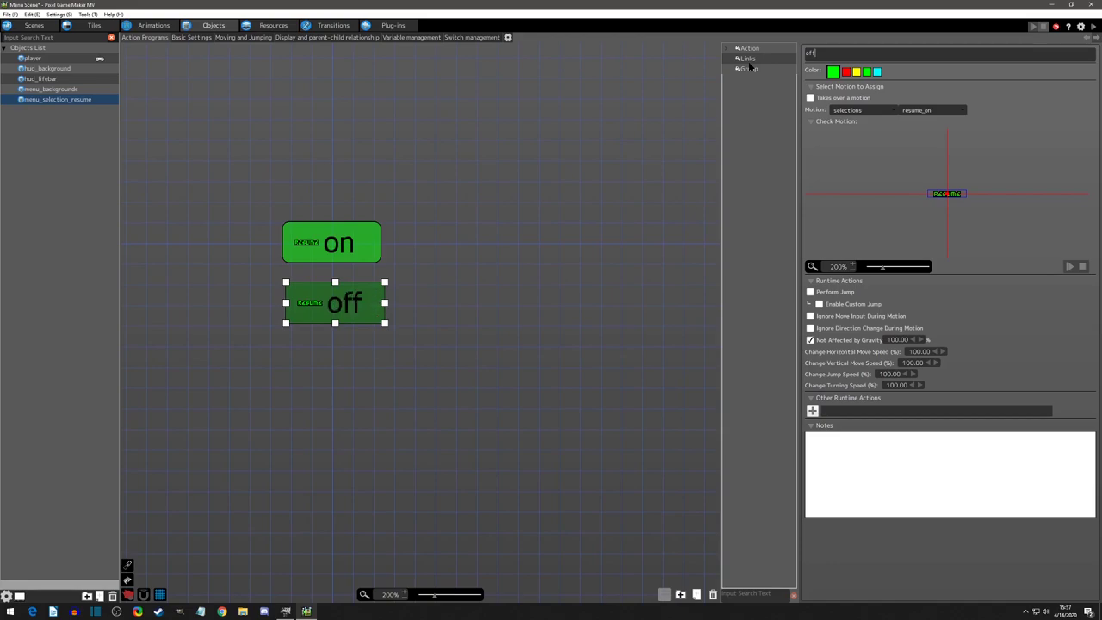
left_click(844, 70)
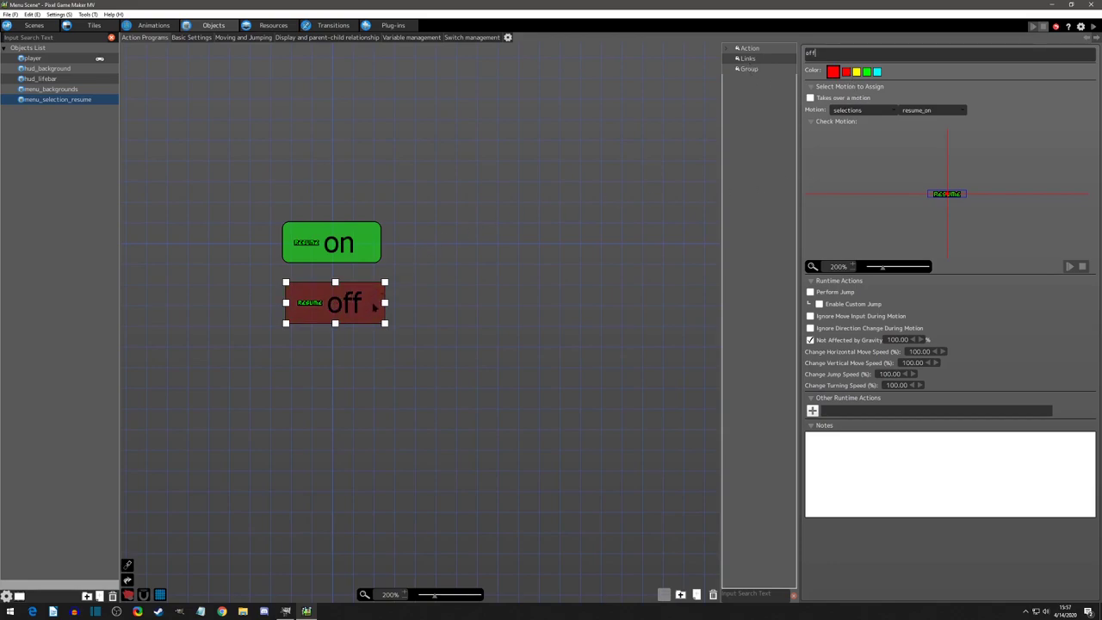
left_click(961, 109)
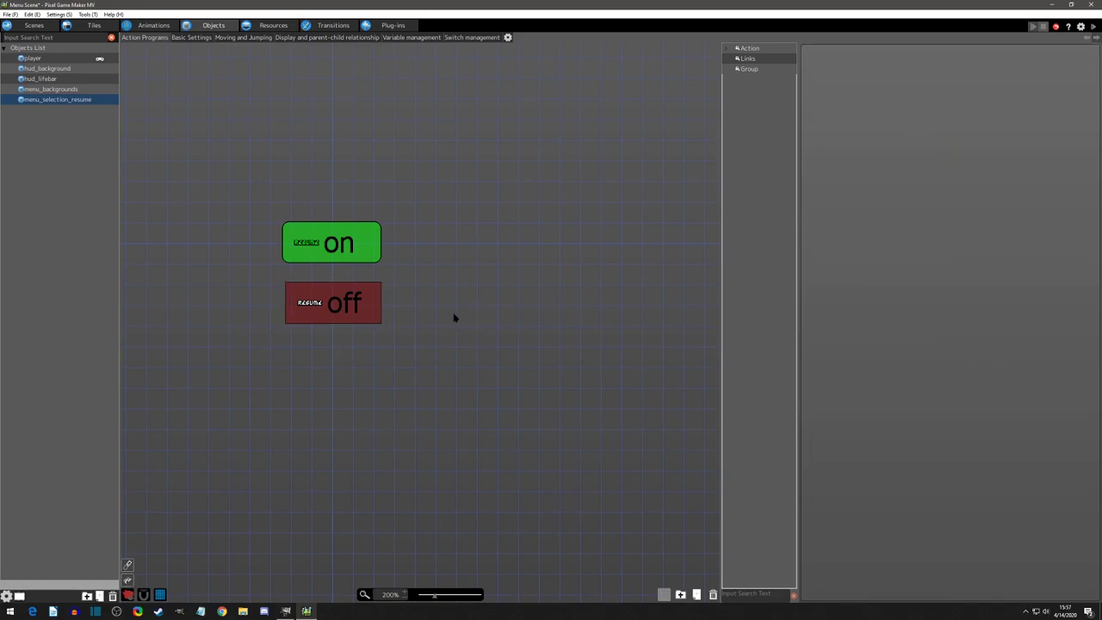
mouse_move(311, 294)
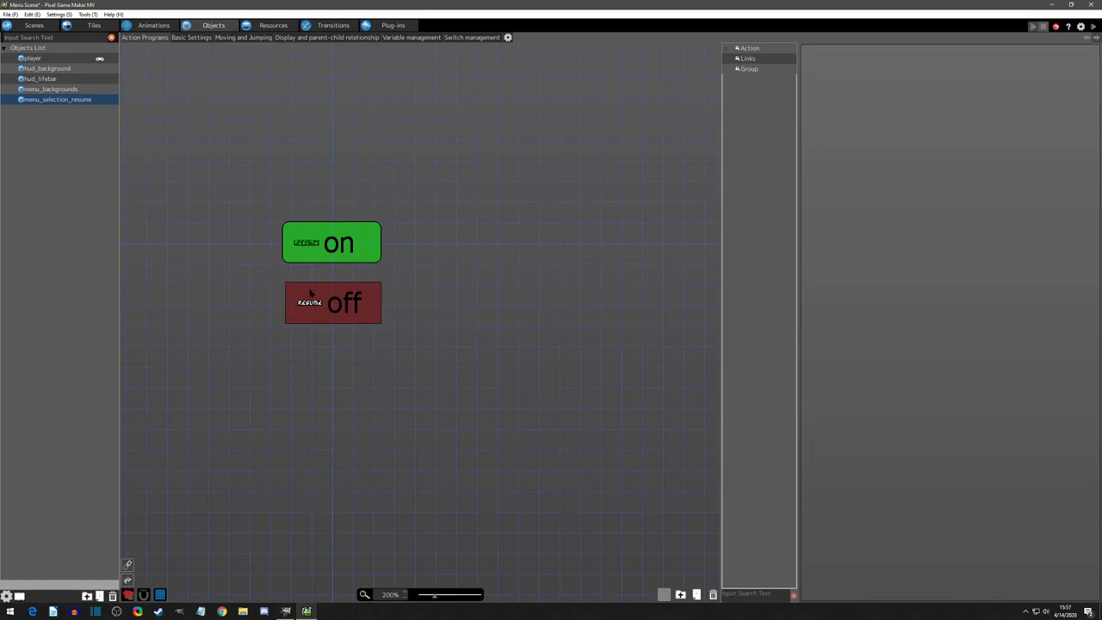
mouse_move(365, 364)
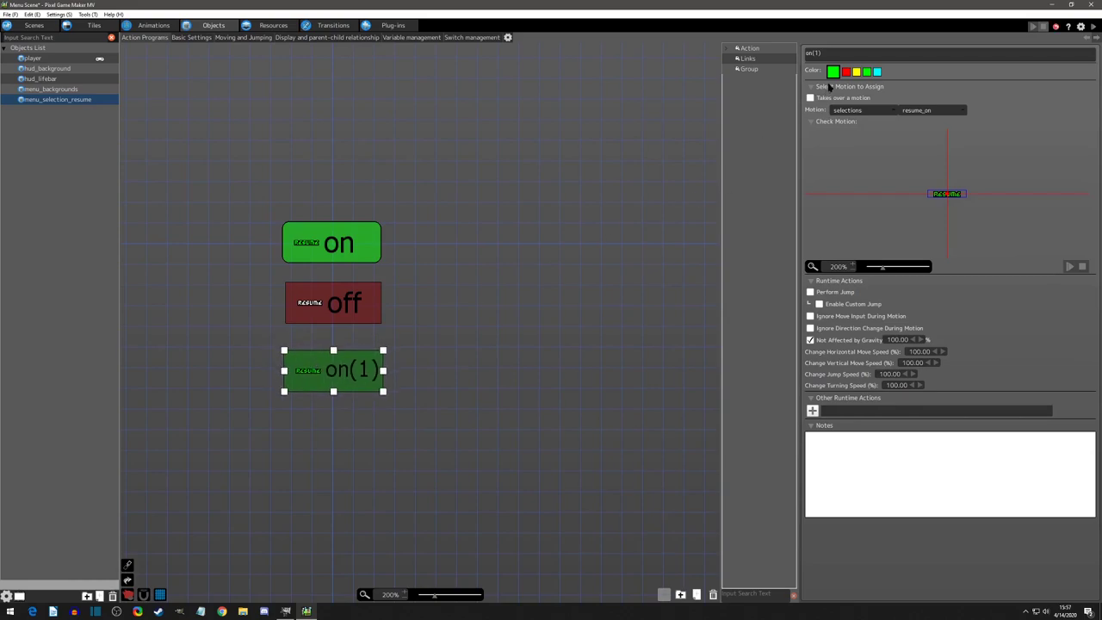
Check the colour editor, then review the on, off and no image actions
left_click(833, 71)
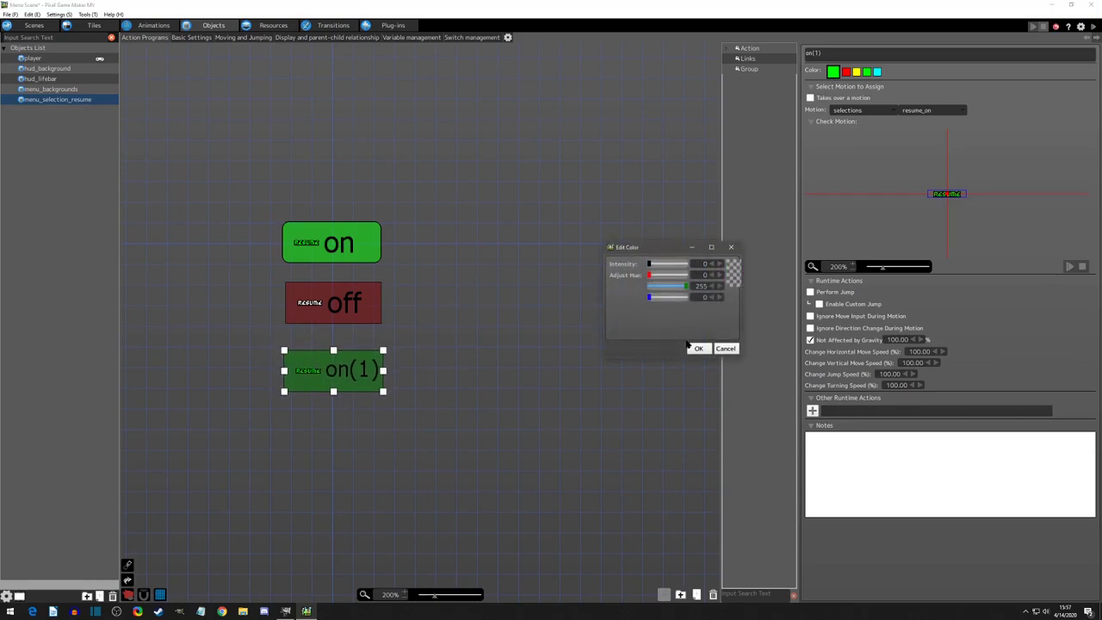
left_click(698, 347)
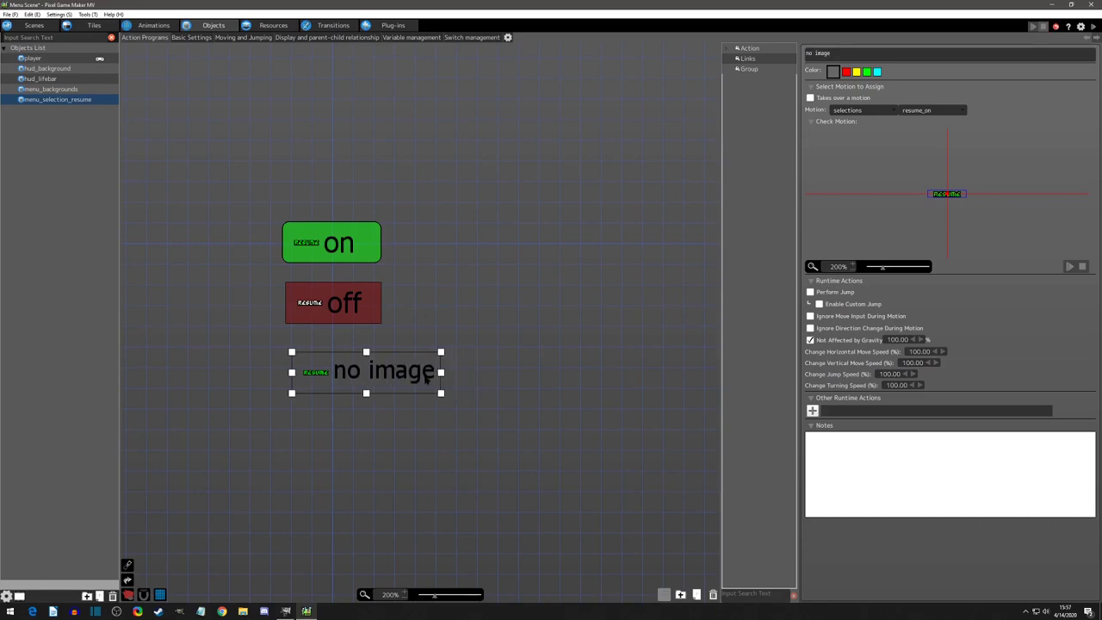
mouse_move(880, 115)
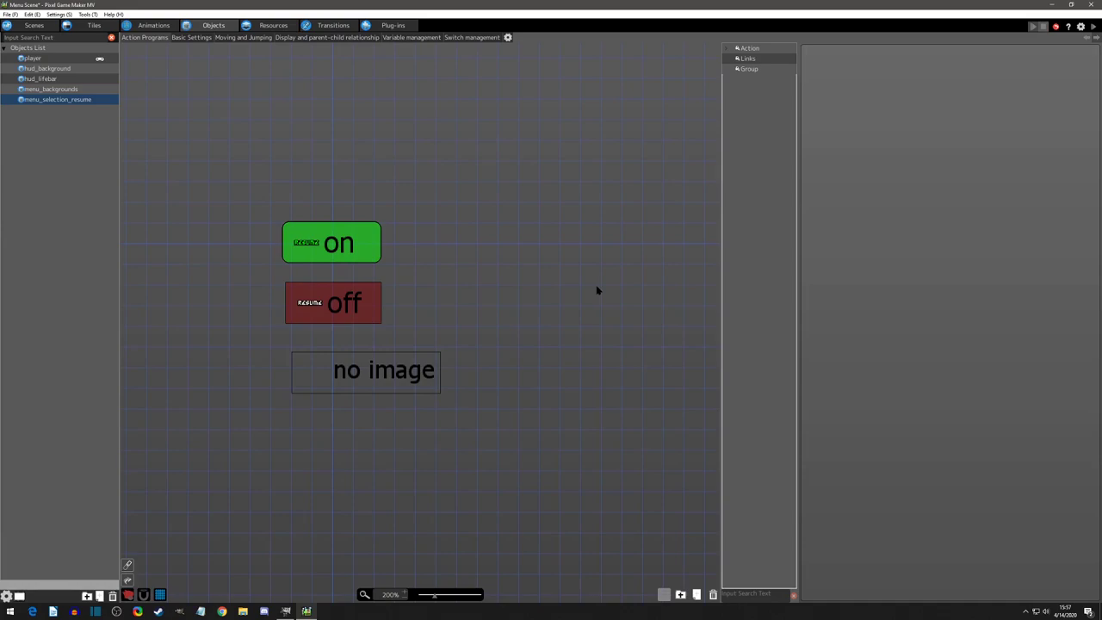
mouse_move(433, 365)
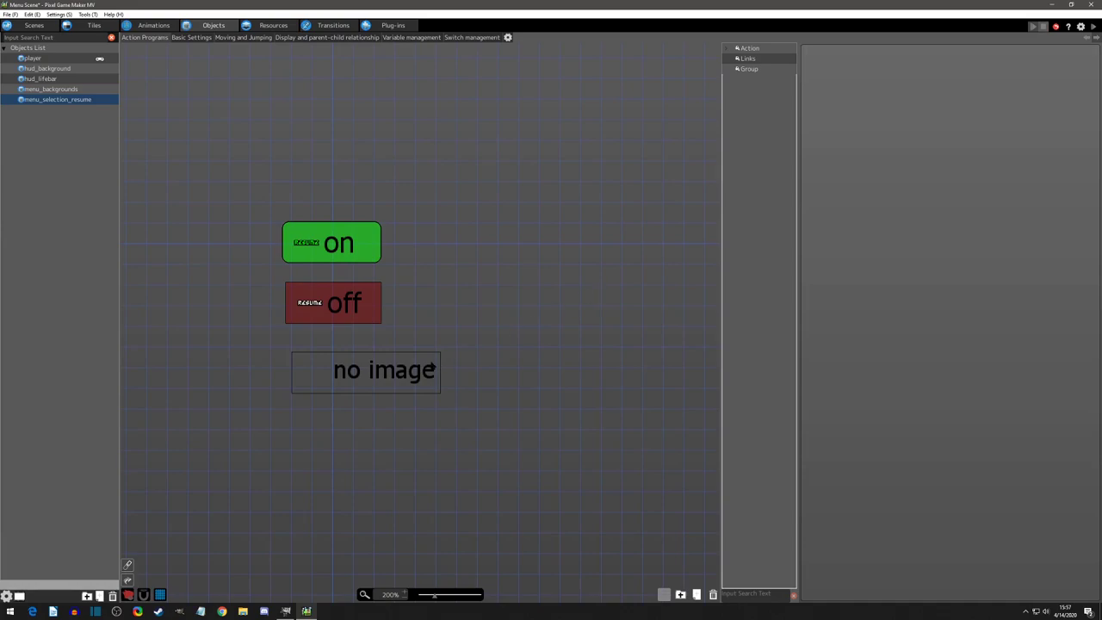
mouse_move(400, 320)
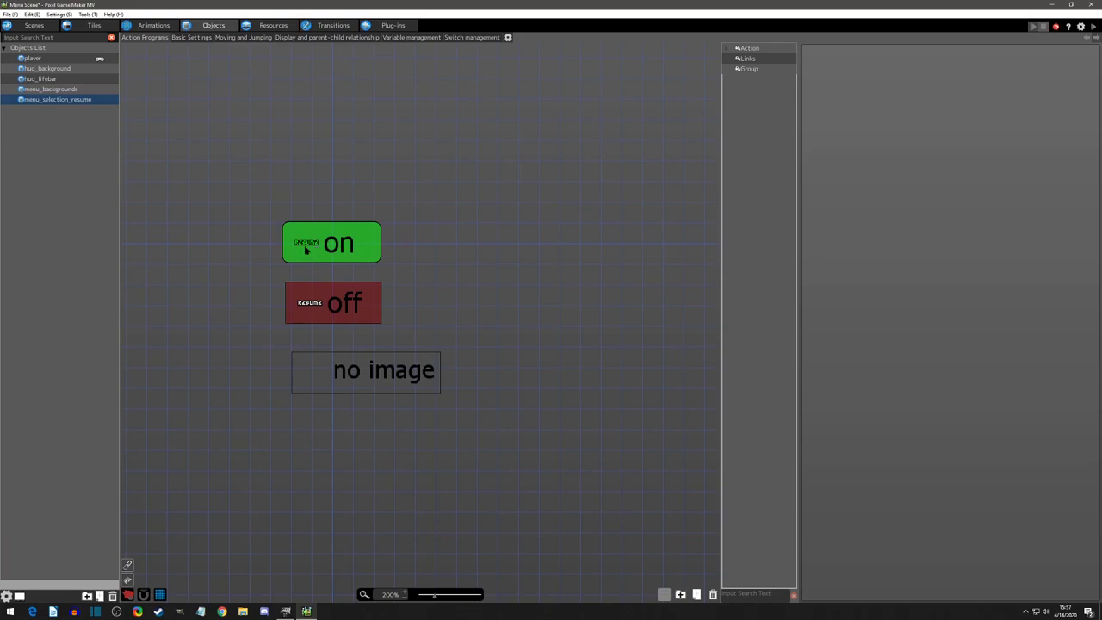
left_click(332, 242)
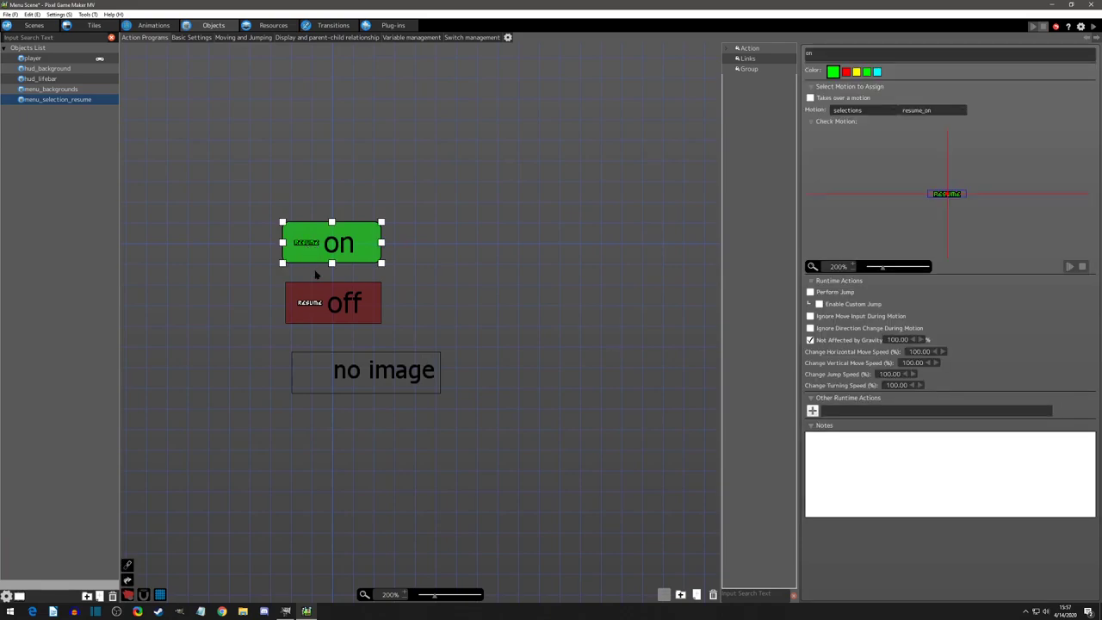
left_click(334, 302)
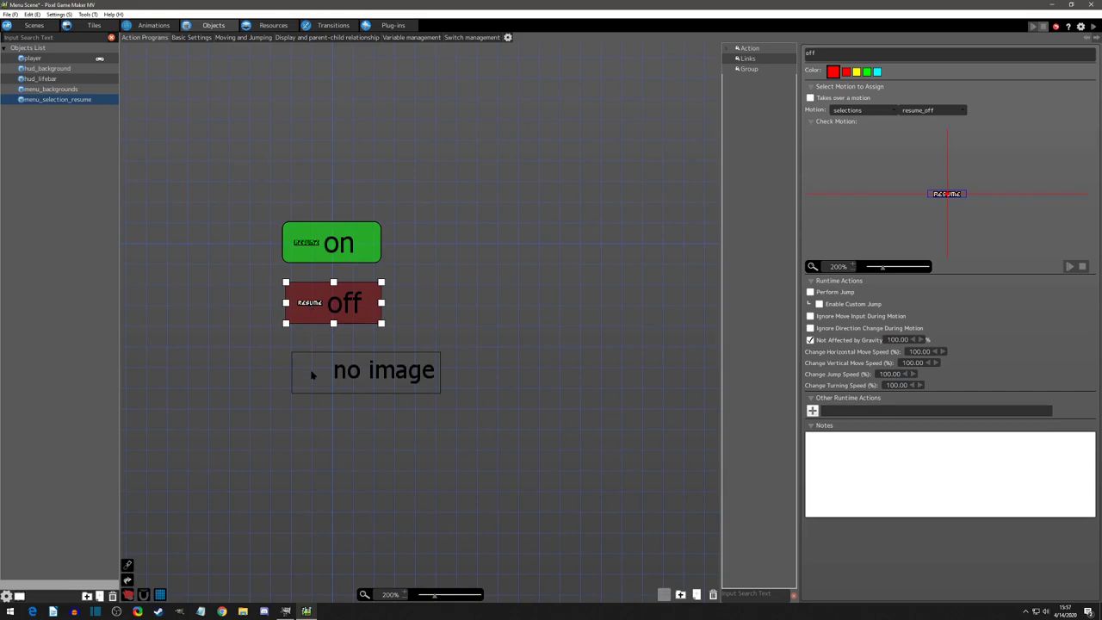
left_click(366, 370)
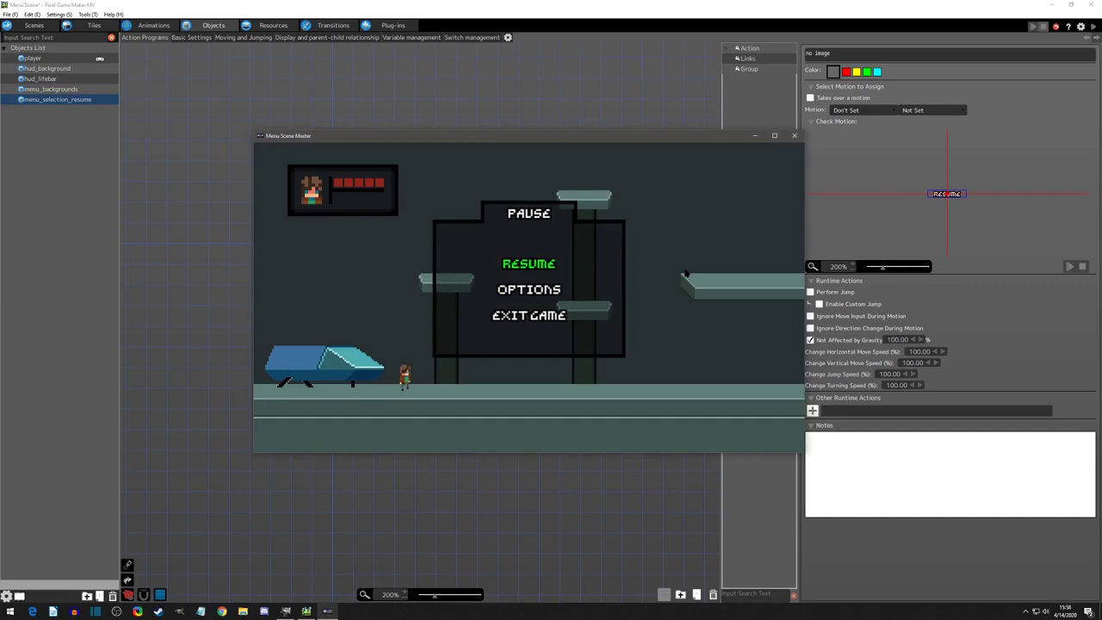
left_click(529, 289)
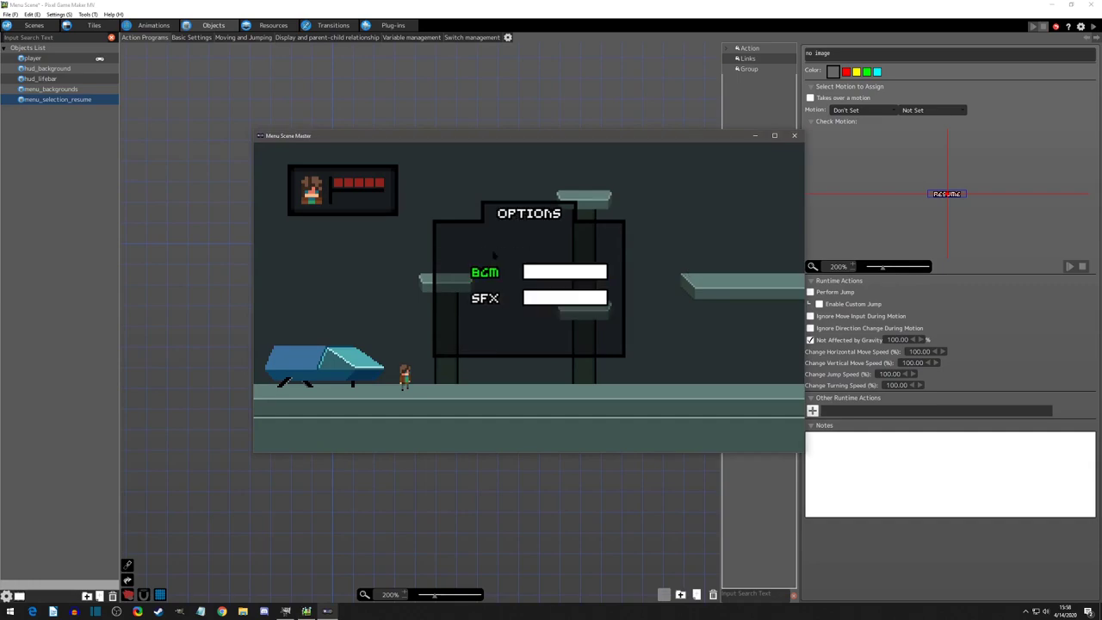
mouse_move(537, 149)
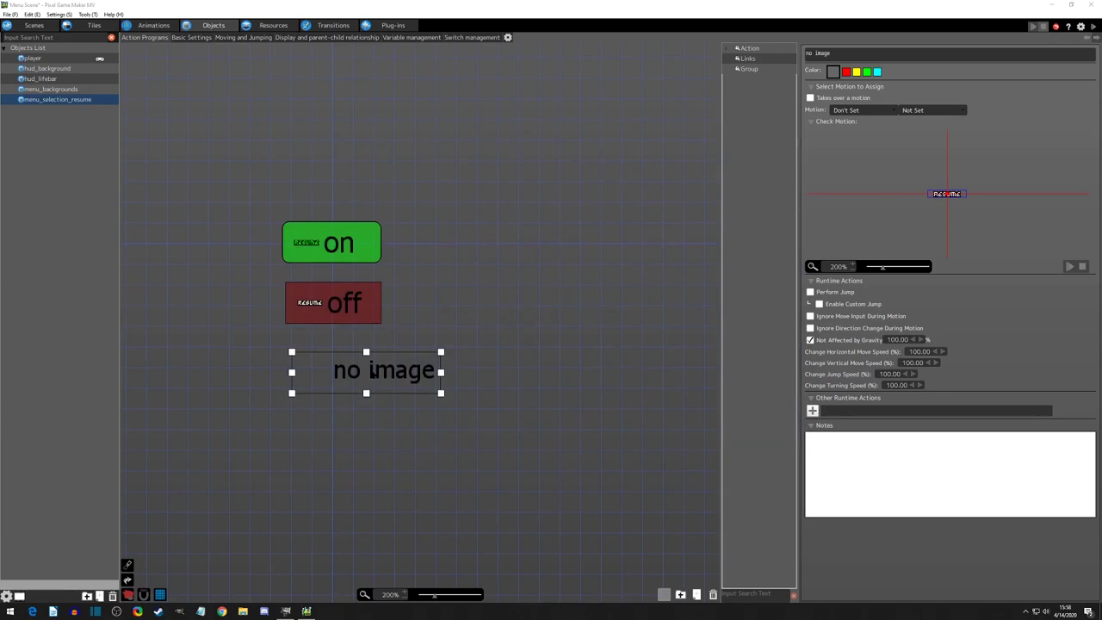
mouse_move(374, 372)
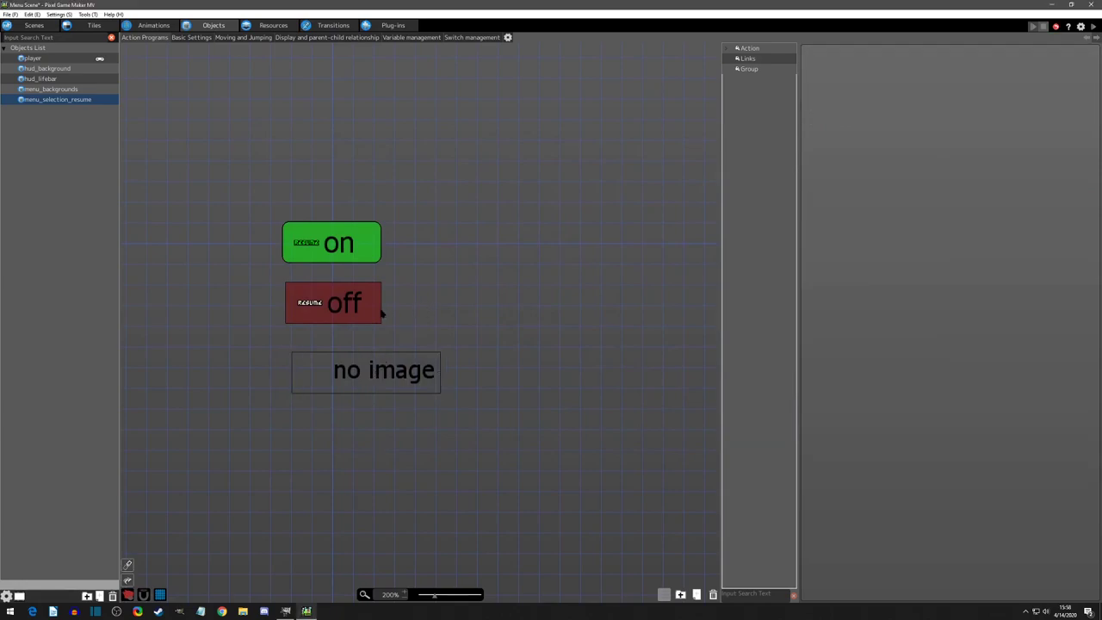
Duplicate menu_selection_resume and rename the copy menu_selection_options
left_click(333, 302)
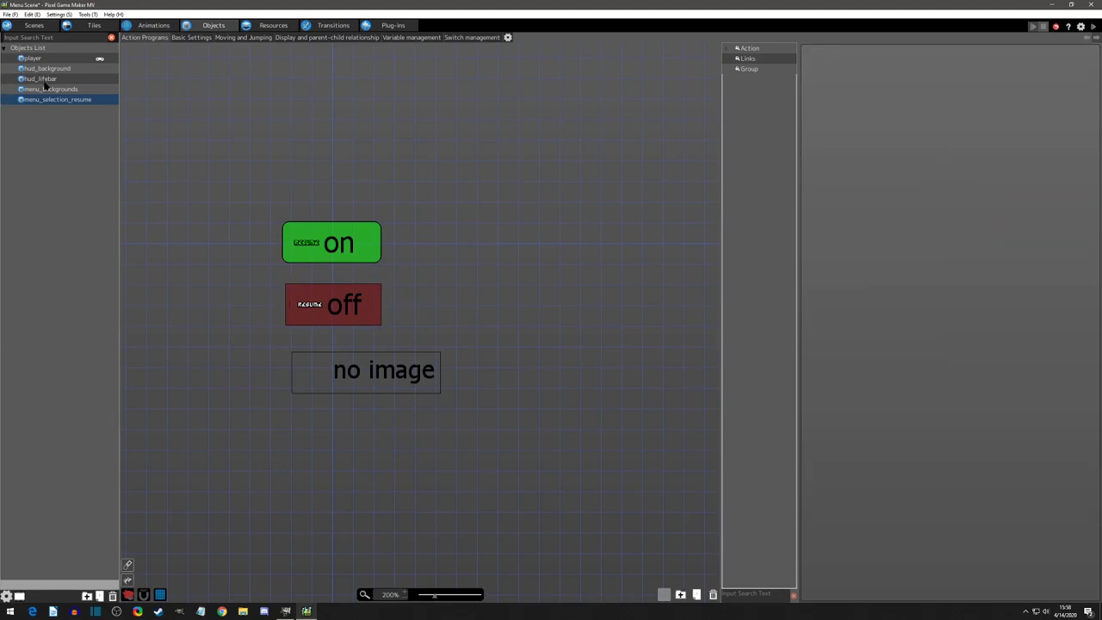
left_click(51, 89)
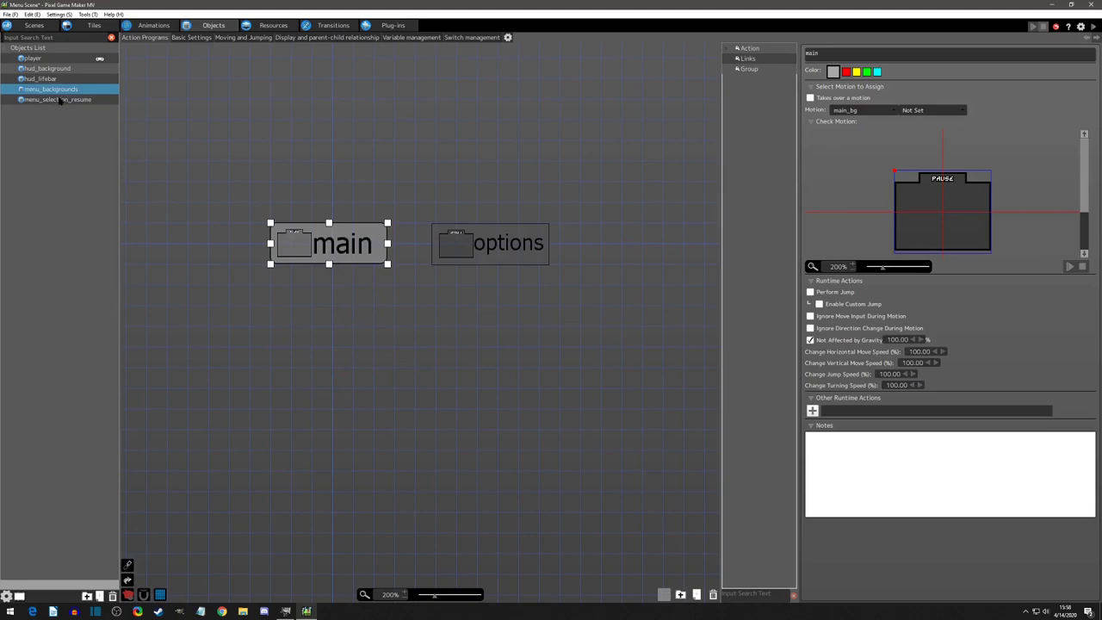
left_click(57, 99)
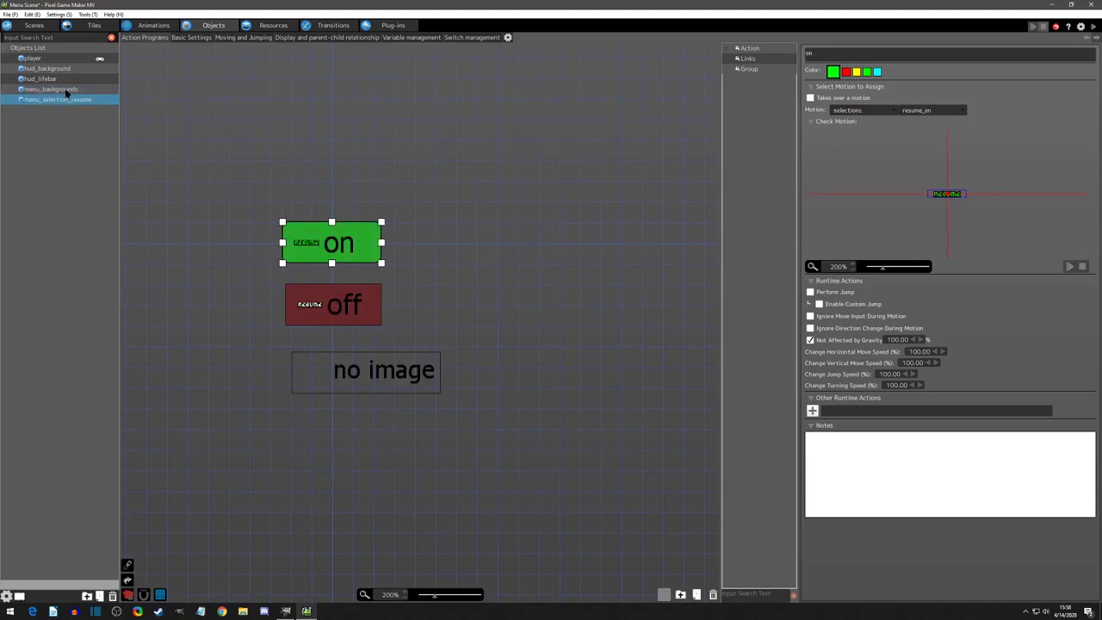
left_click(61, 109)
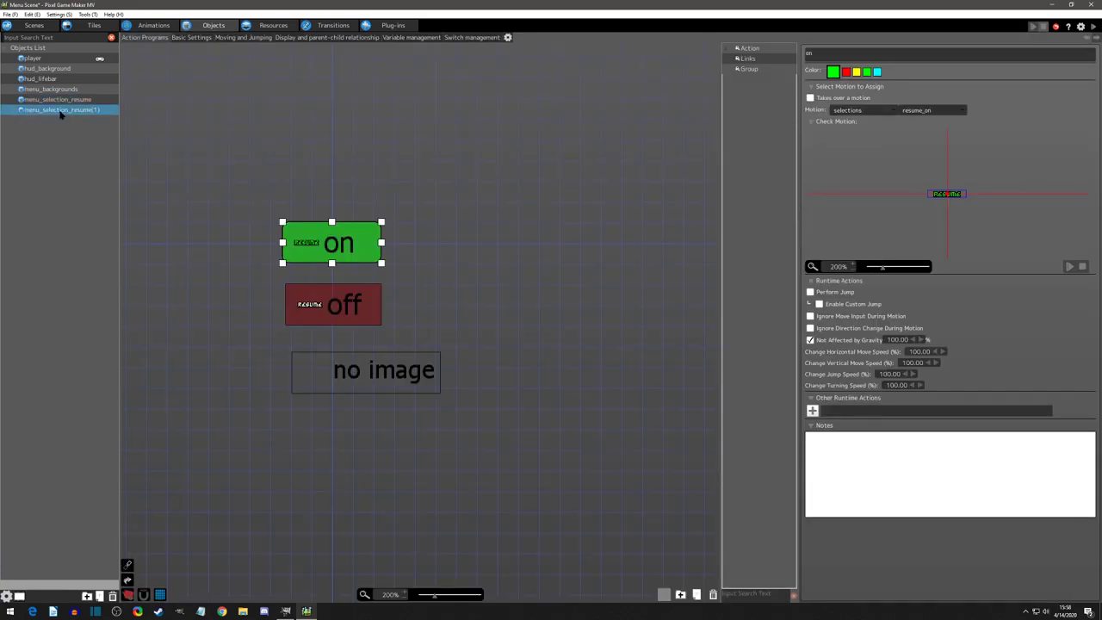
double_click(60, 109)
type("option")
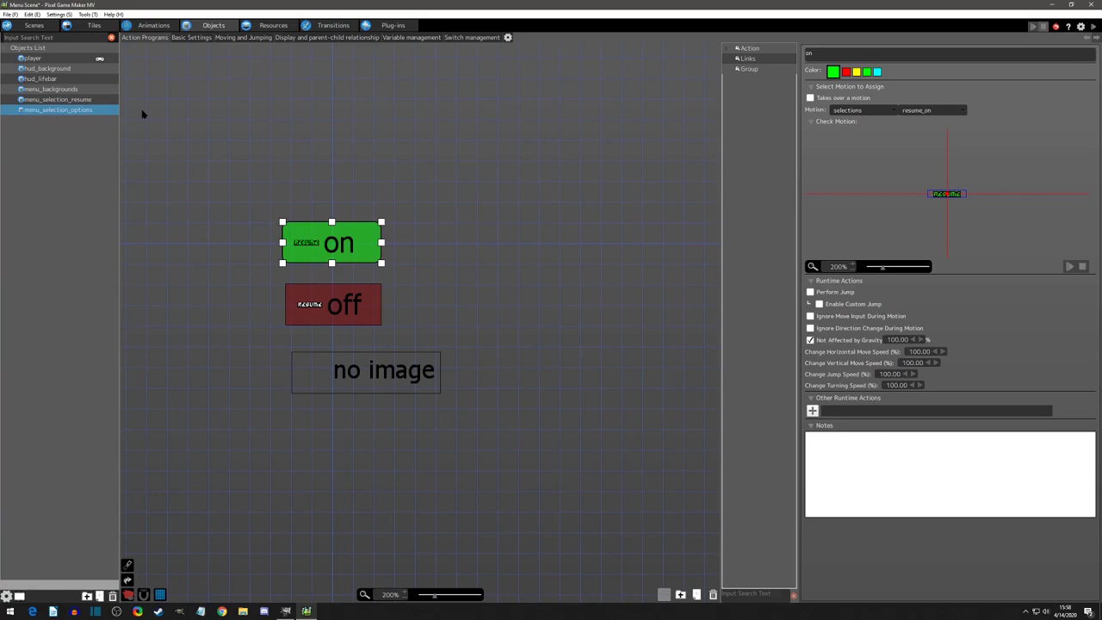
mouse_move(386, 258)
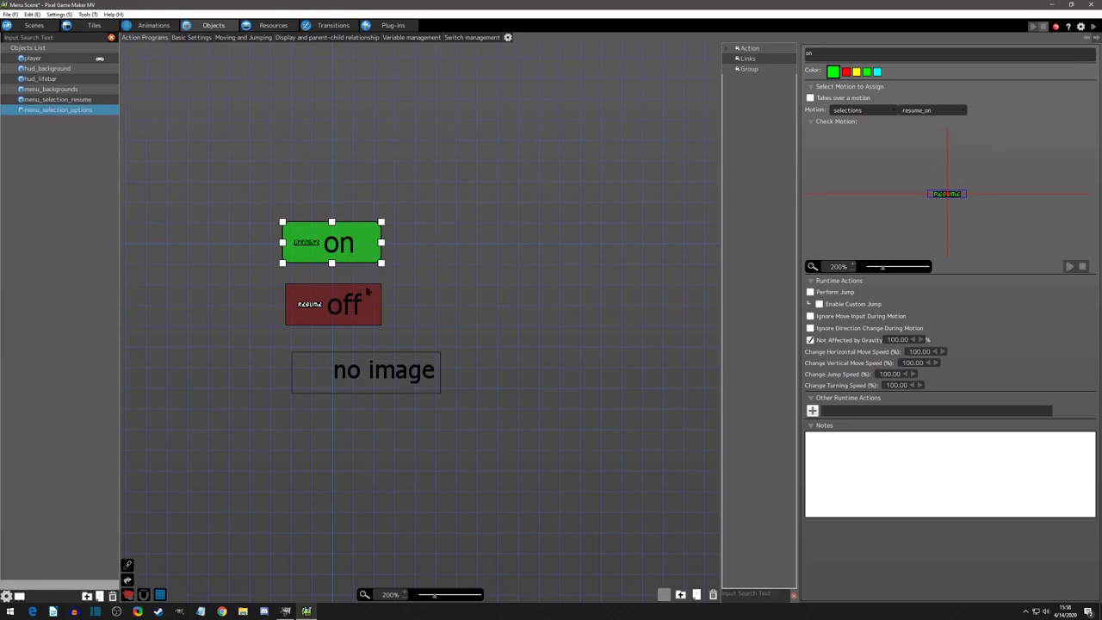
mouse_move(931, 122)
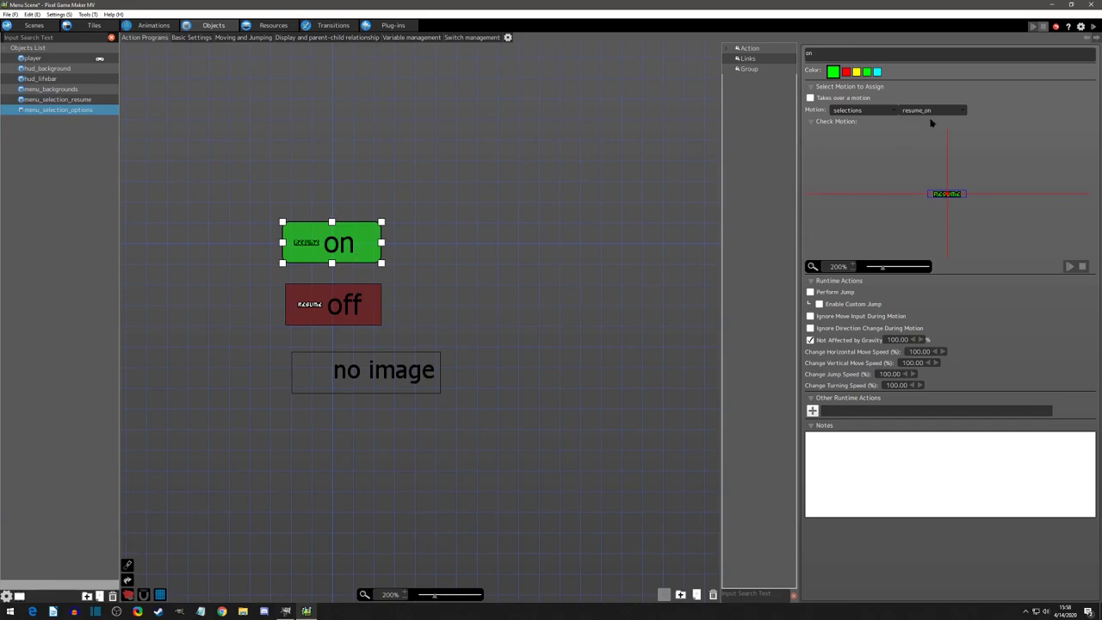
Assign options_on and options_off motions, then drag the off state above on
left_click(959, 109)
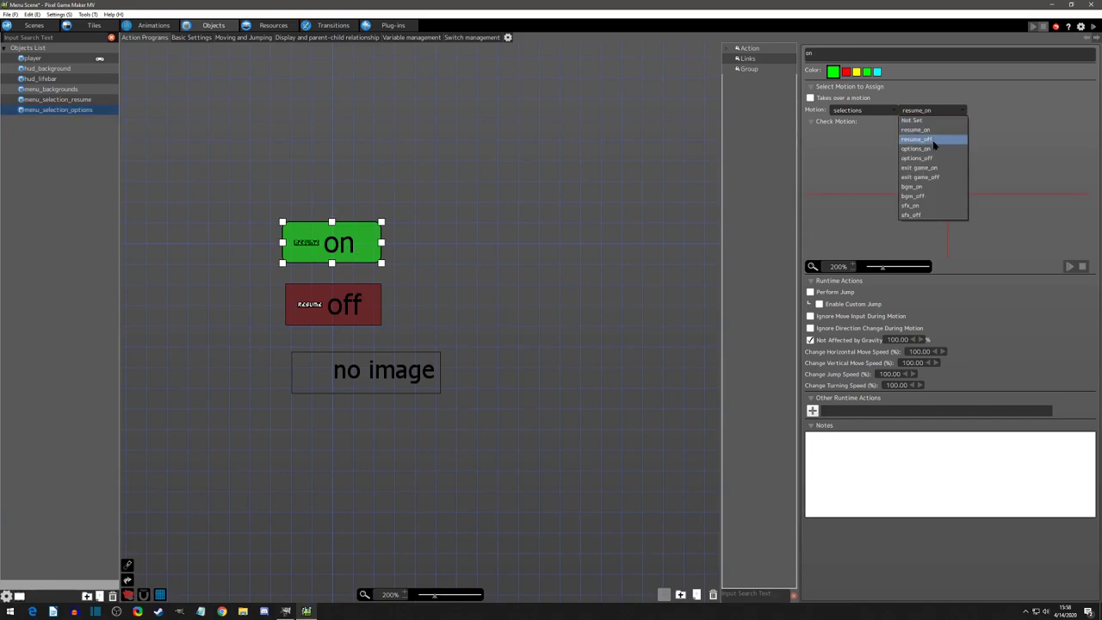
left_click(916, 148)
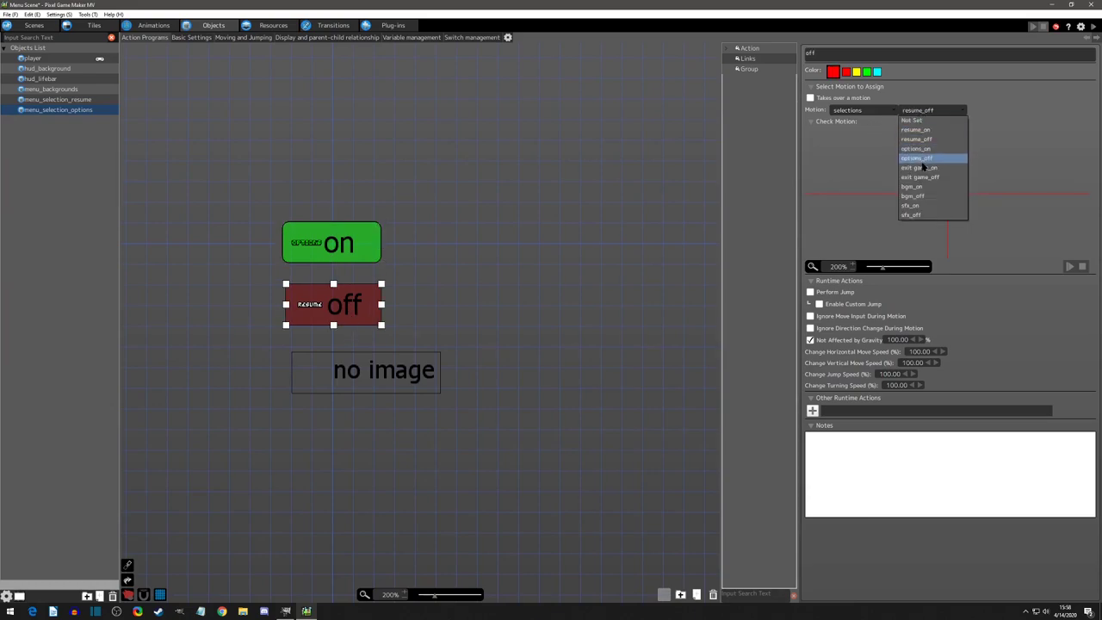
left_click(916, 158)
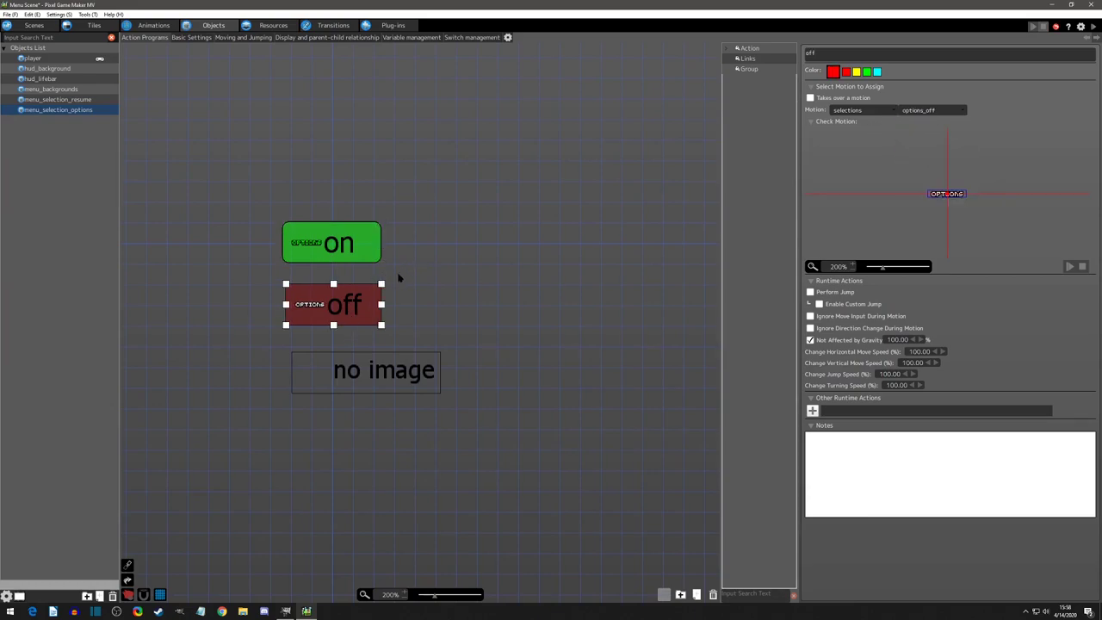
left_click_drag(333, 304, 453, 242)
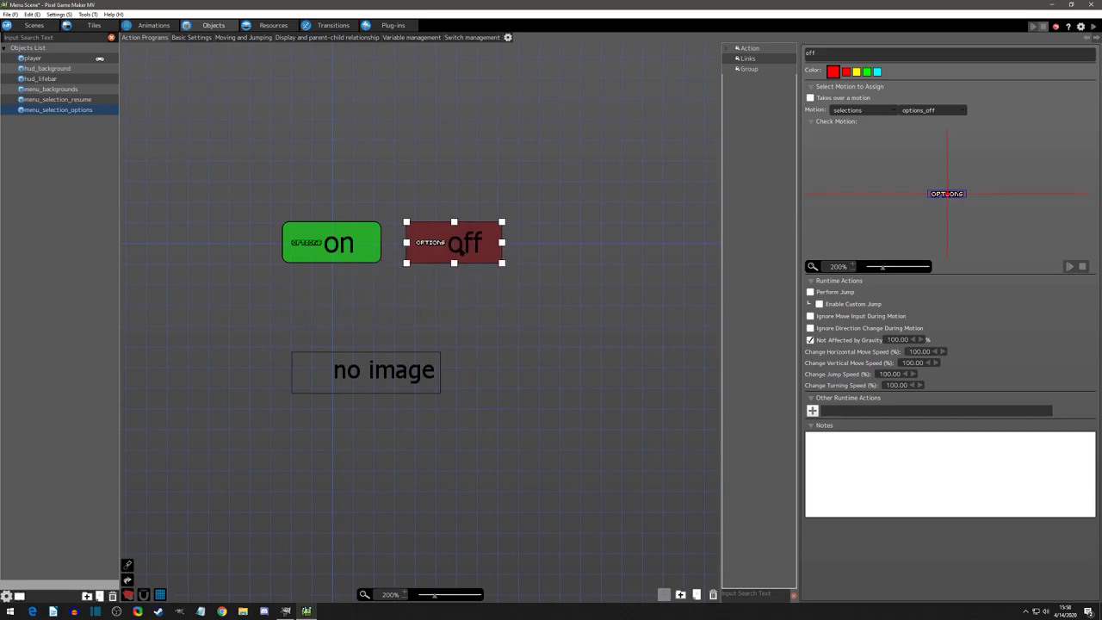
left_click_drag(332, 242, 335, 316)
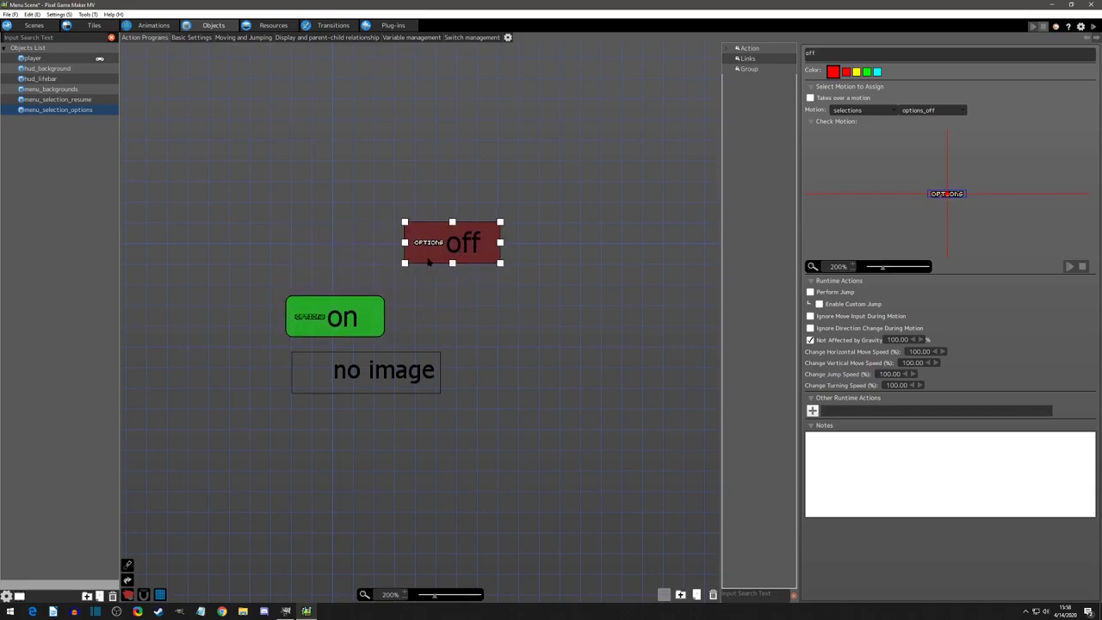
left_click_drag(452, 241, 336, 251)
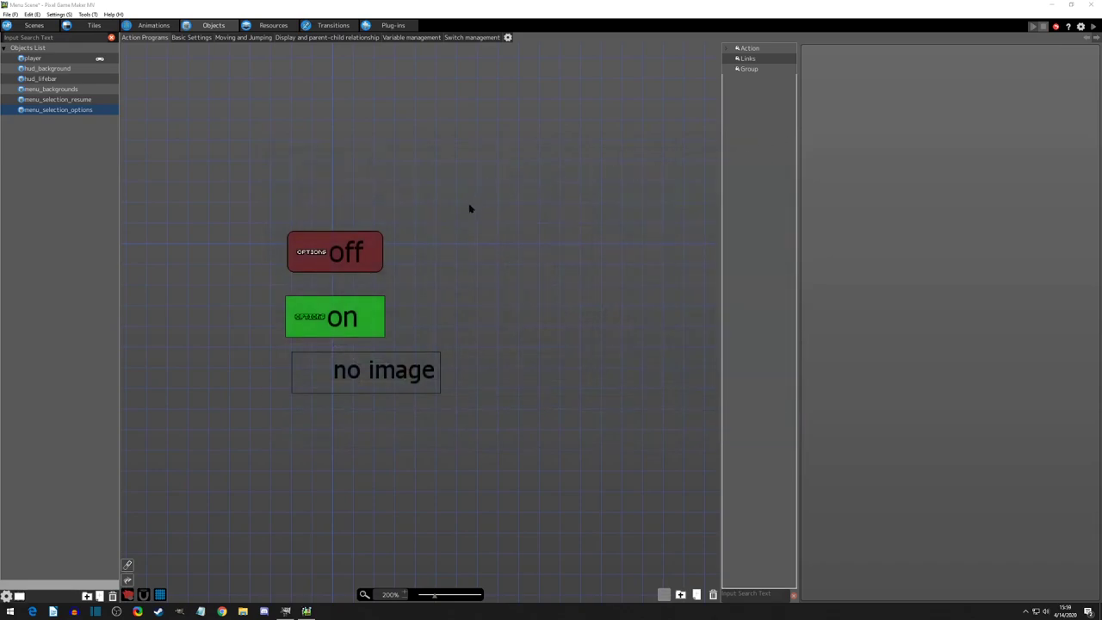
Duplicate menu_selection_options into menu_selection_exit game and menu_selection_bgm
left_click(334, 312)
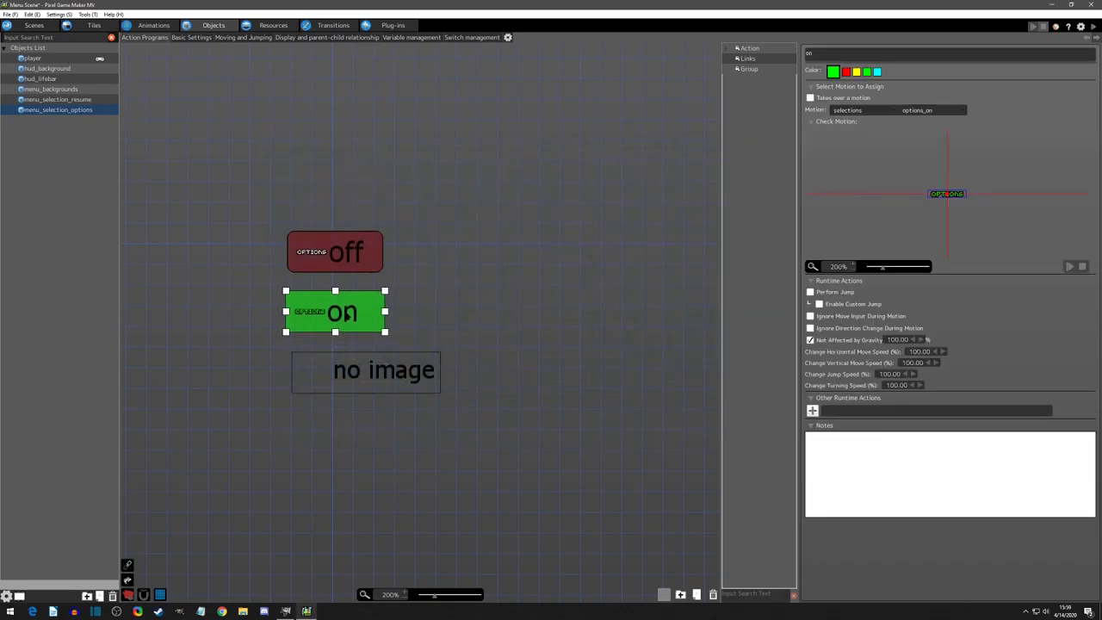
left_click(57, 99)
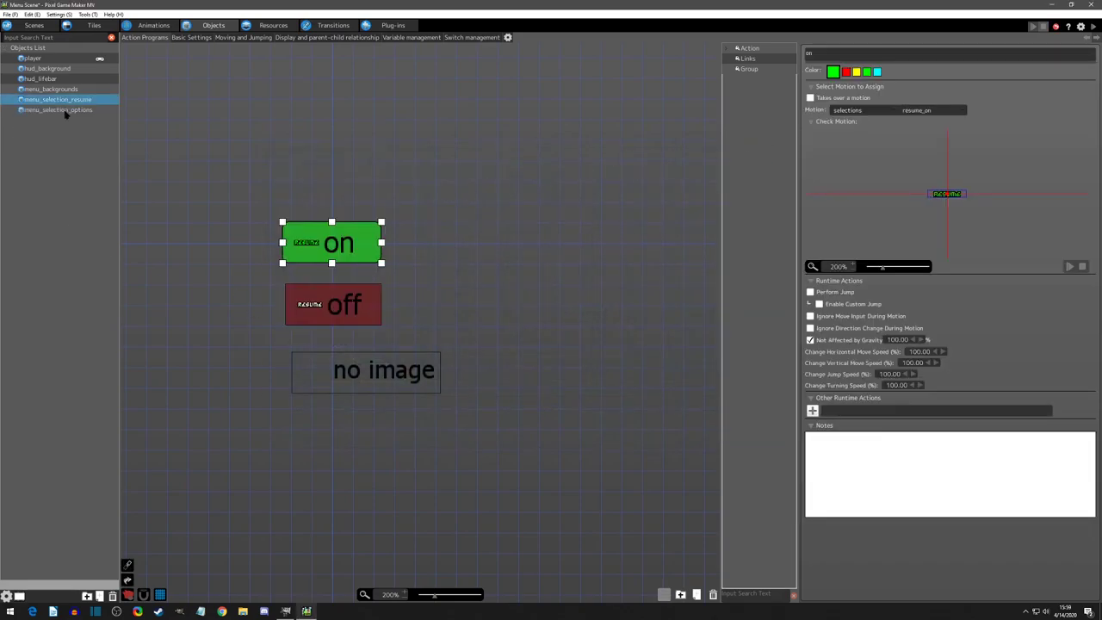
left_click(60, 120)
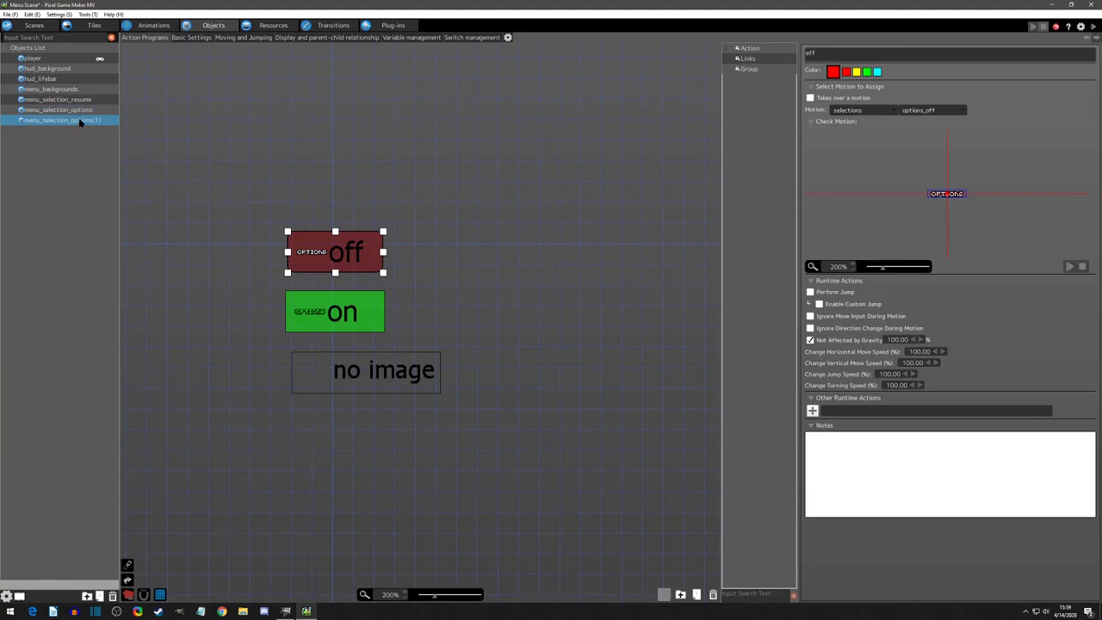
double_click(60, 120)
type("exit game")
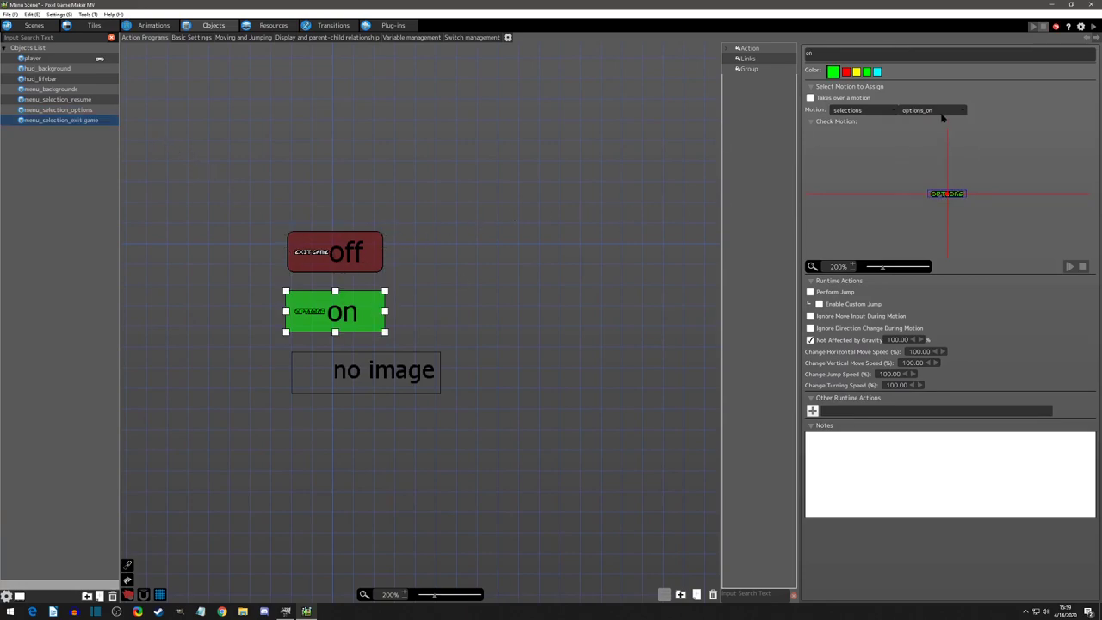
left_click(929, 109)
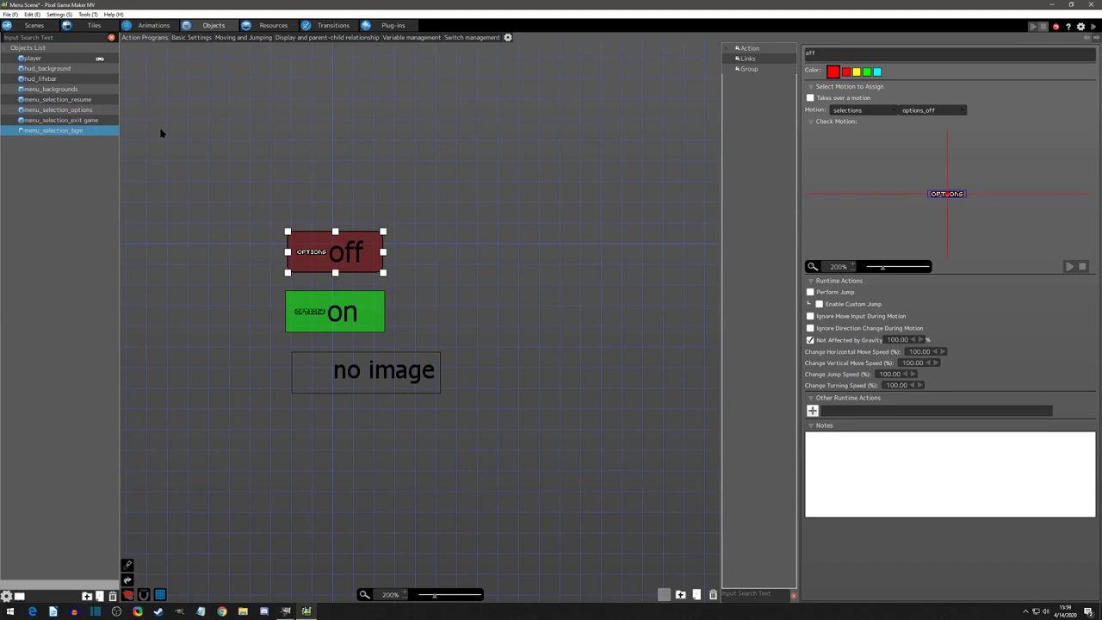
Set the off state's motion to bgm_off and the on state's to bgm_on
left_click(962, 110)
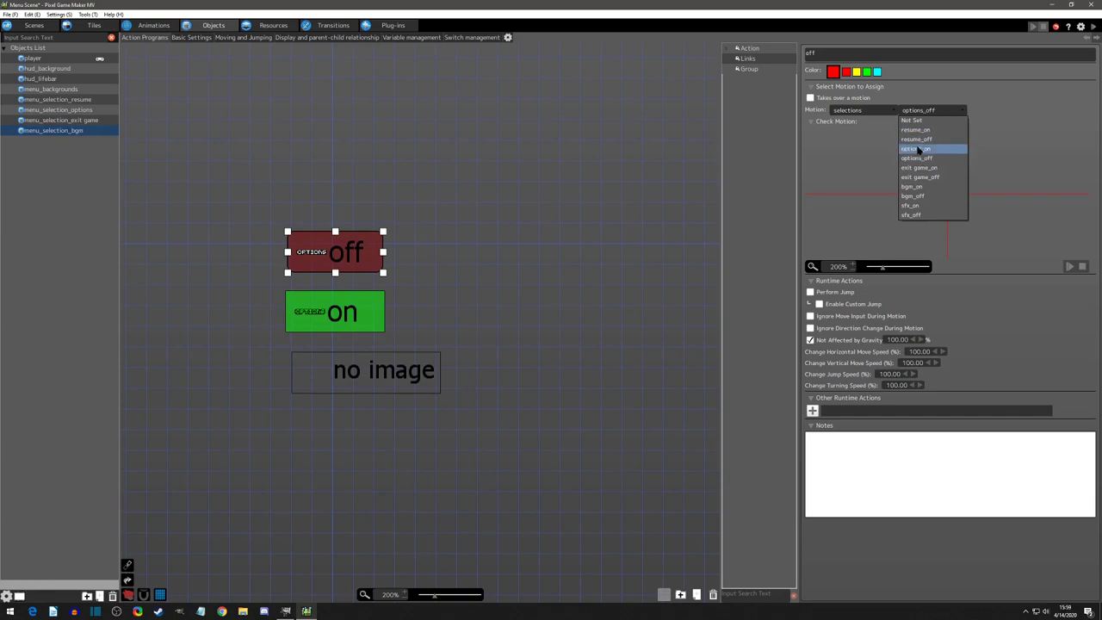
left_click(915, 148)
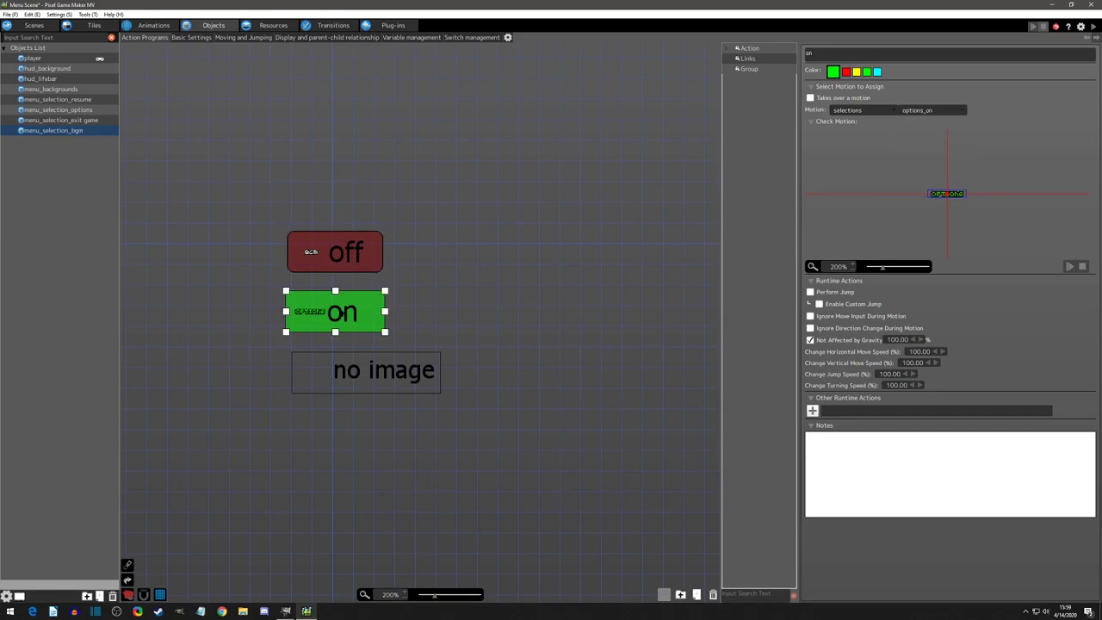
left_click(959, 110)
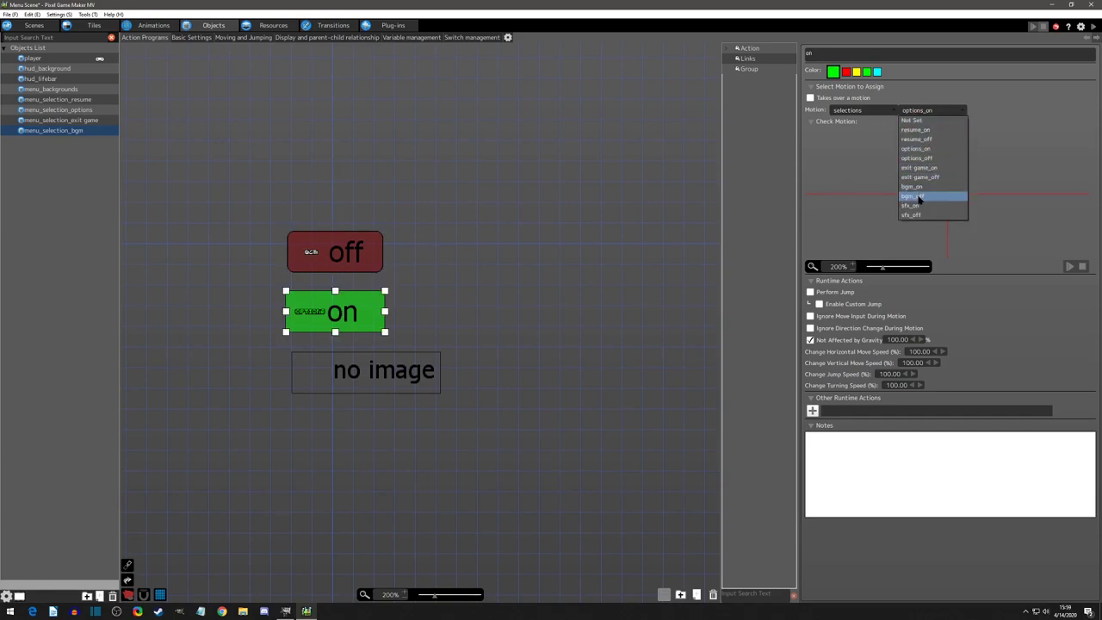
mouse_move(917, 187)
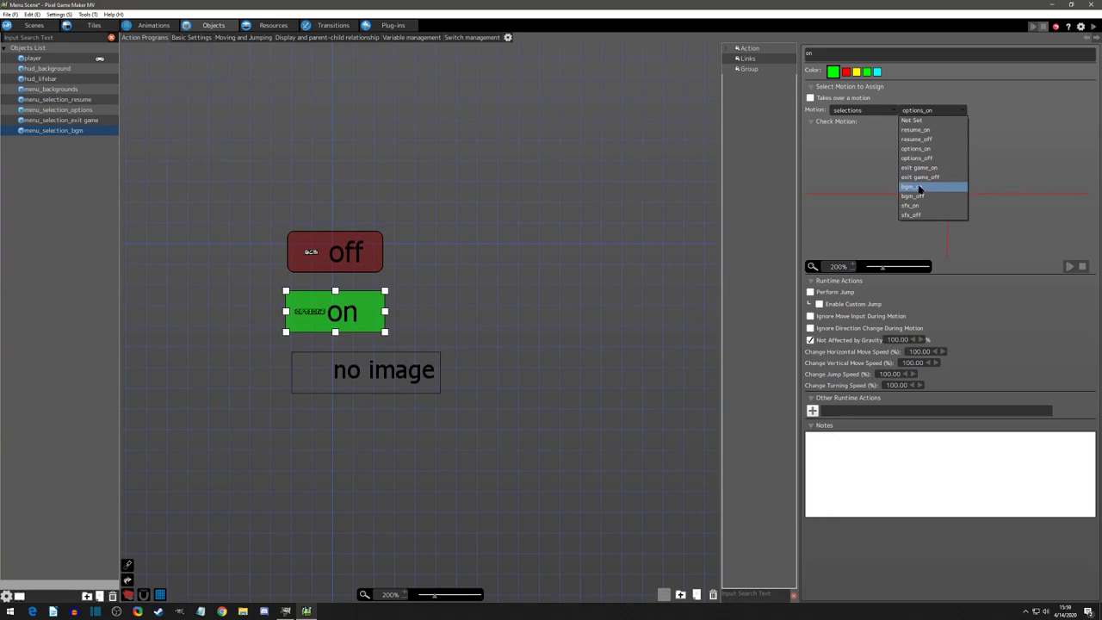
left_click(909, 186)
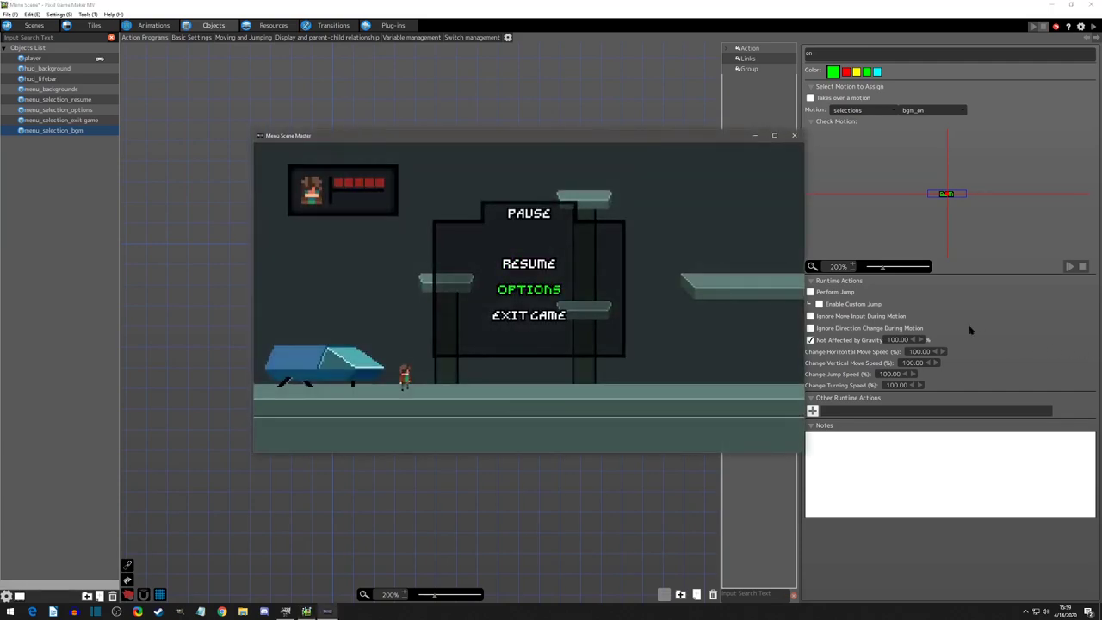
left_click(529, 289)
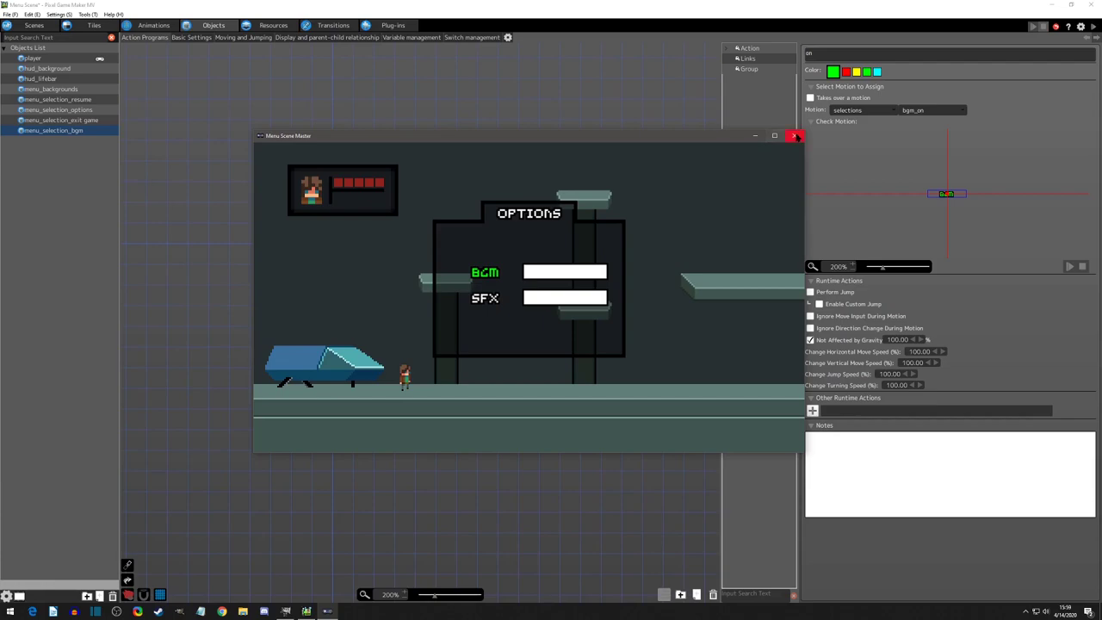
left_click(793, 135)
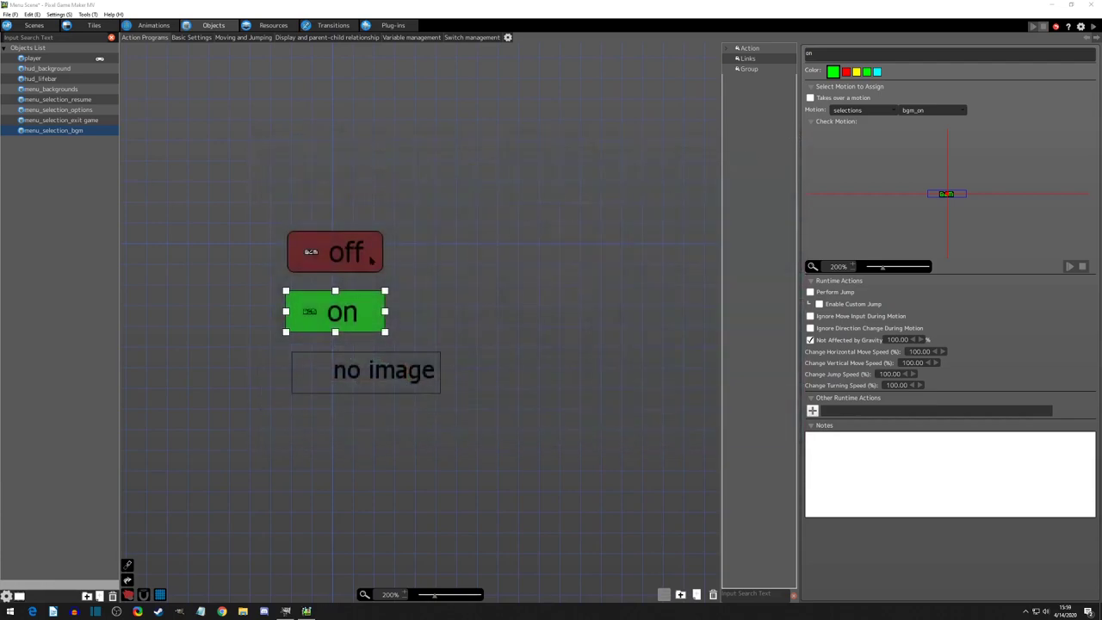
mouse_move(372, 265)
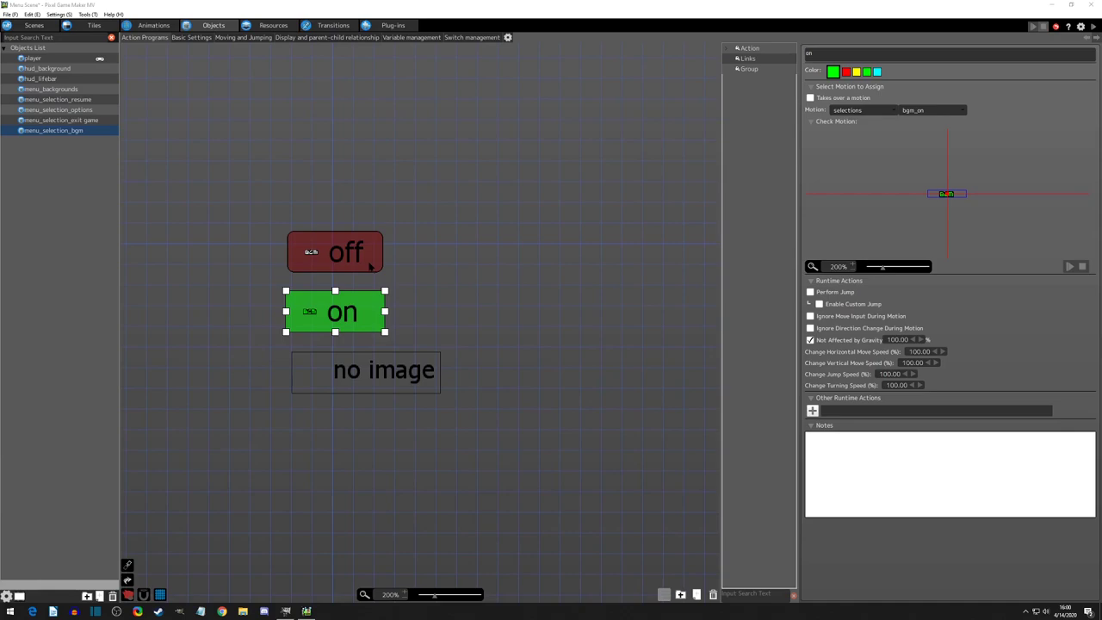
mouse_move(371, 324)
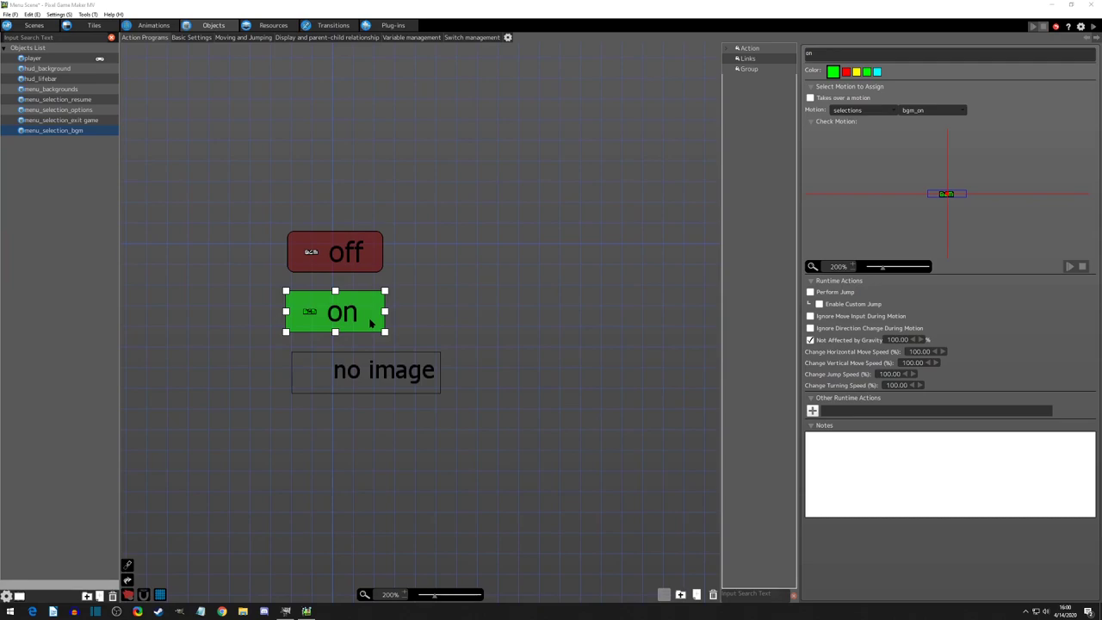
mouse_move(380, 316)
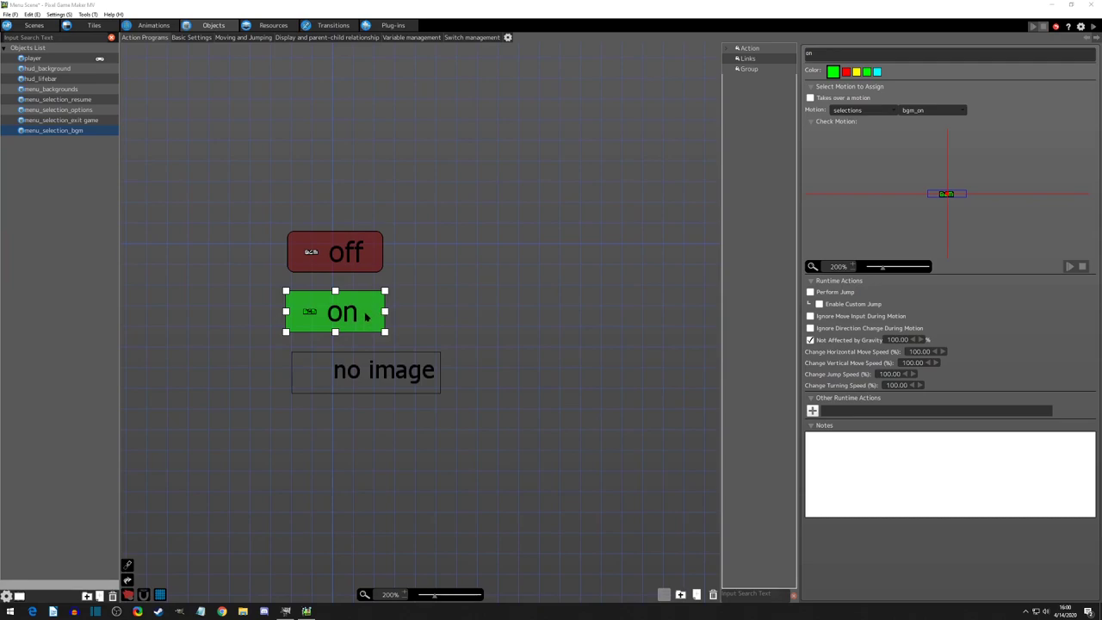
right_click(366, 370)
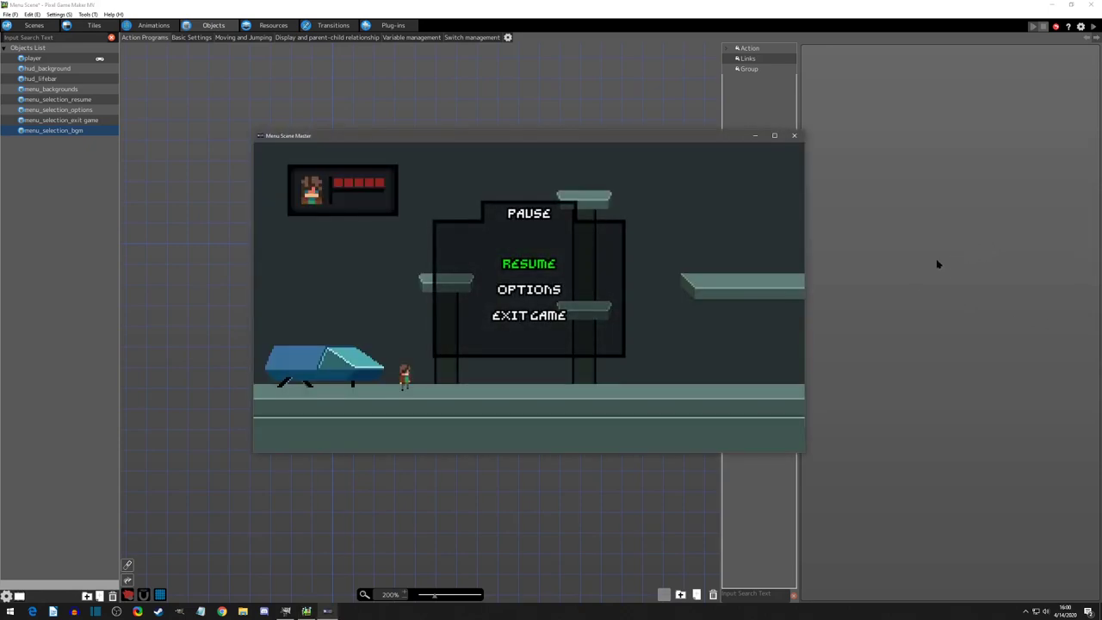
mouse_move(729, 250)
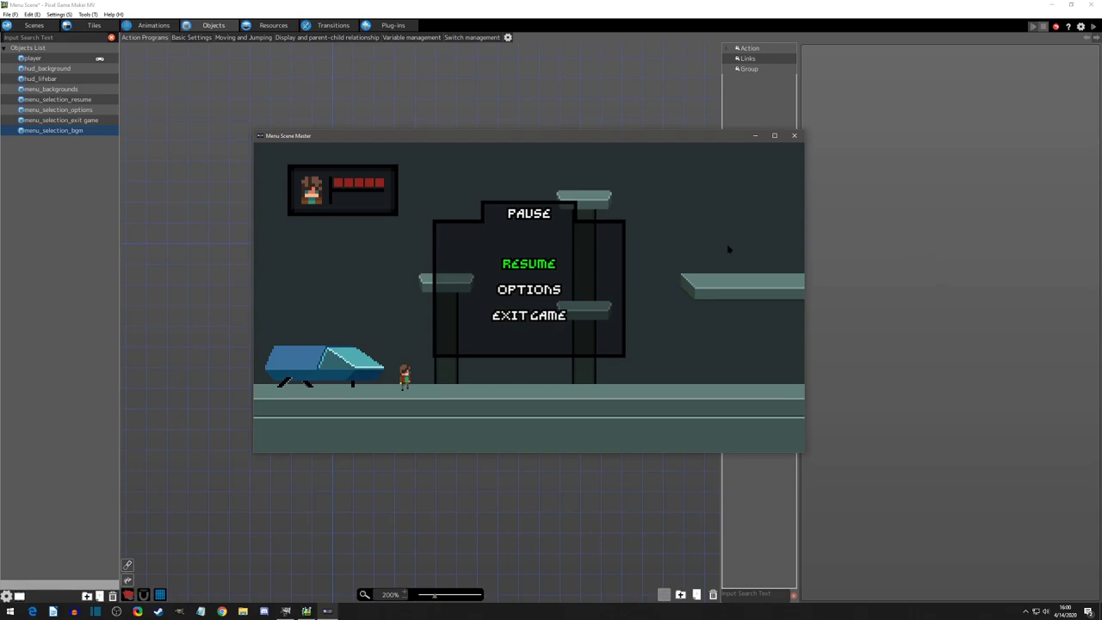
mouse_move(474, 279)
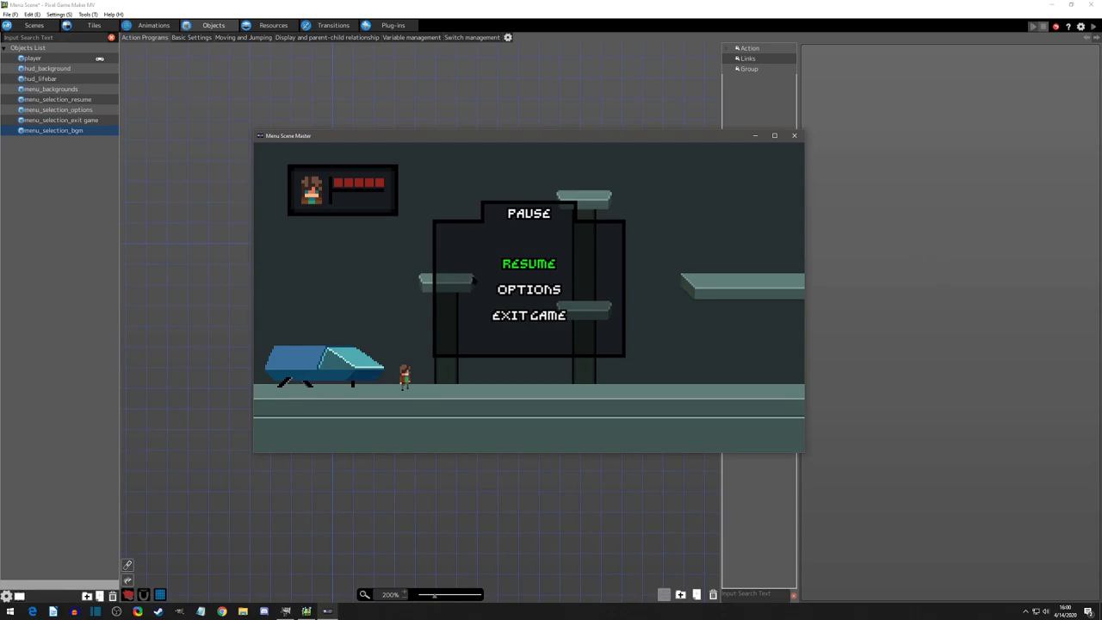
Close the Menu Scene Master test play window
left_click(528, 289)
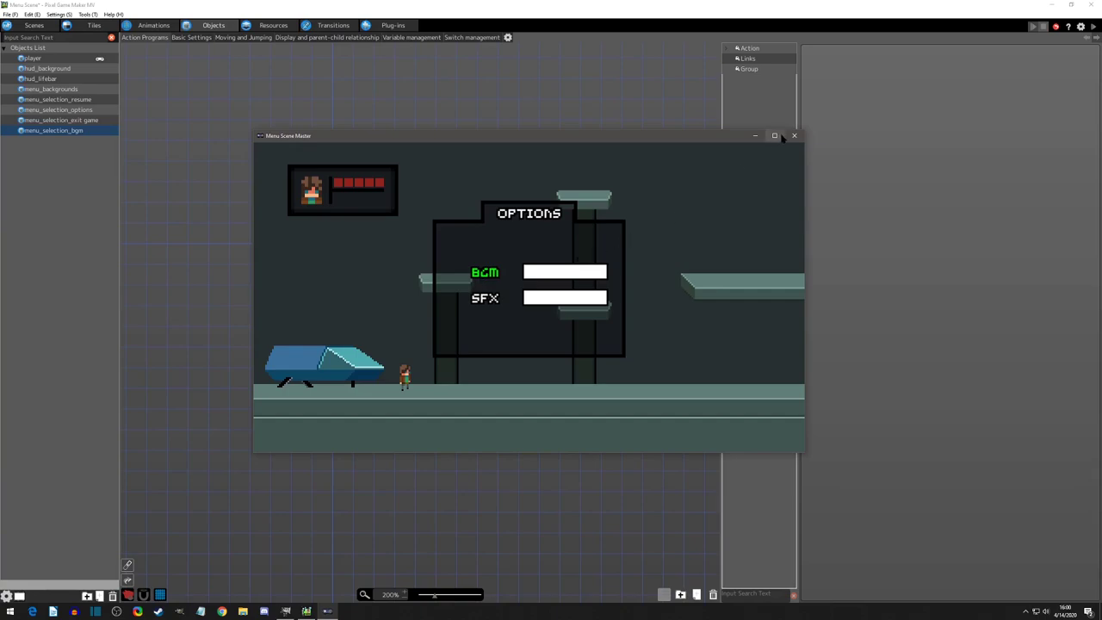
left_click(793, 135)
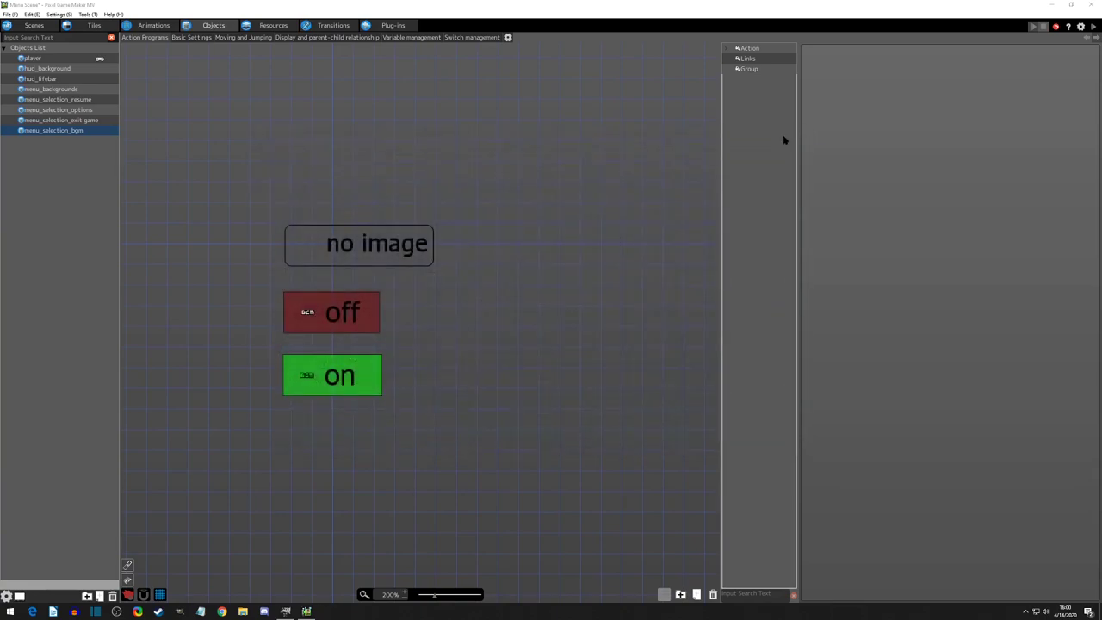
mouse_move(339, 254)
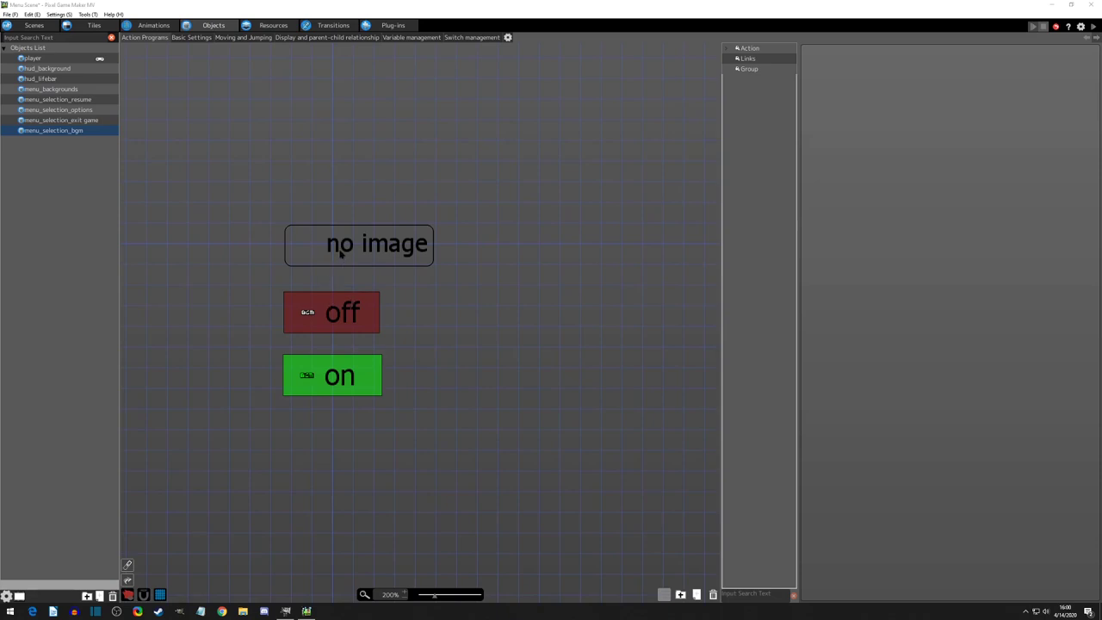
mouse_move(85, 150)
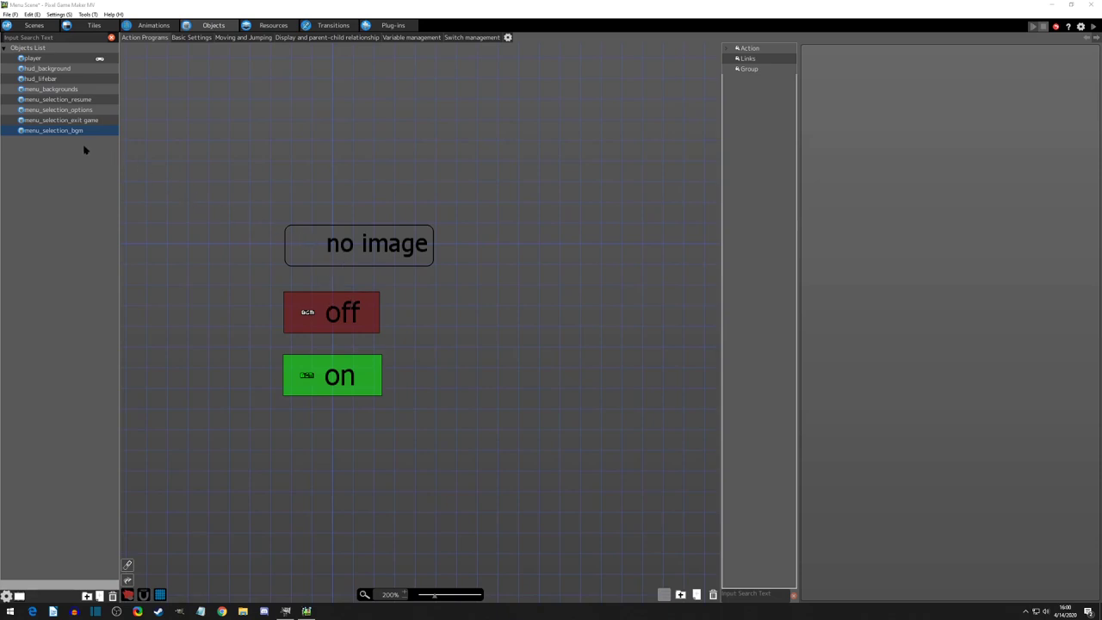
Check the no-image action settings on menu_selection_sfx, then deselect its off action
left_click(358, 244)
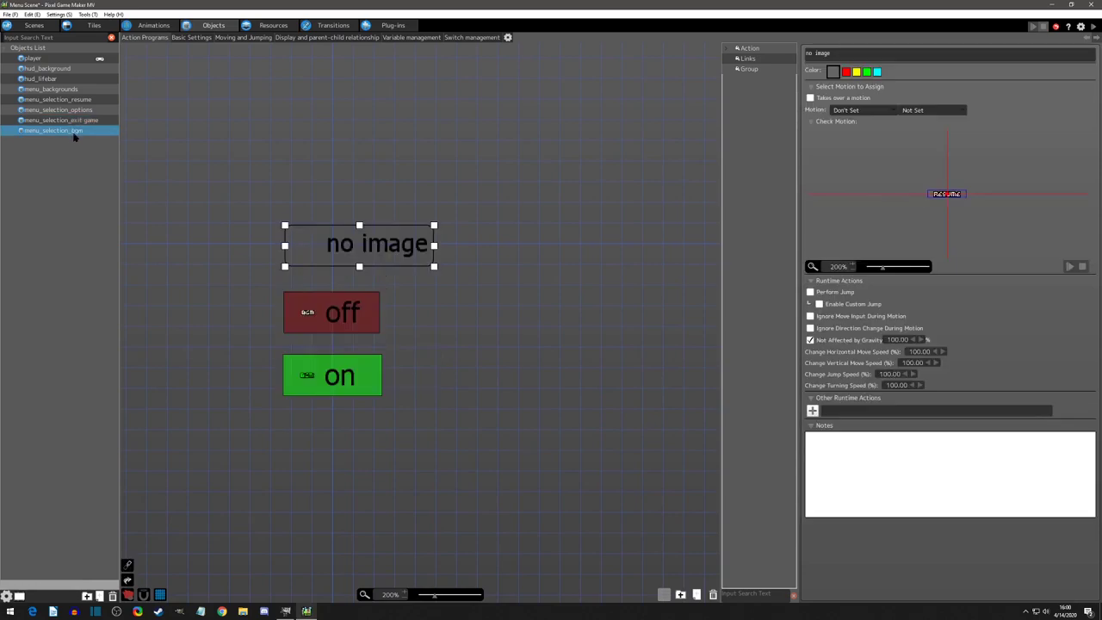
mouse_move(73, 148)
type("menu_selection_sfx")
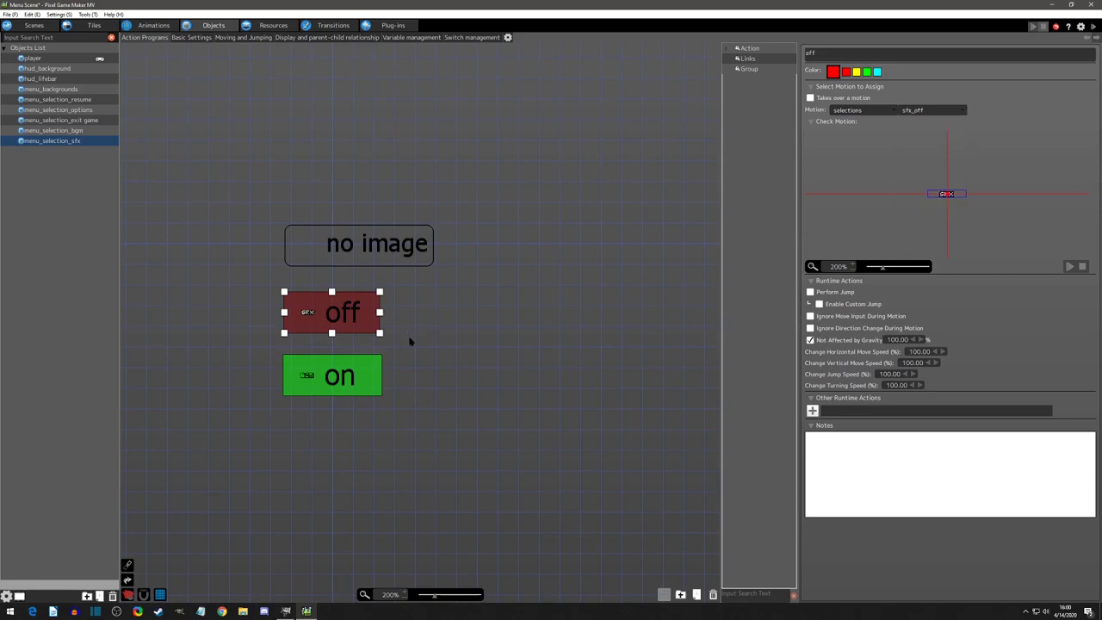
left_click(960, 109)
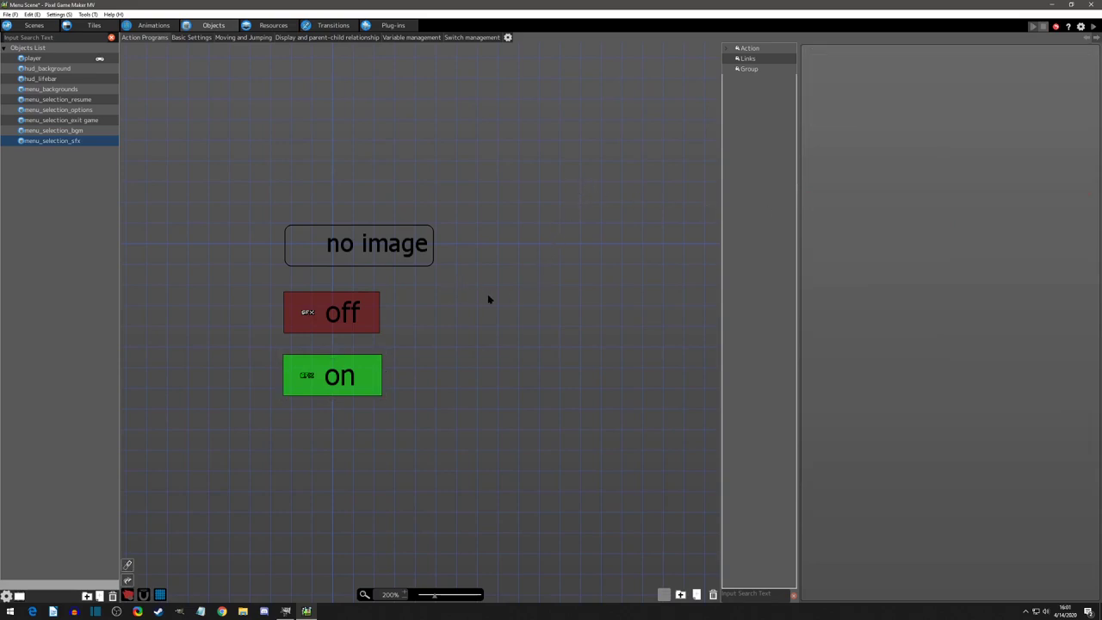
mouse_move(377, 368)
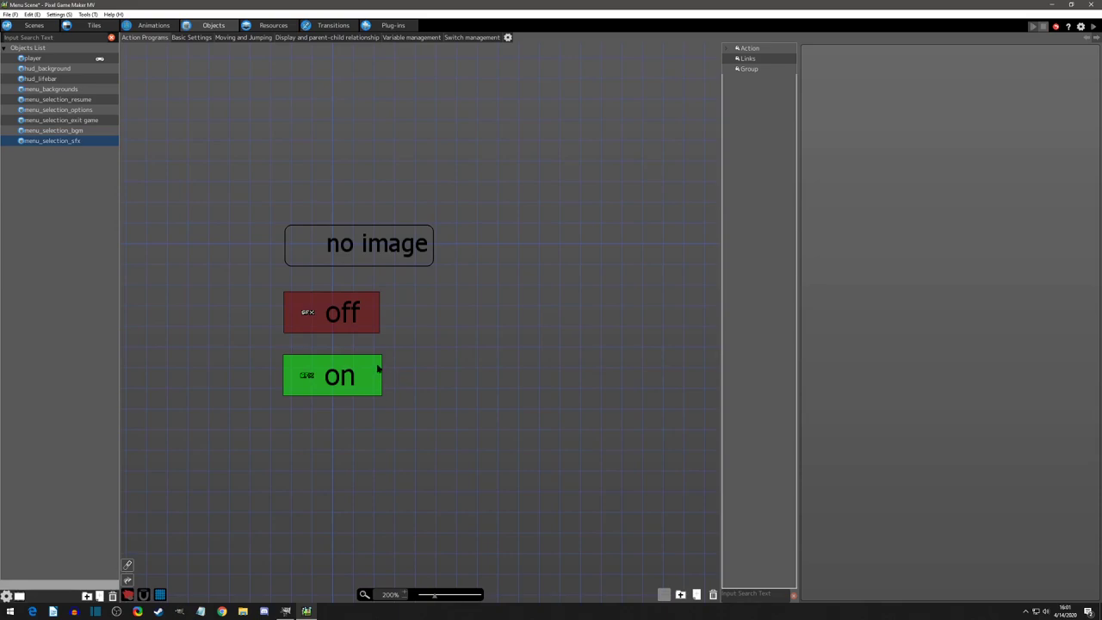
mouse_move(530, 302)
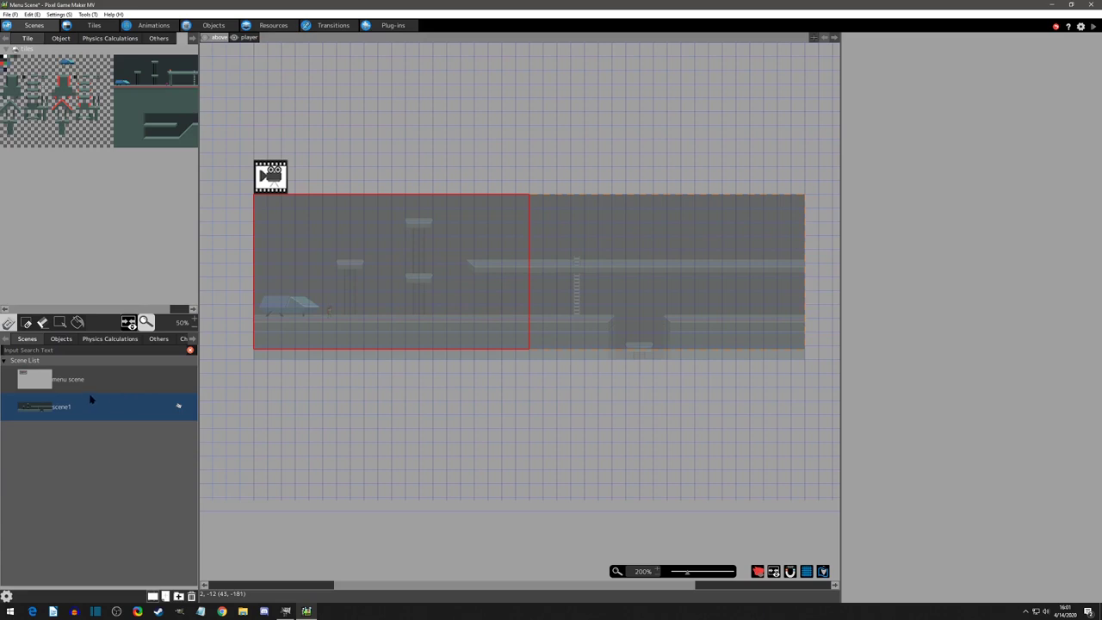
Open the menu scene and rename its new layer to 'main menu'
left_click(67, 378)
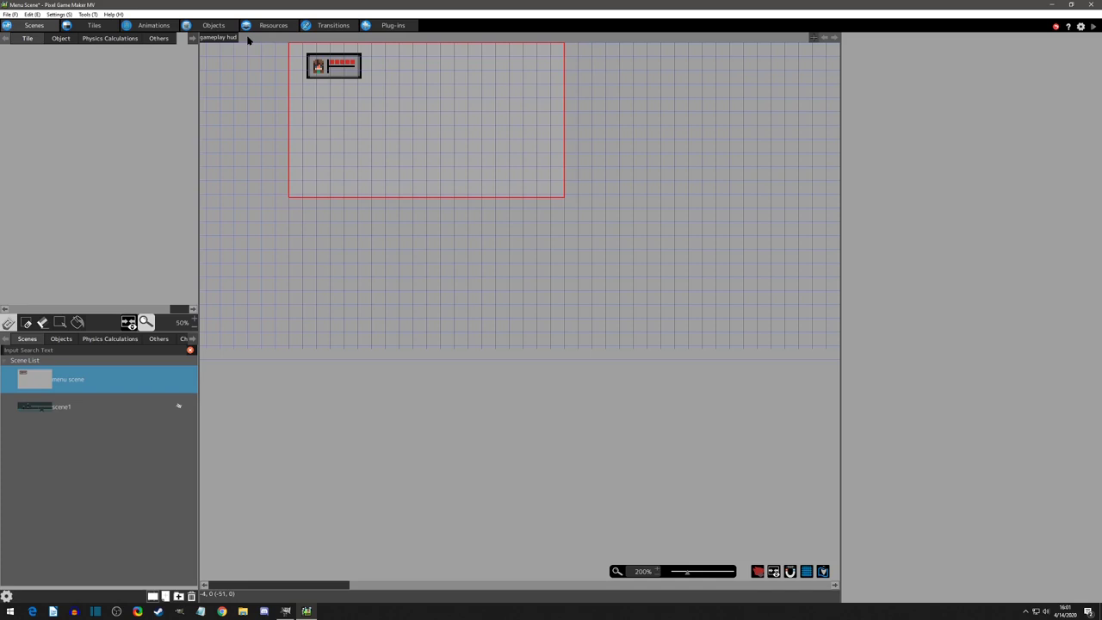
mouse_move(808, 44)
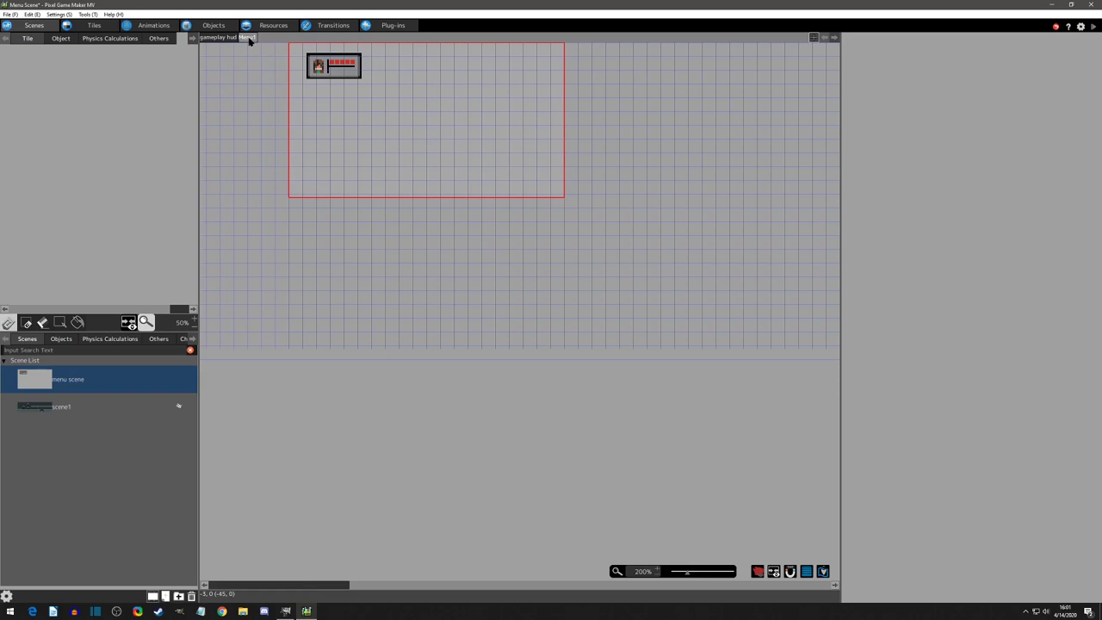
right_click(218, 37)
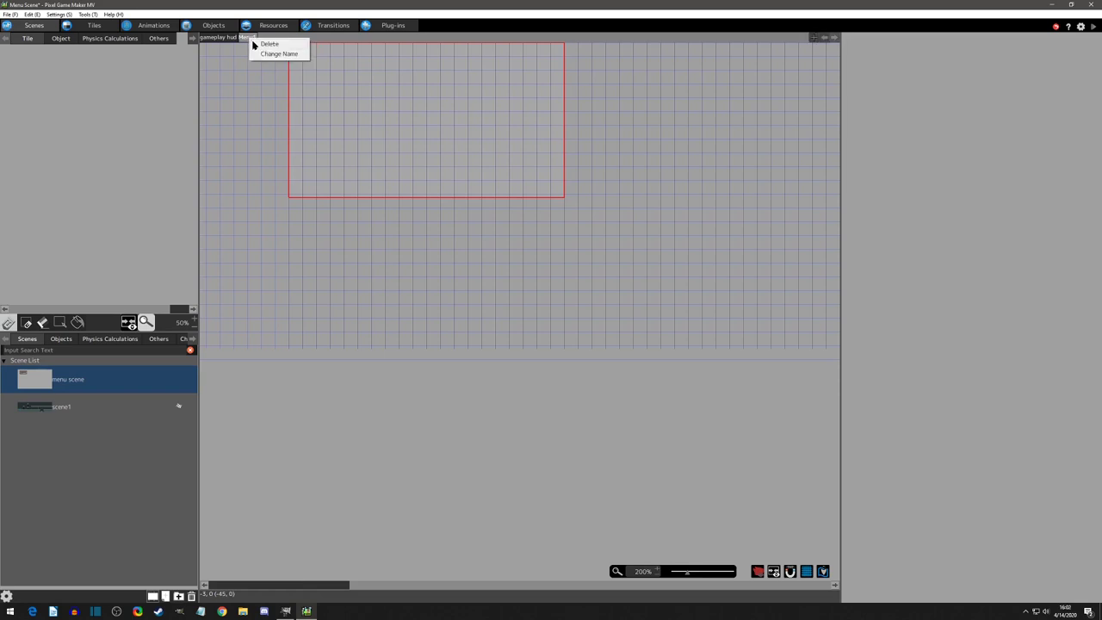
left_click(279, 53)
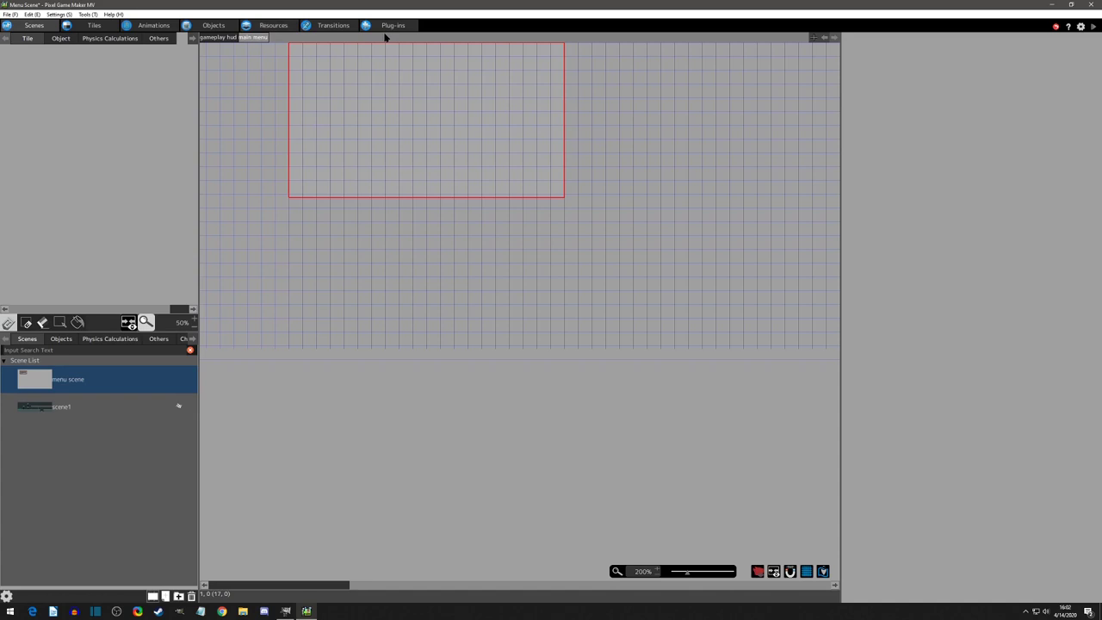
mouse_move(308, 42)
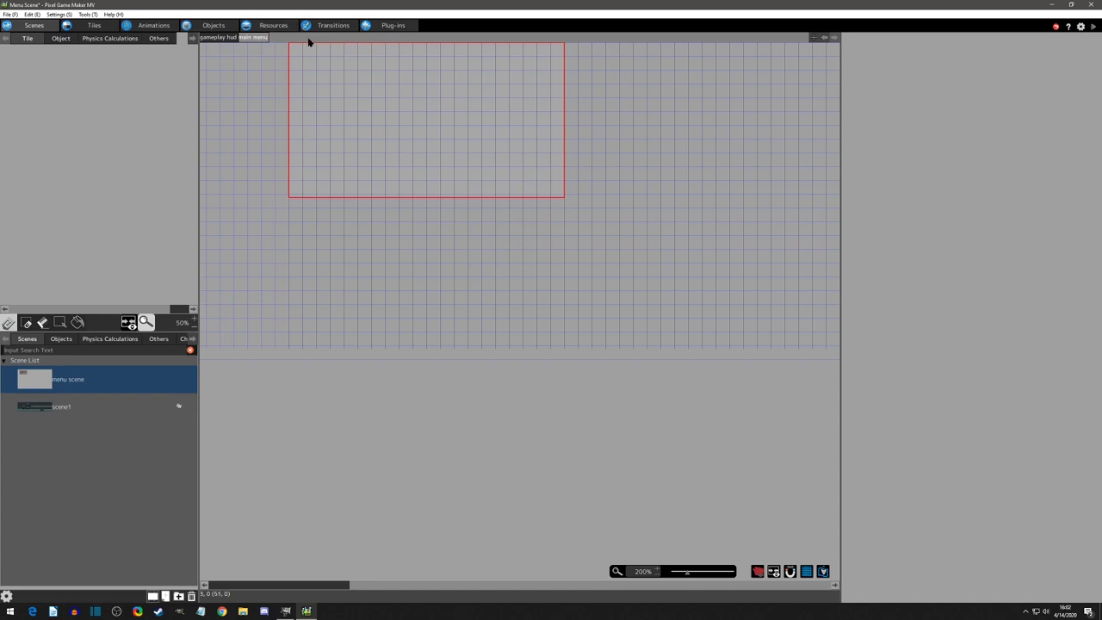
mouse_move(184, 91)
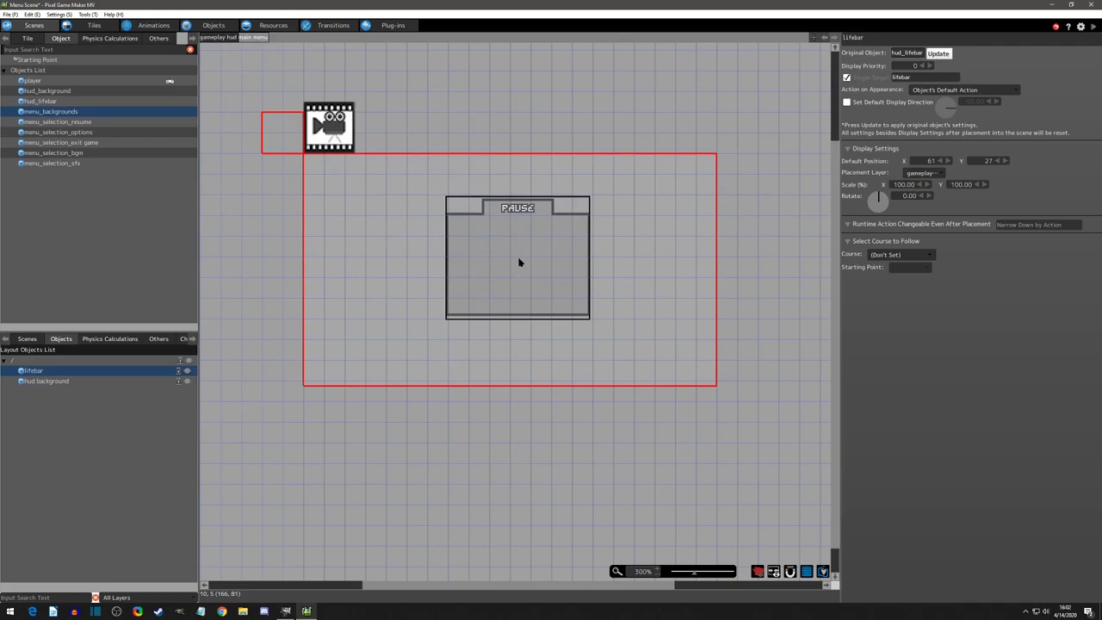
Place menu_backgrounds on the main menu layer and nudge it to around X 160, Y 68
left_click(517, 259)
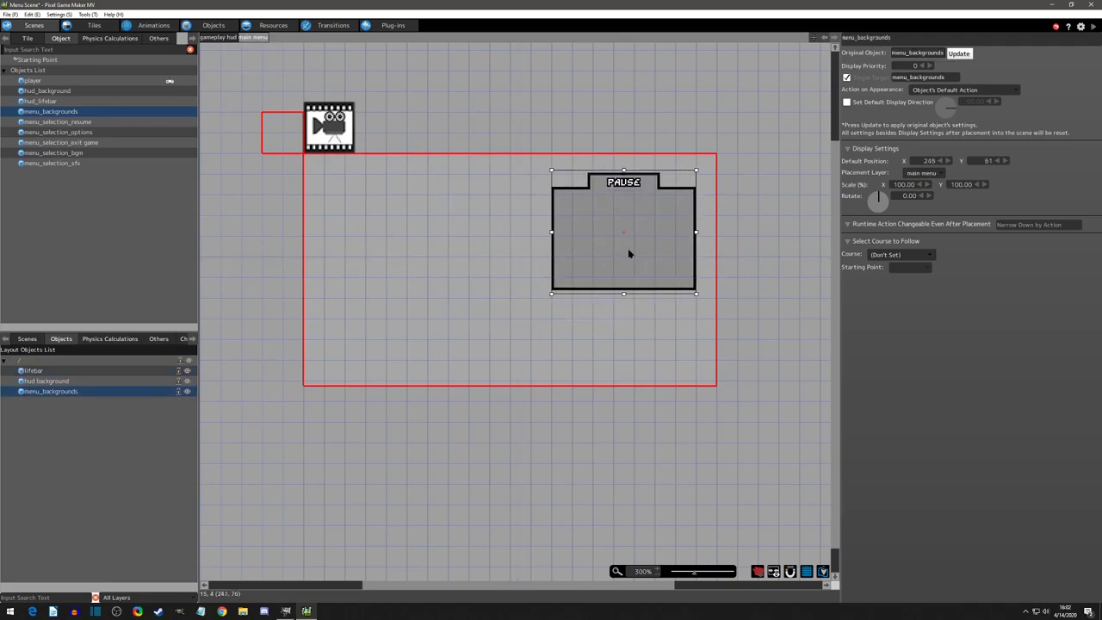
left_click_drag(623, 231, 510, 261)
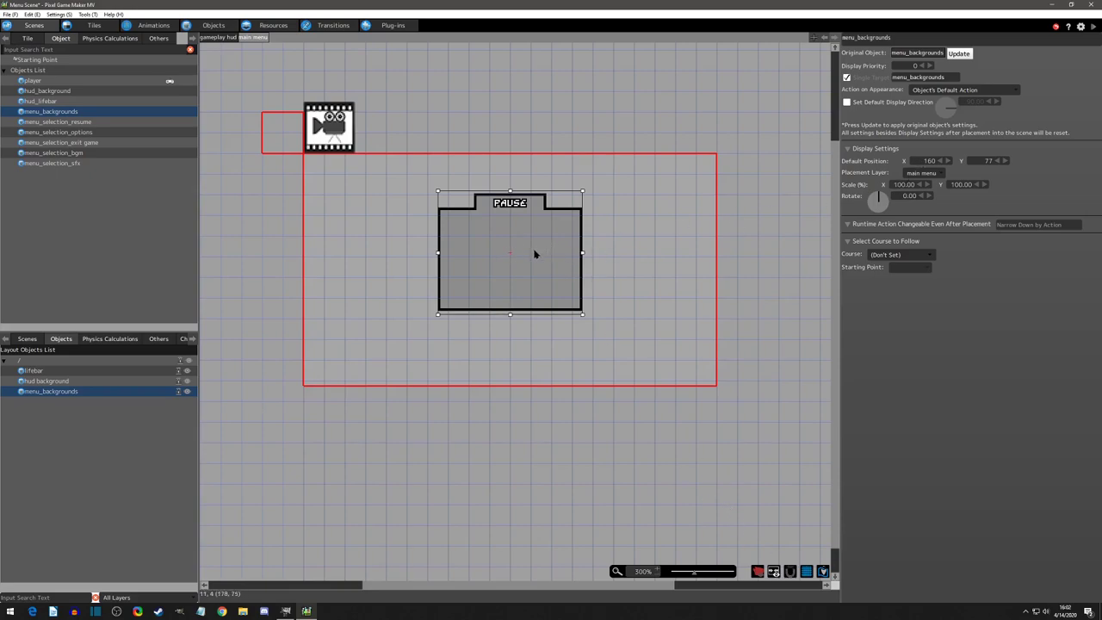
left_click_drag(533, 253, 521, 252)
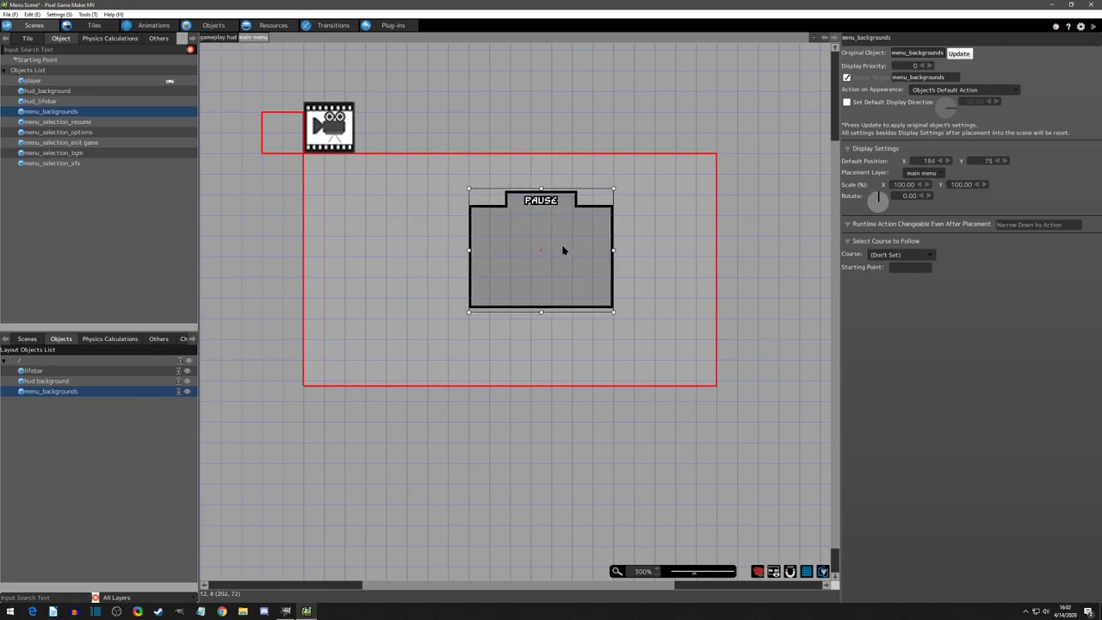
left_click_drag(541, 249, 511, 256)
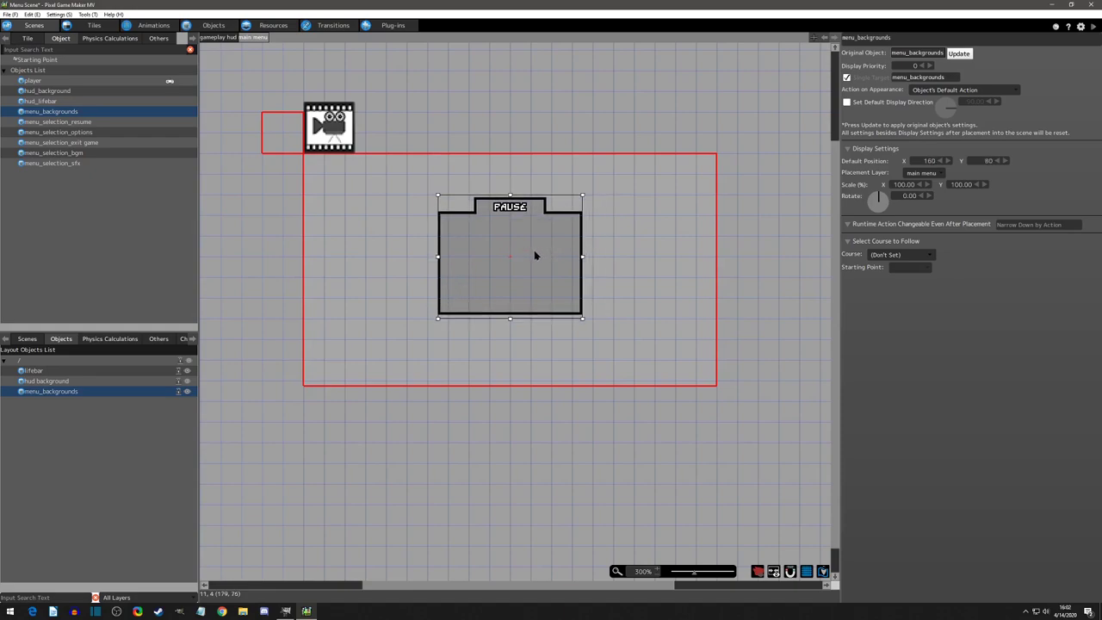
left_click_drag(510, 257, 510, 249)
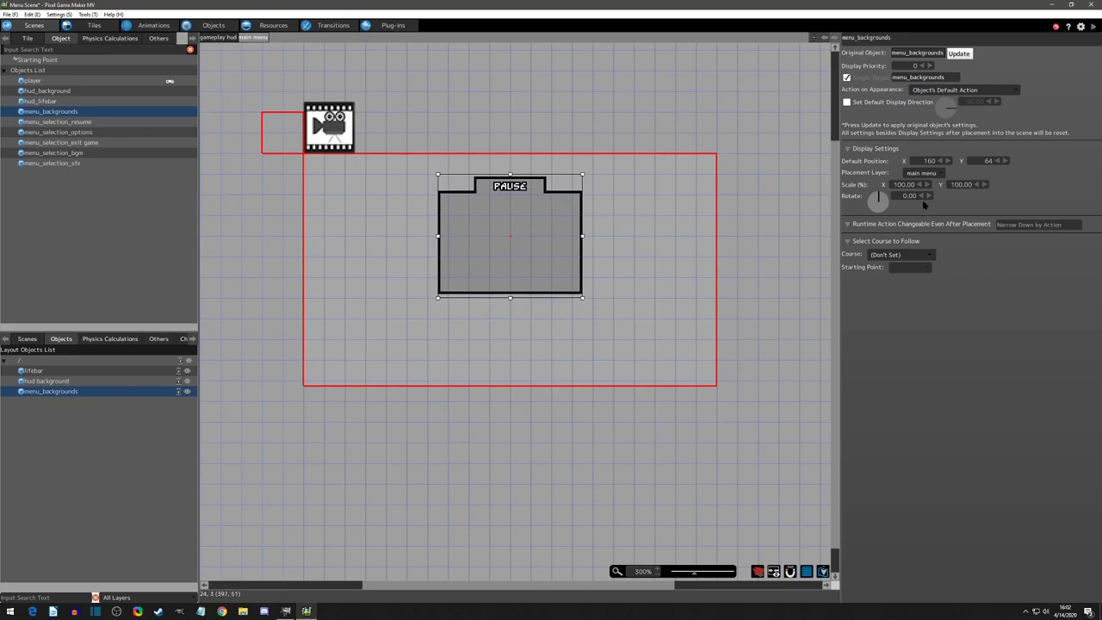
mouse_move(536, 249)
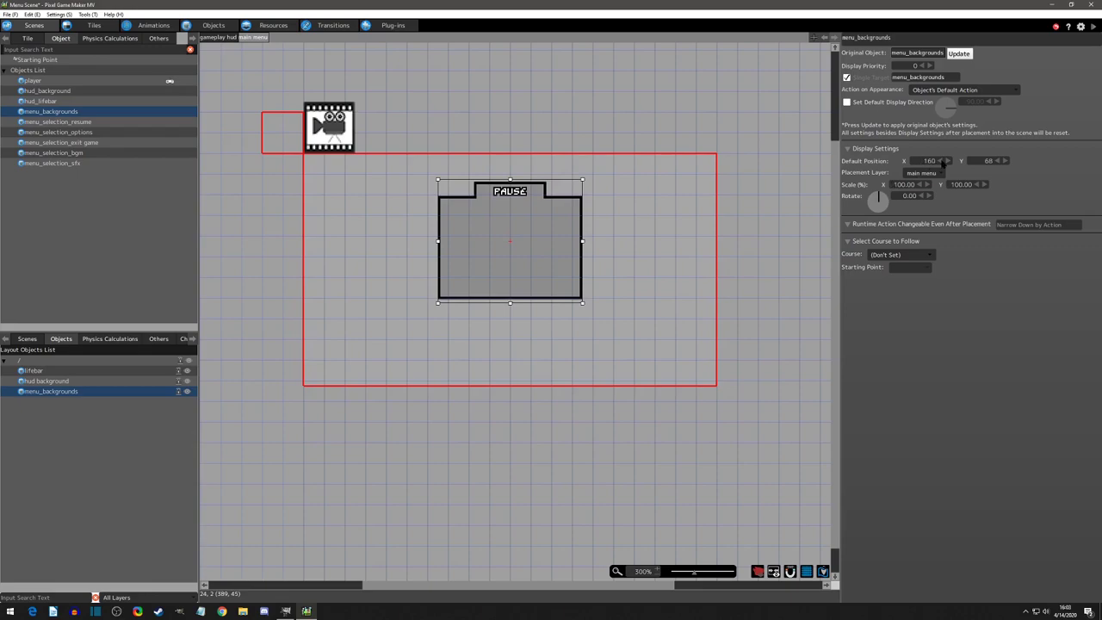
mouse_move(685, 278)
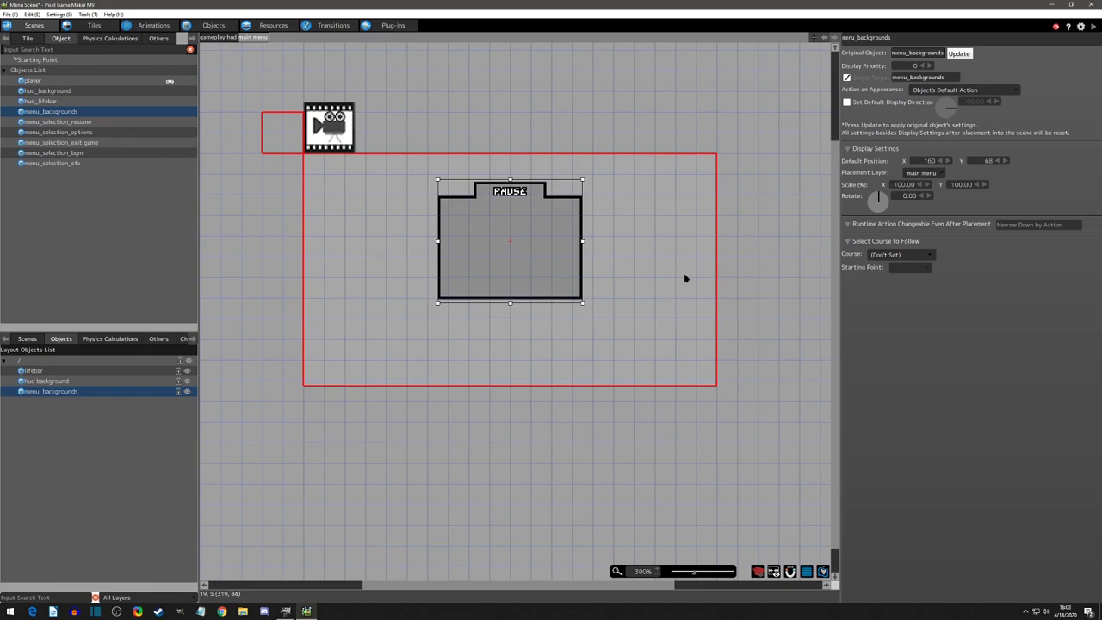
mouse_move(511, 247)
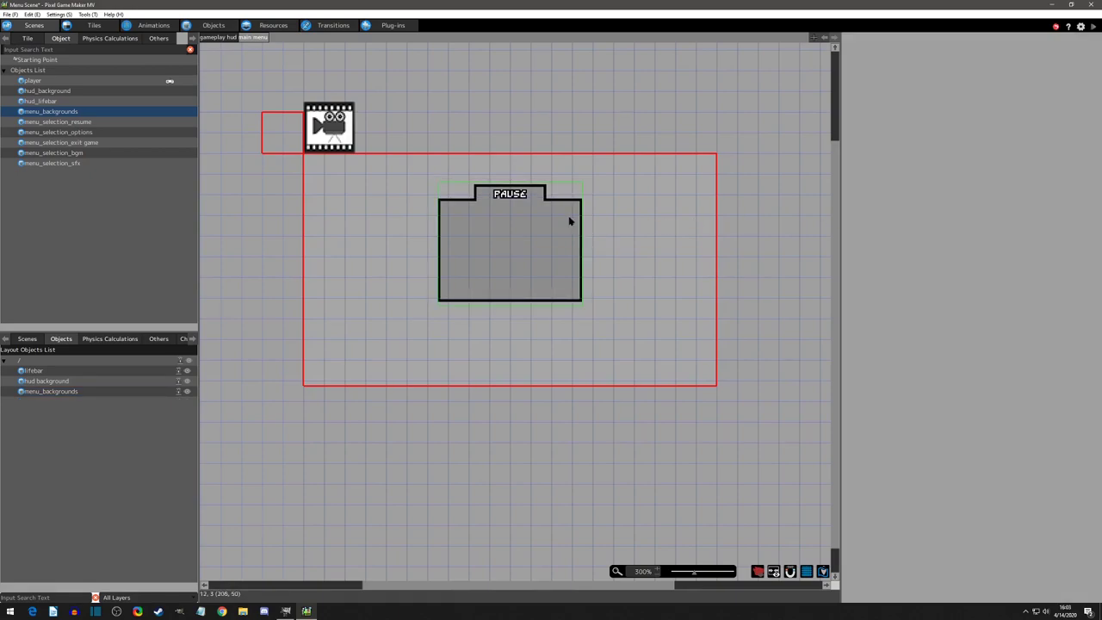
mouse_move(441, 256)
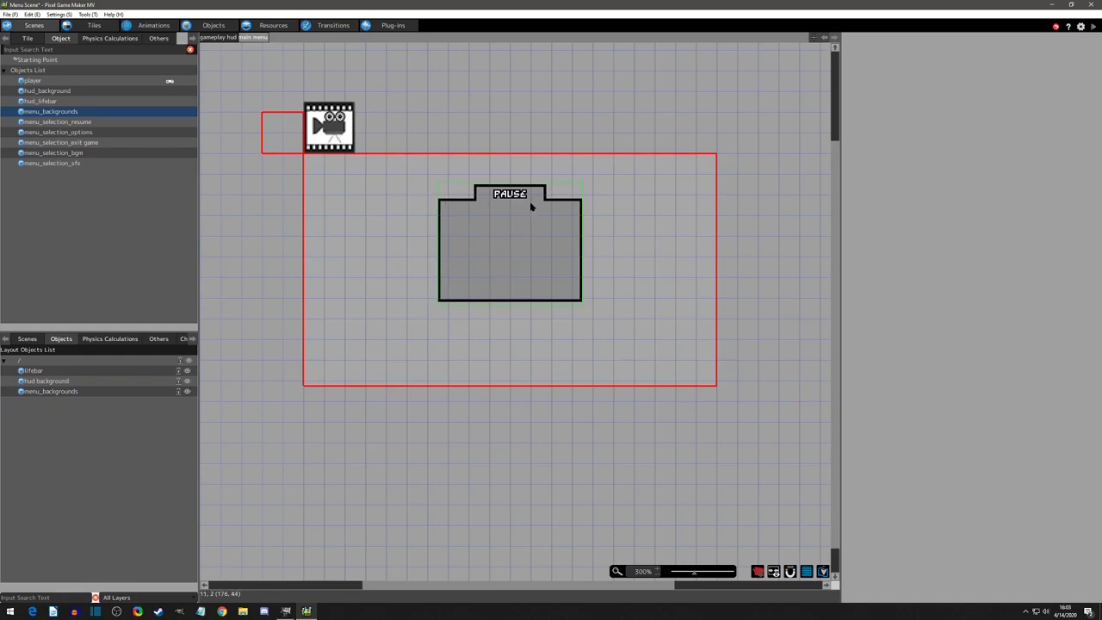
mouse_move(512, 263)
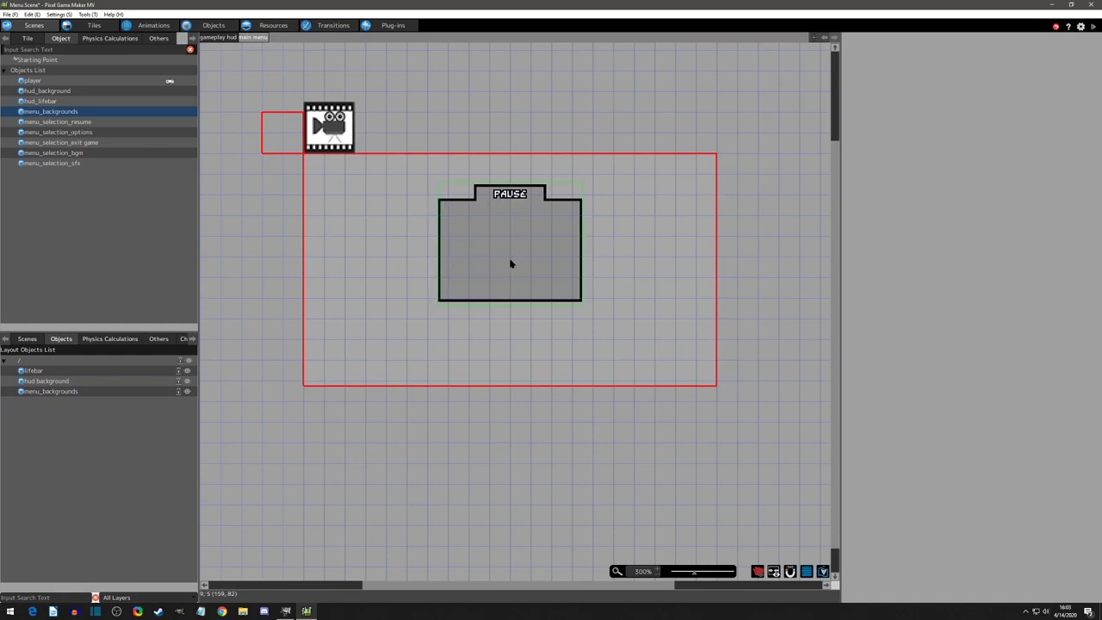
mouse_move(513, 214)
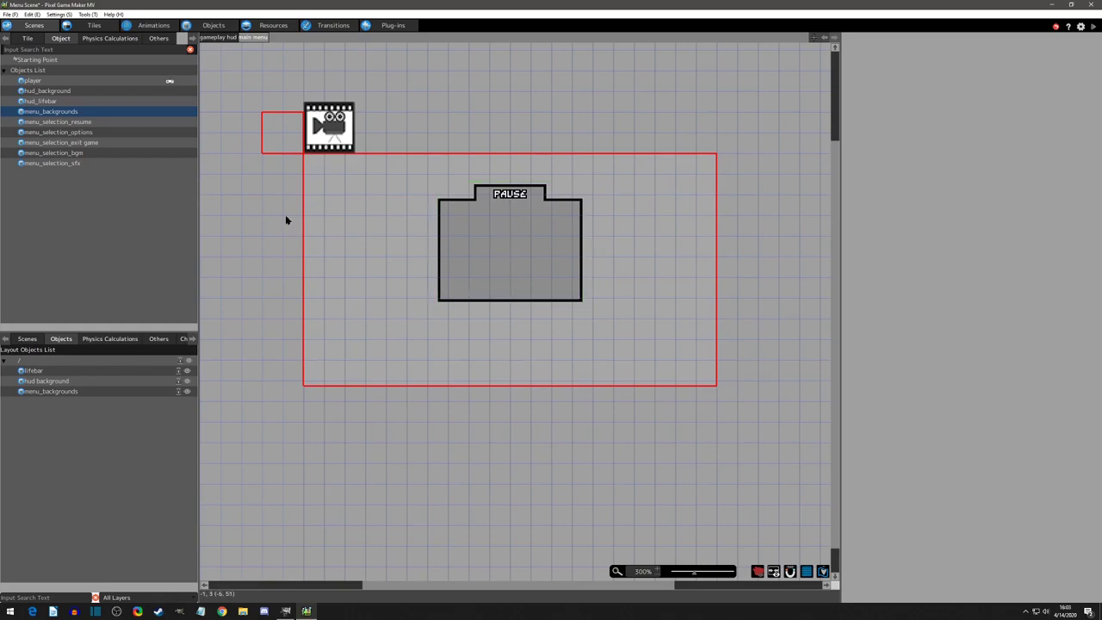
mouse_move(166, 192)
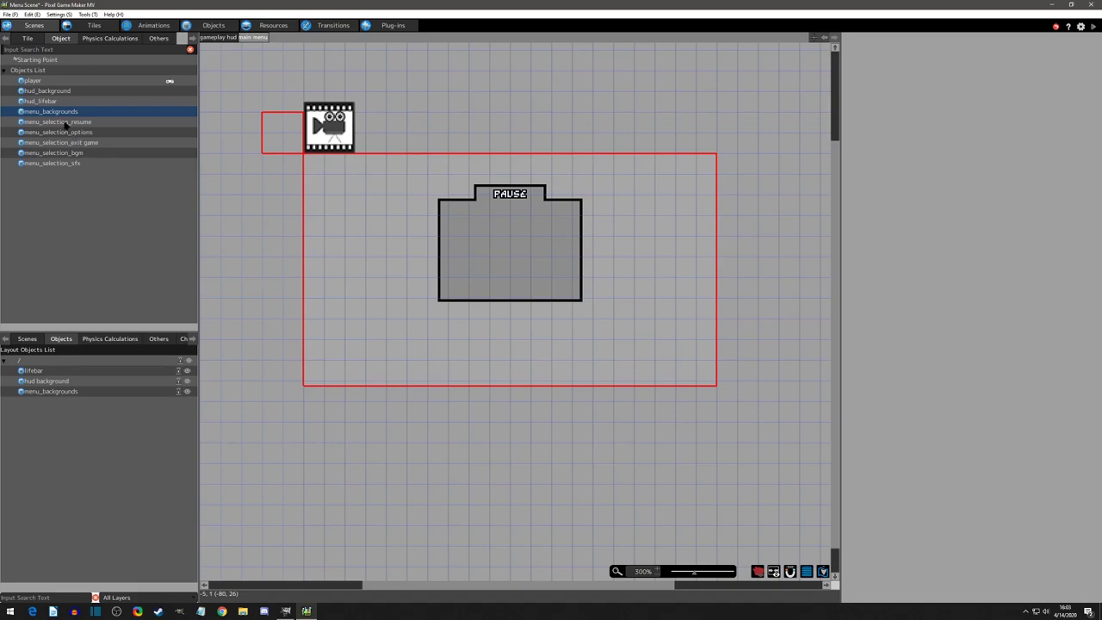
Place menu_selection_resume inside the pause panel and open menu_selection_sfx's action program
left_click(56, 122)
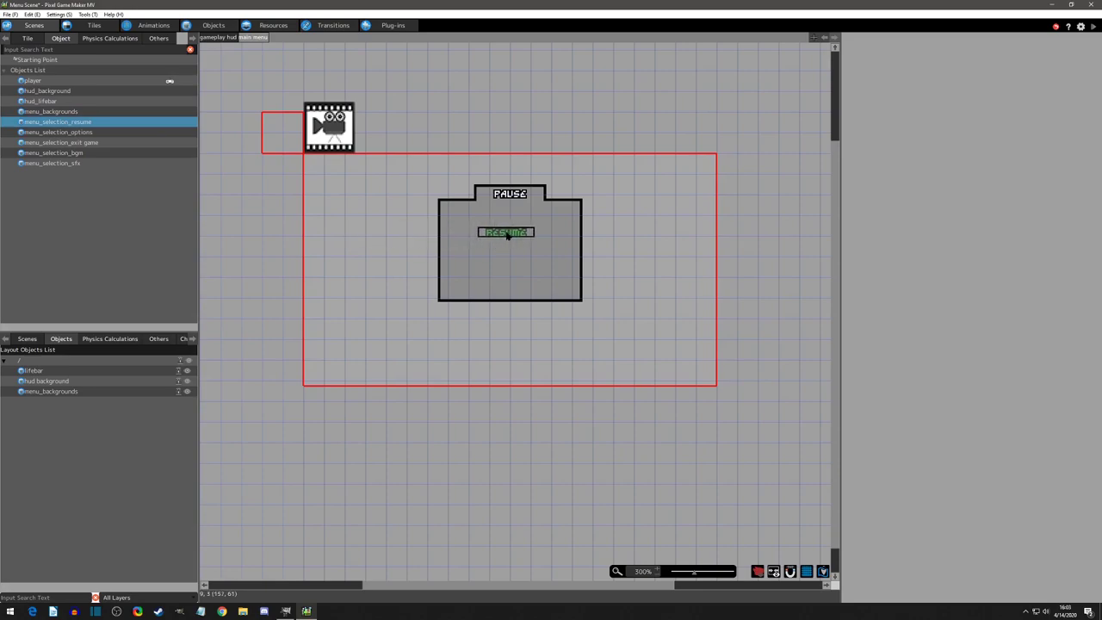
left_click(506, 235)
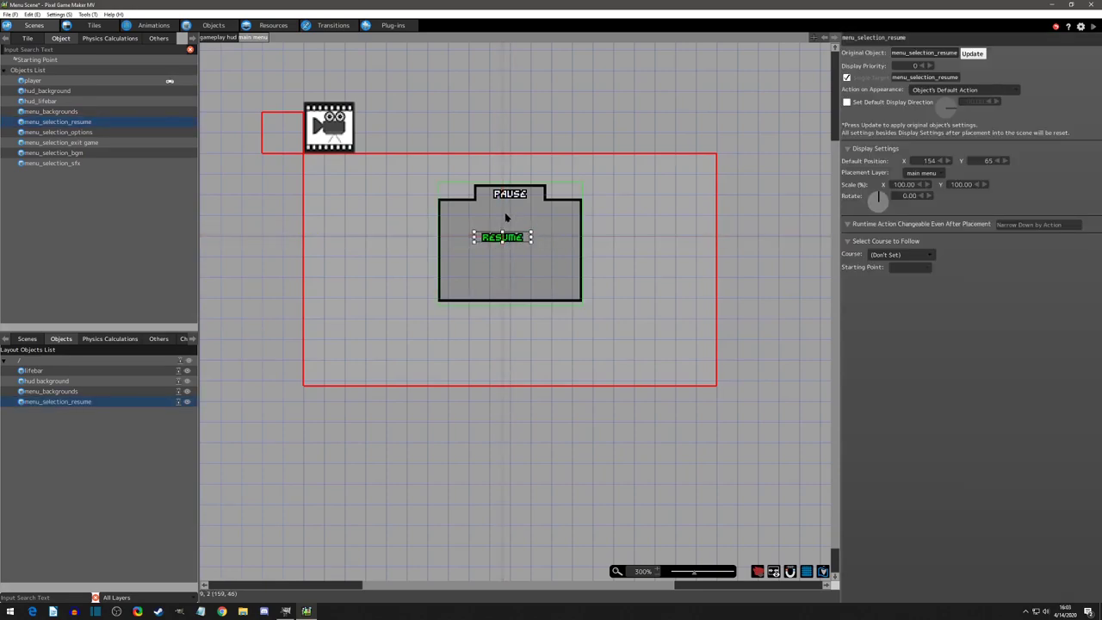
left_click(58, 132)
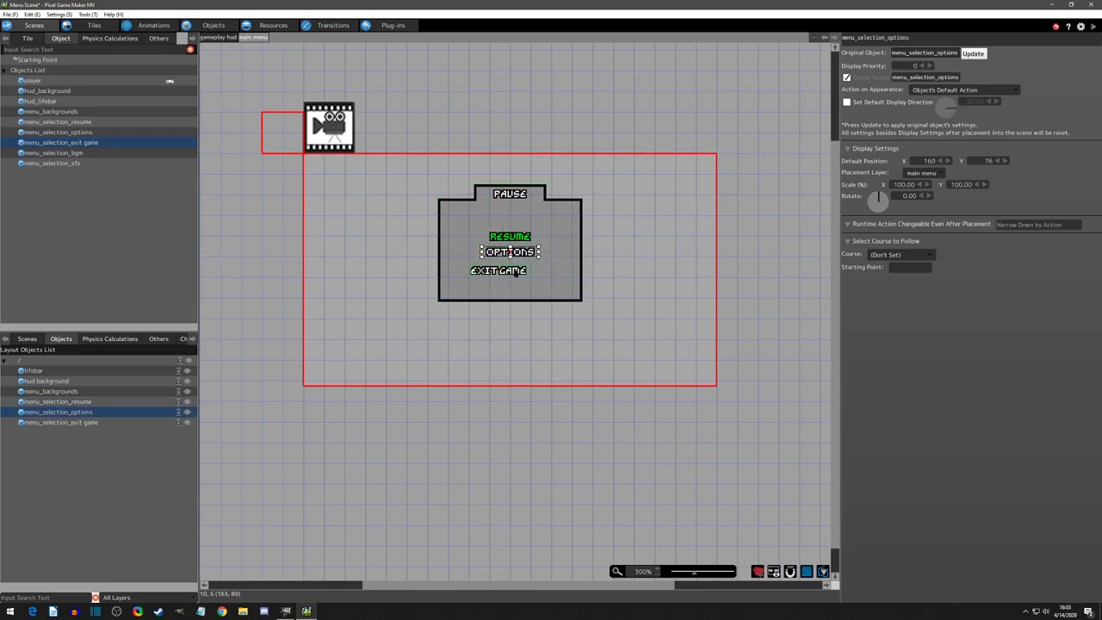
left_click(60, 422)
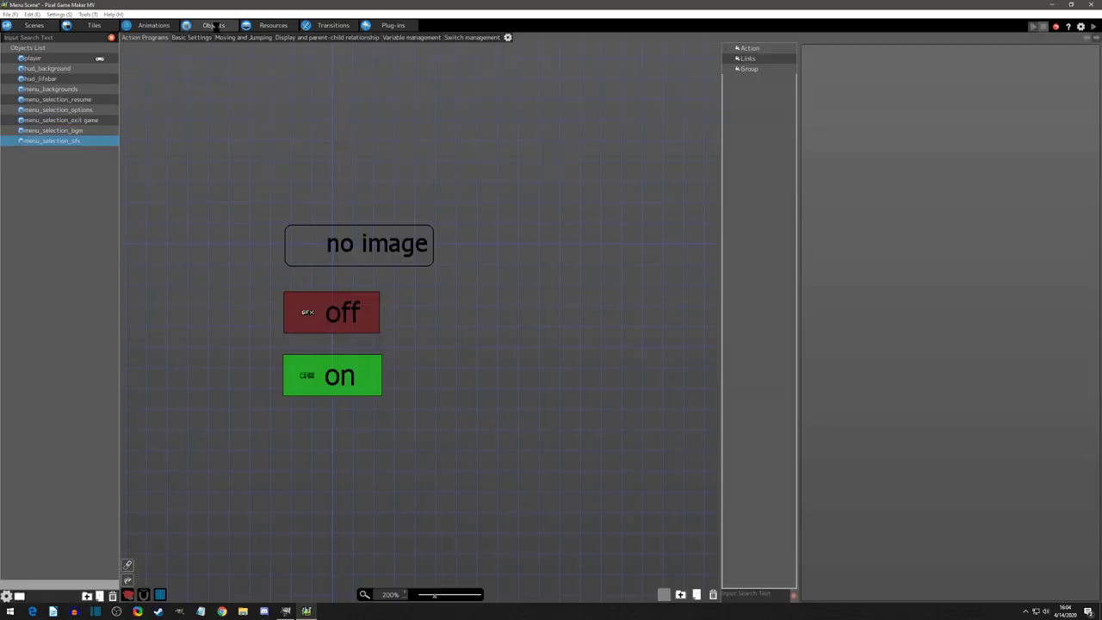
Create menu_caller using editor icons animation, ui group, and no collision groups
left_click(359, 244)
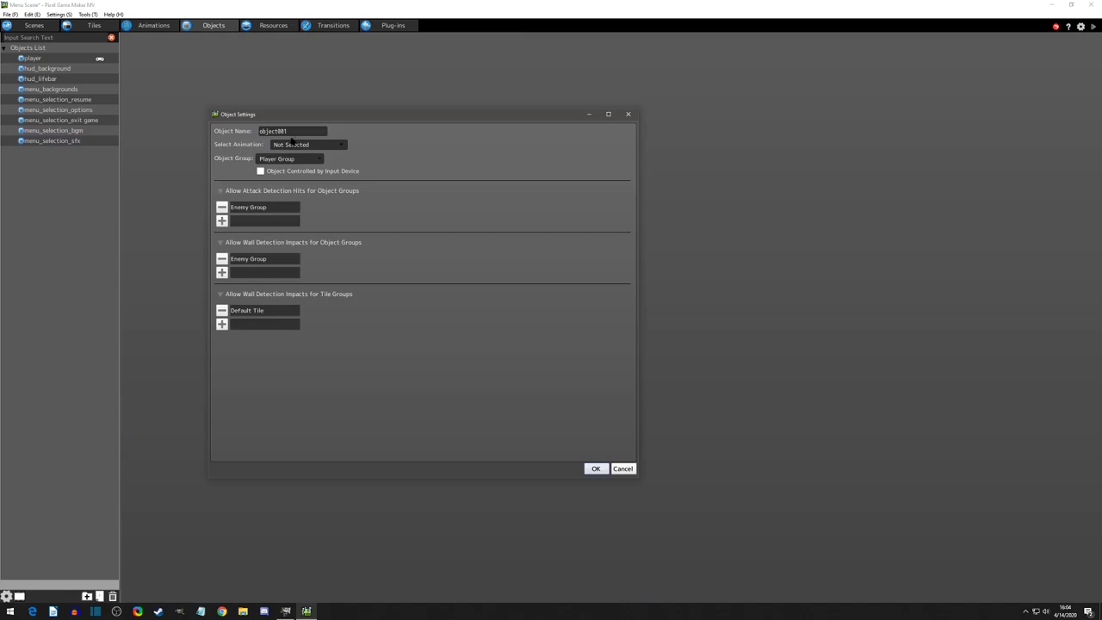
type("menu_caller")
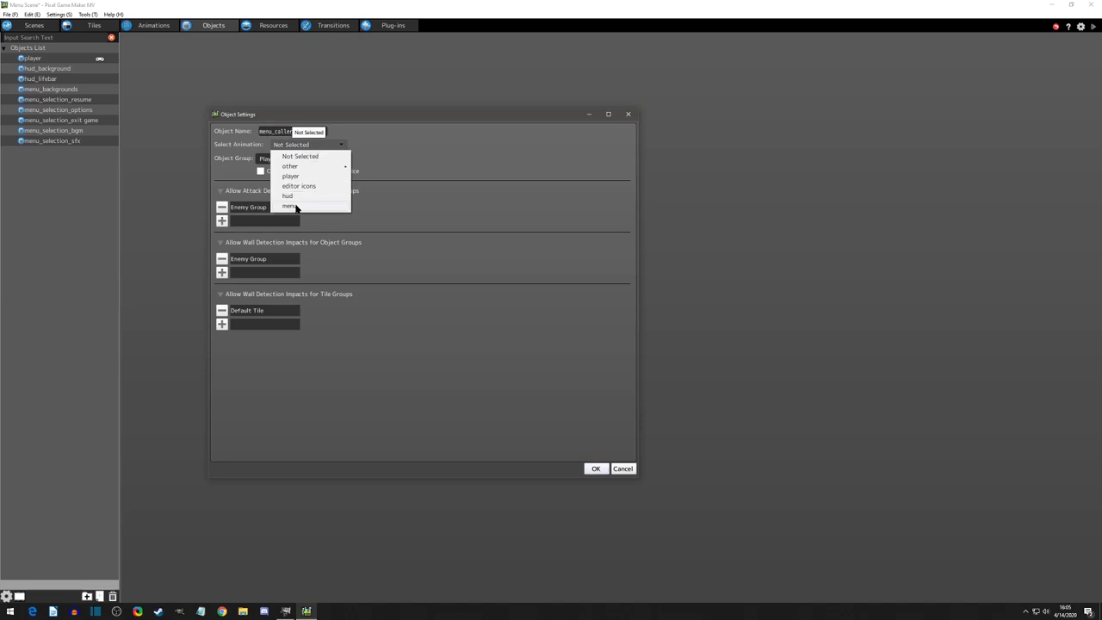
left_click(299, 186)
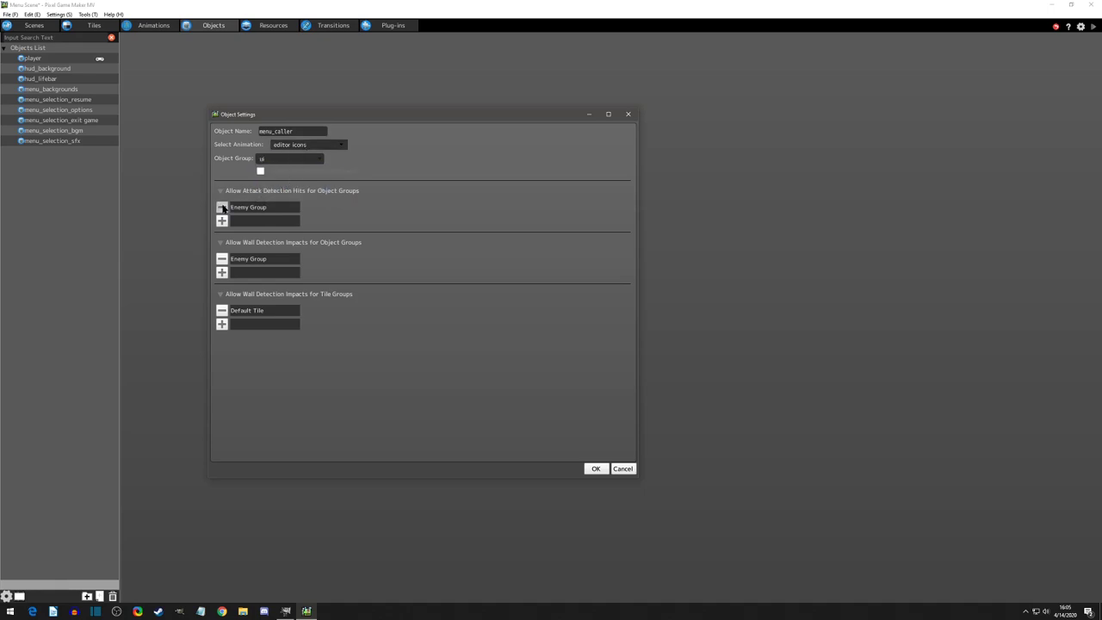
left_click(221, 206)
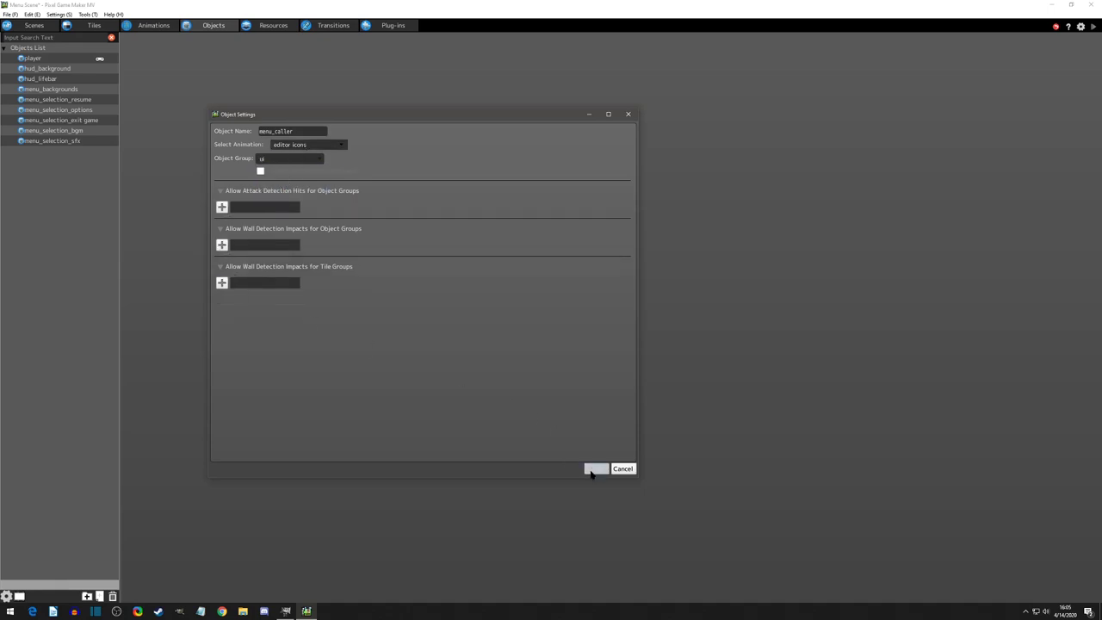
left_click(596, 468)
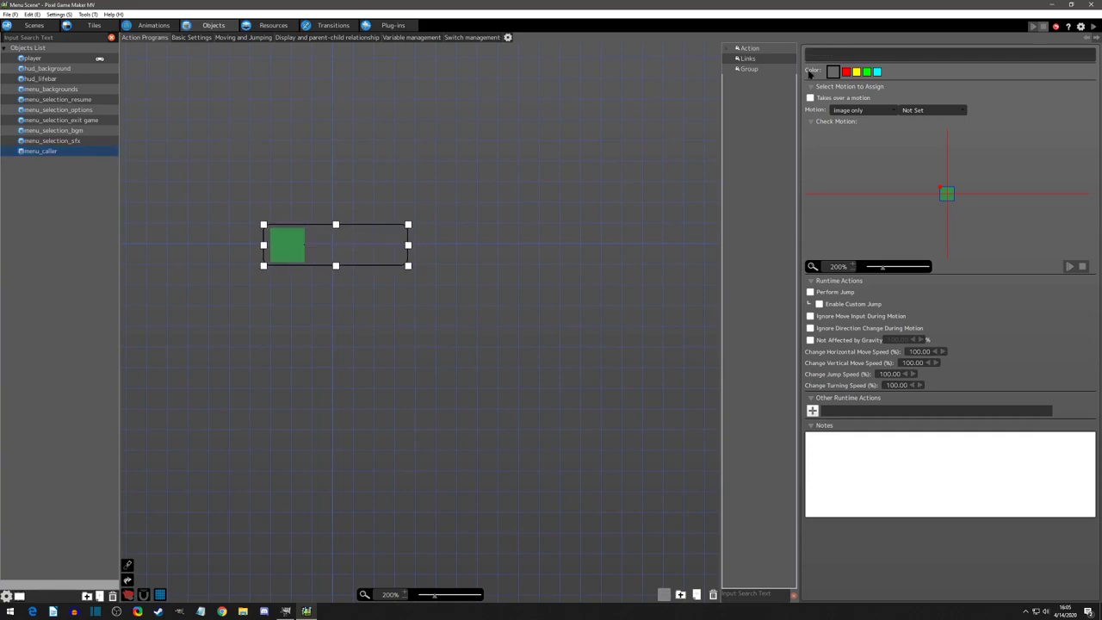
Name menu_caller's first action 'waiting for input' and shift its box on the canvas
type("aiting")
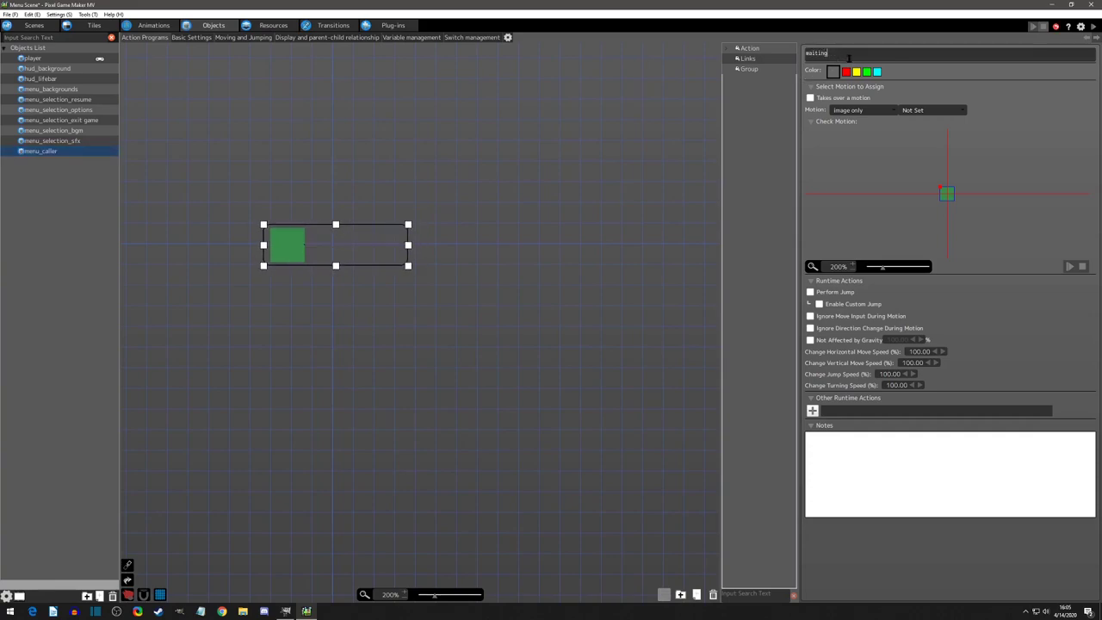
type("for input")
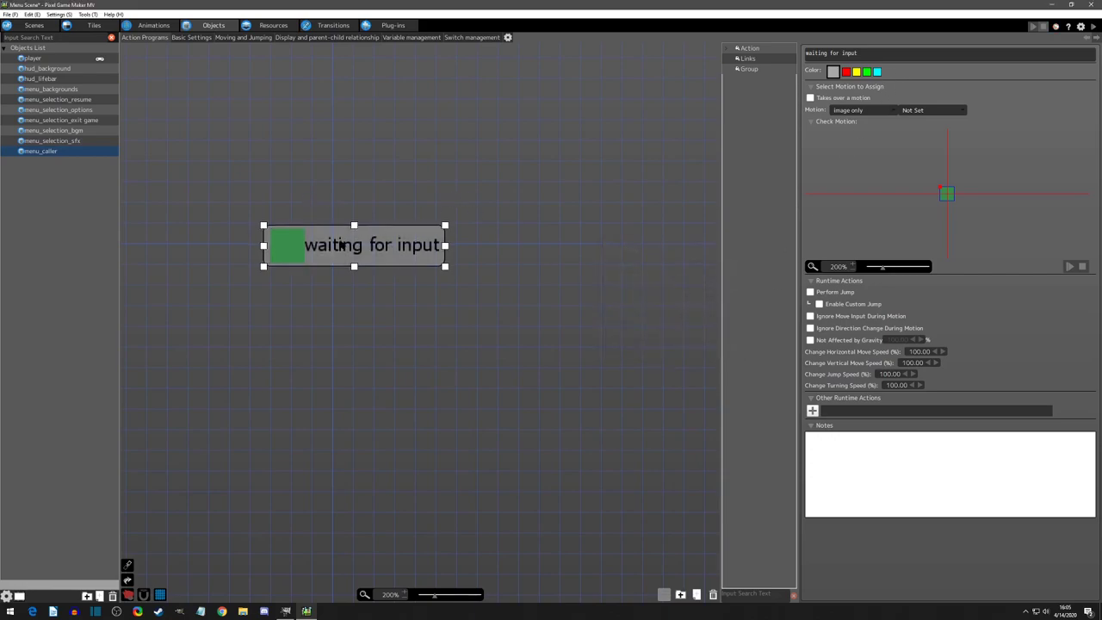
left_click_drag(353, 245, 435, 253)
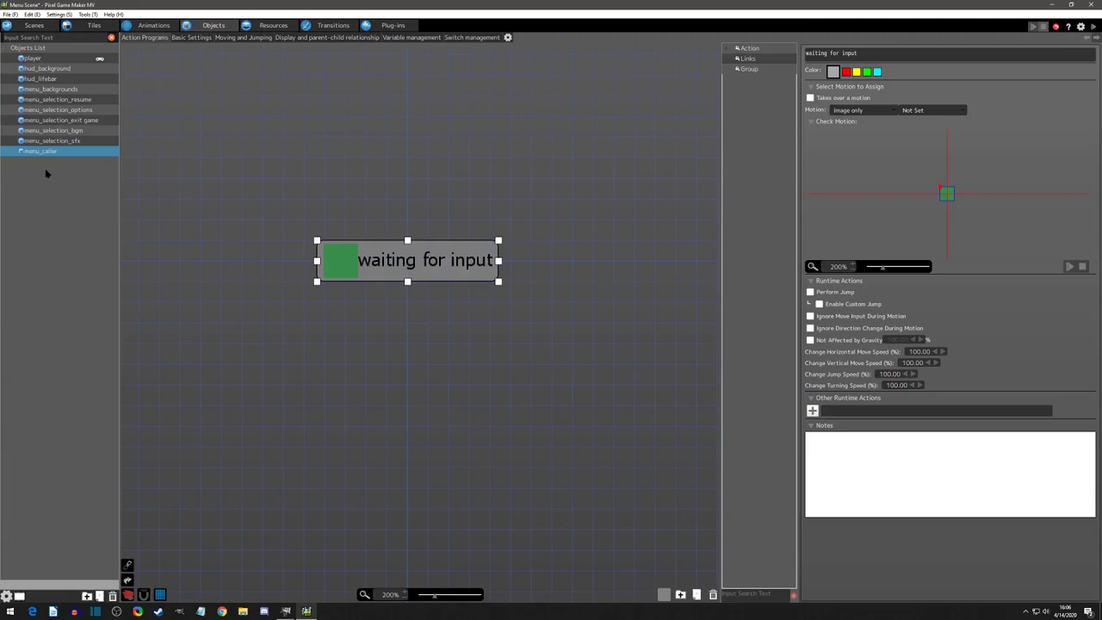
mouse_move(48, 174)
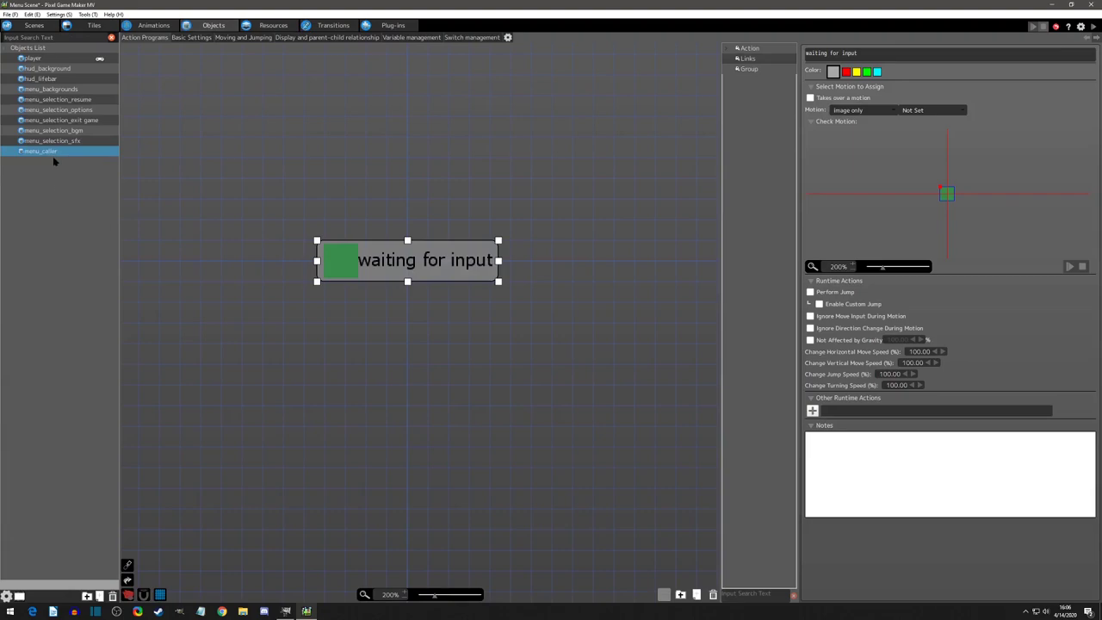
mouse_move(36, 174)
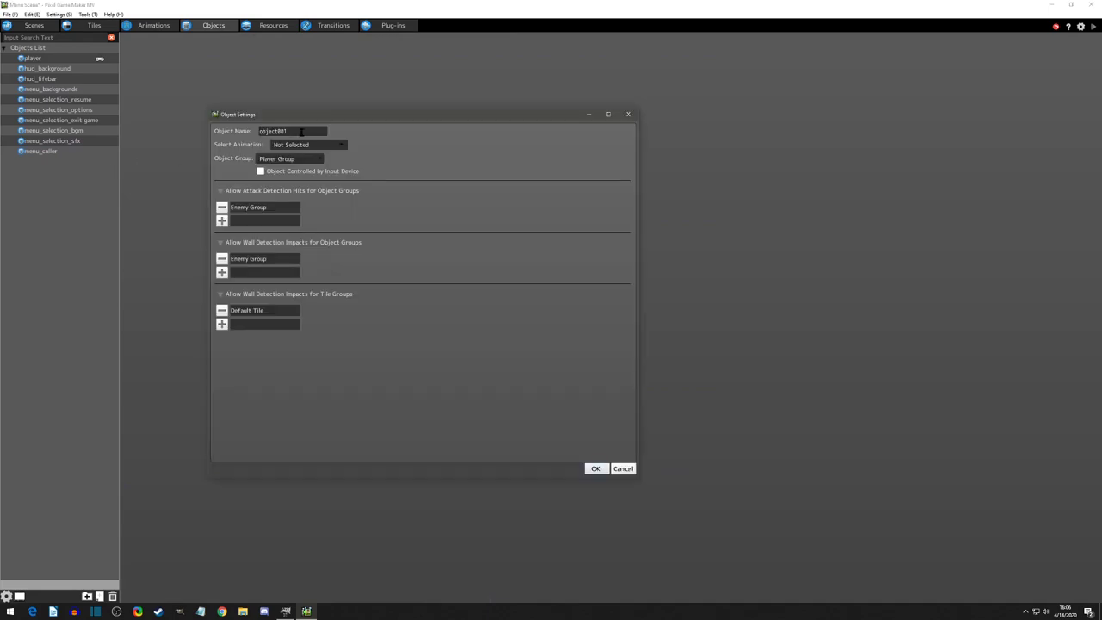
Name the new object menu_logic, pick the editor icons animation and an object group
type("menu_logic")
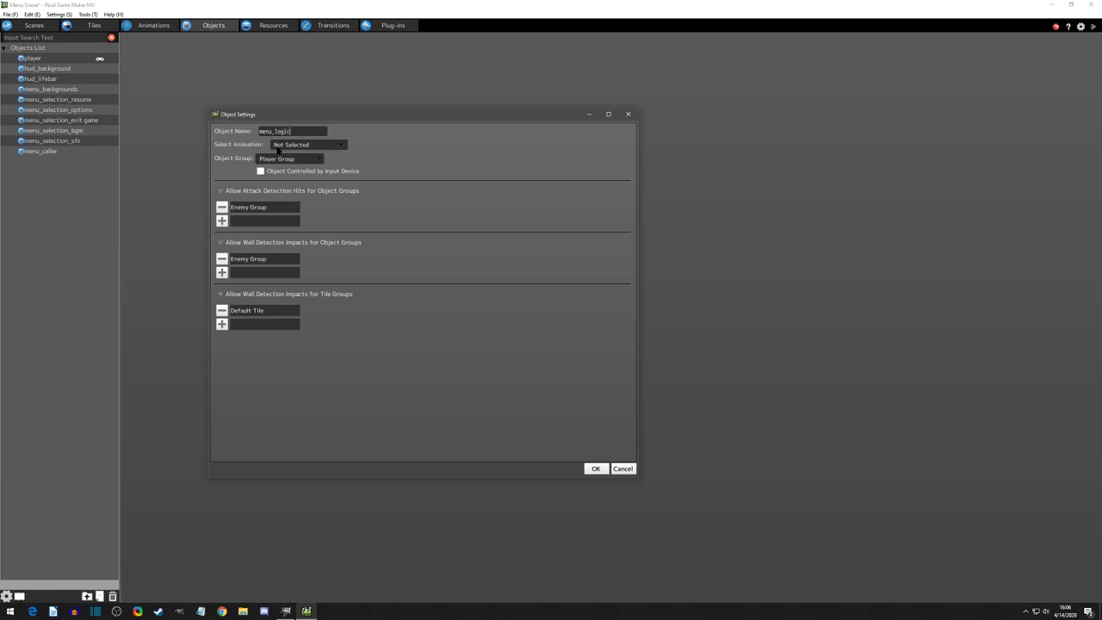
left_click(306, 144)
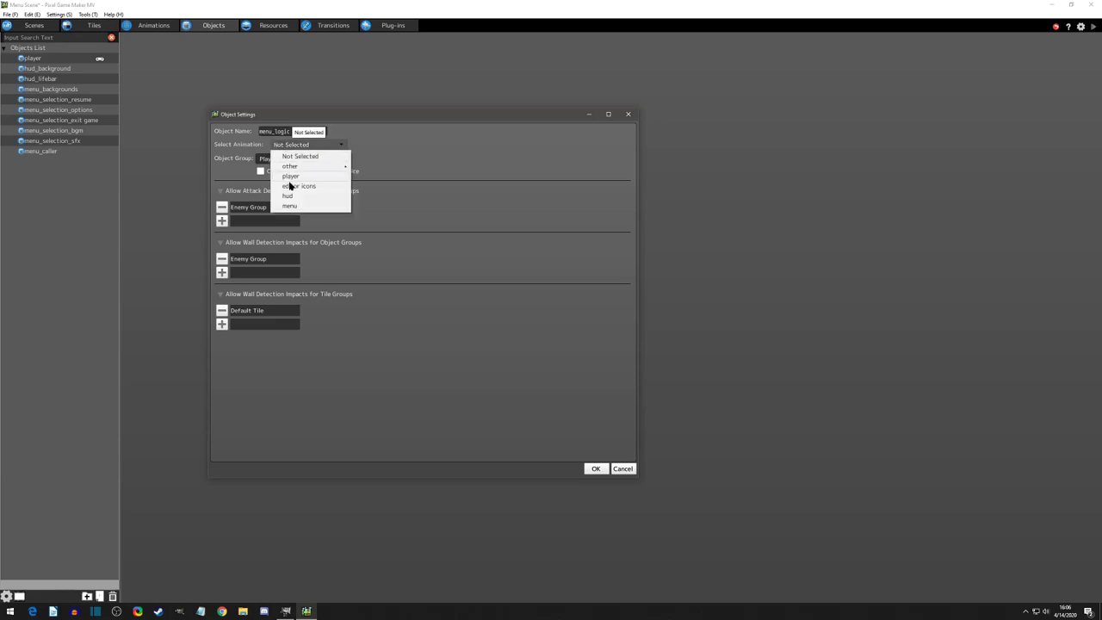
left_click(299, 186)
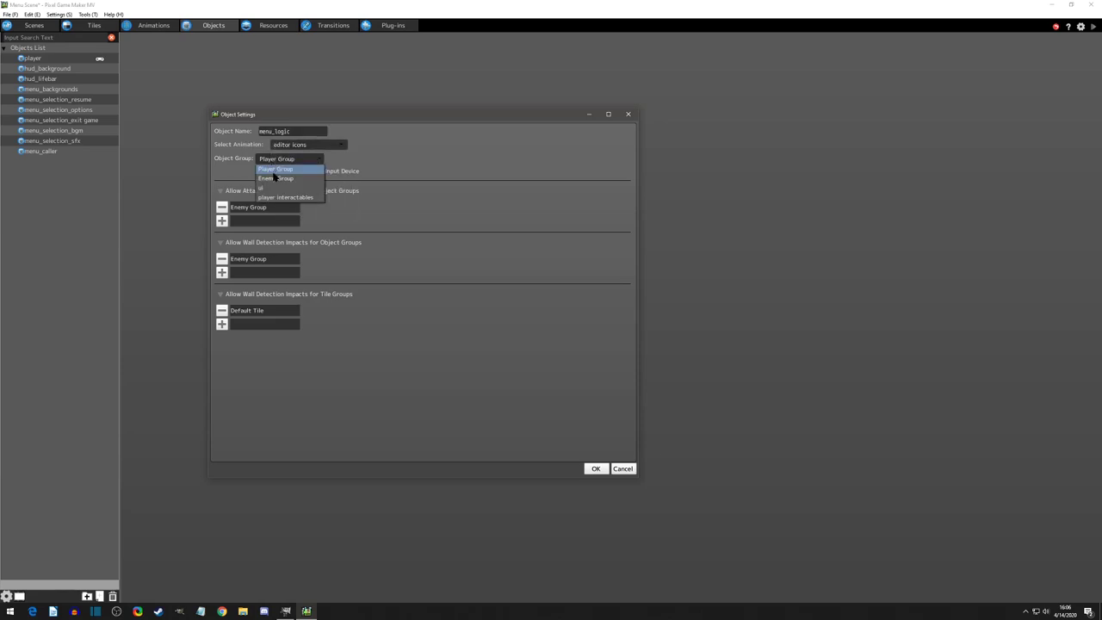
left_click(263, 187)
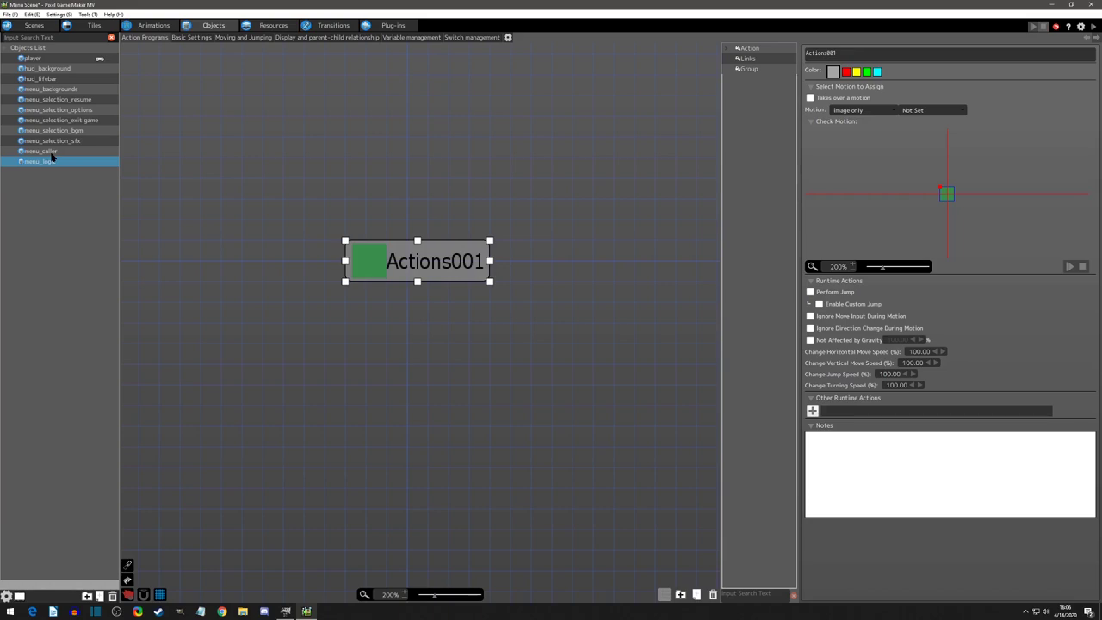
Select menu_caller in the Objects List to view its waiting for input action
left_click(39, 150)
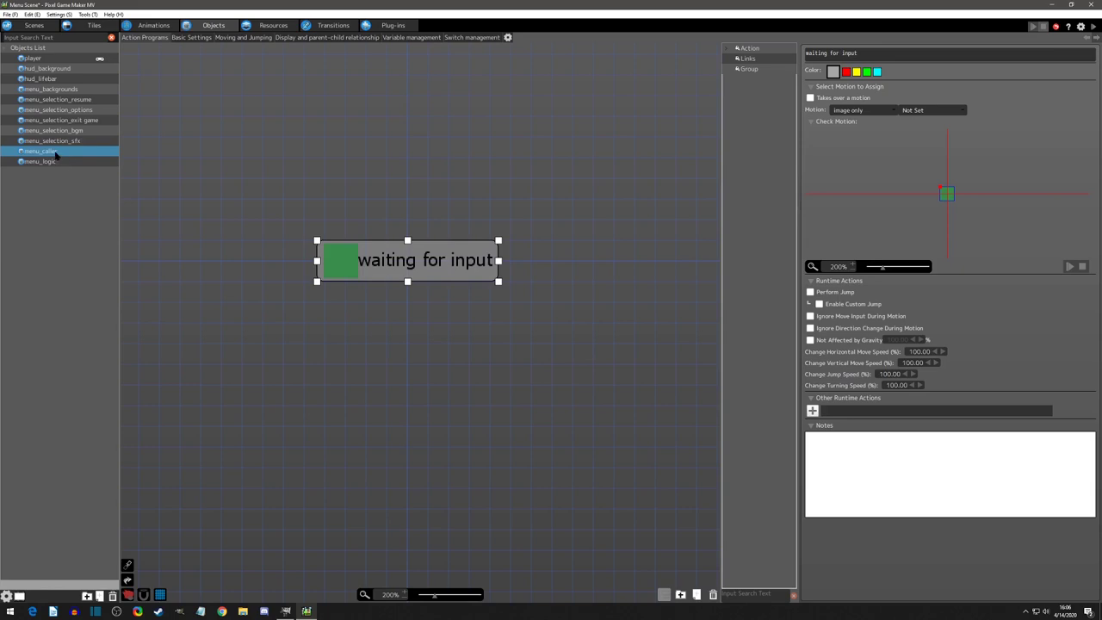
left_click(39, 161)
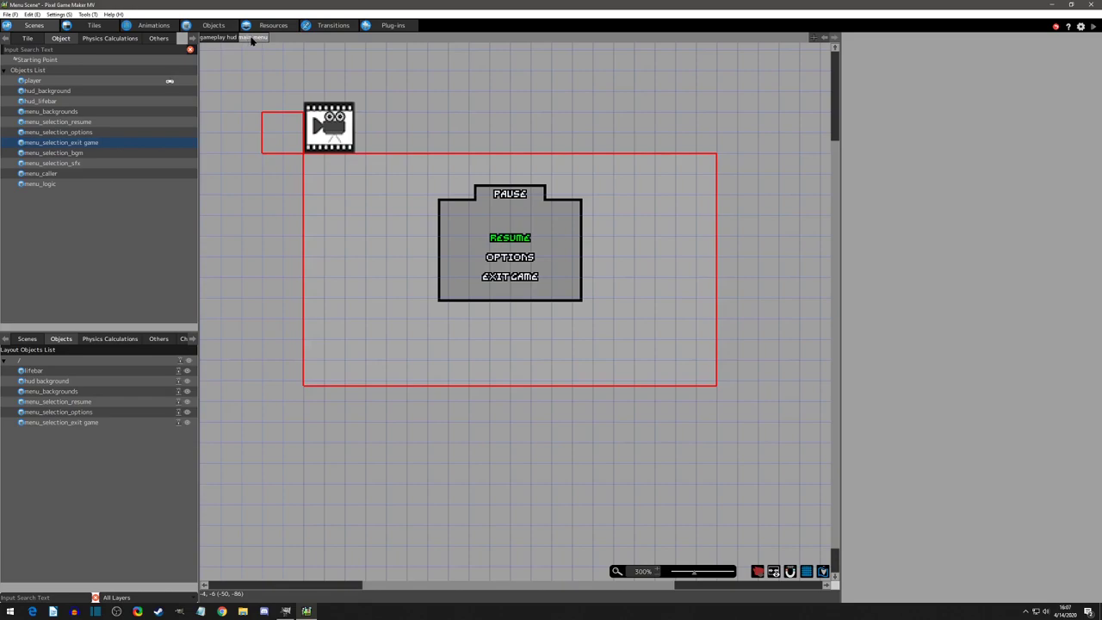
mouse_move(265, 44)
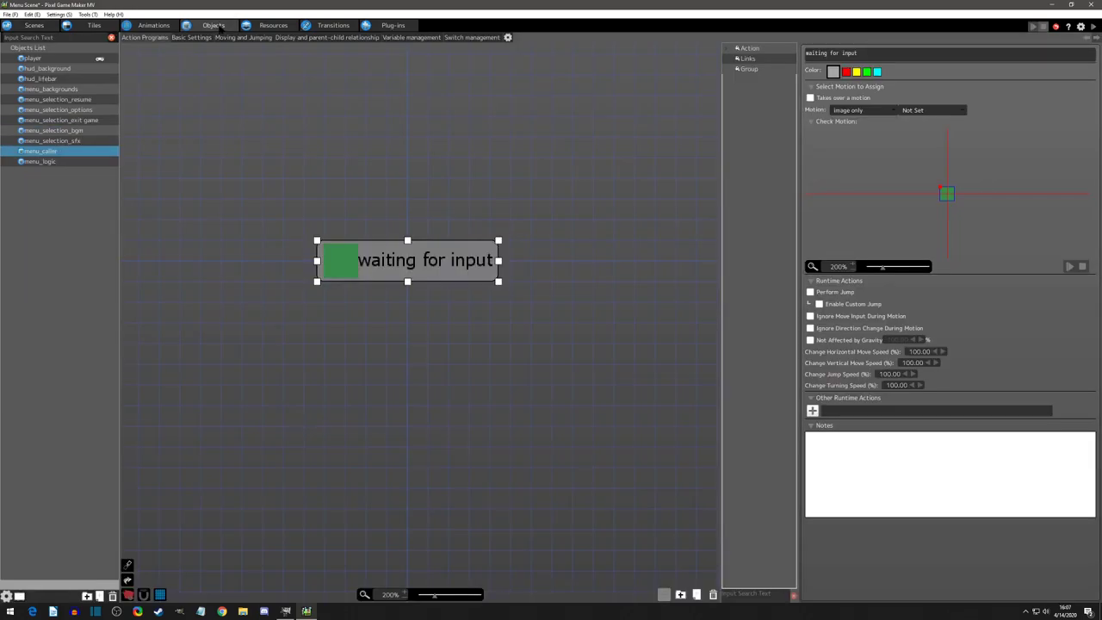
mouse_move(309, 234)
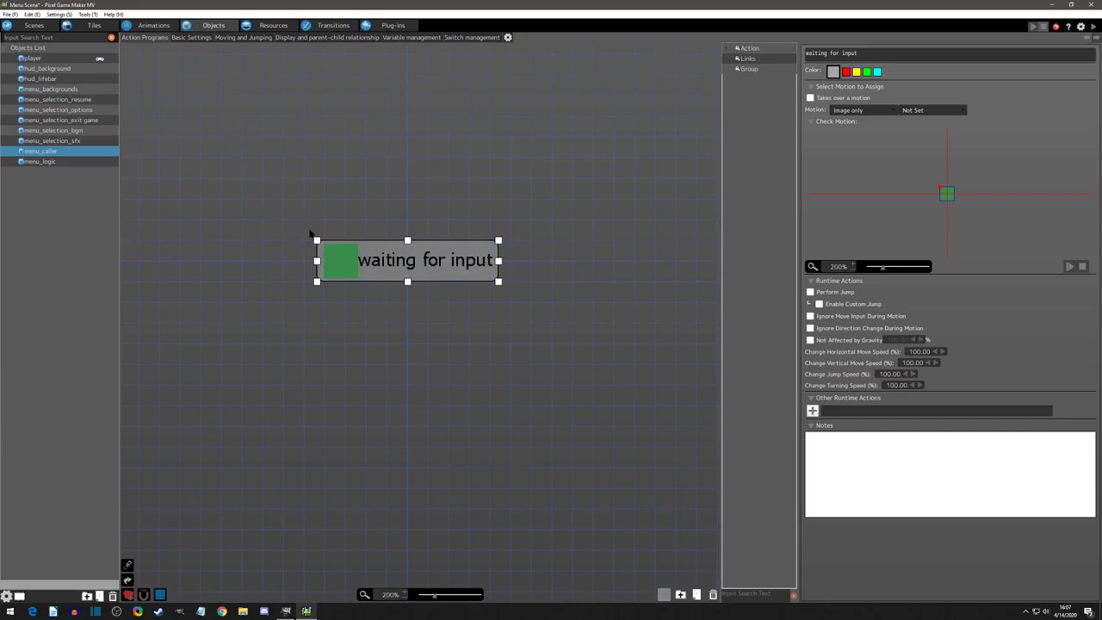
mouse_move(395, 299)
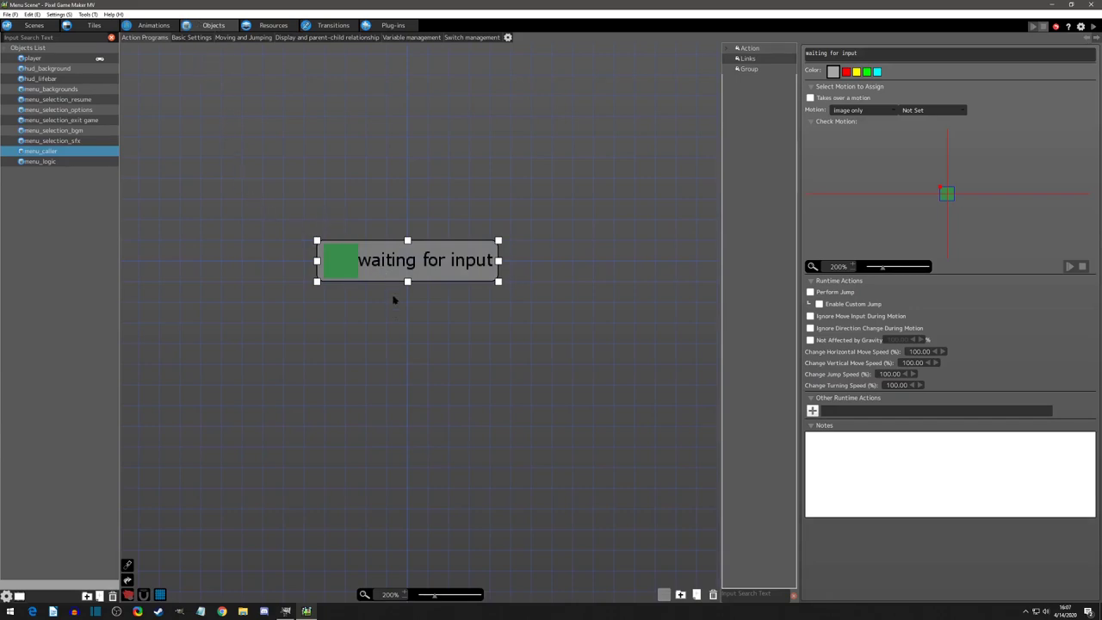
mouse_move(391, 314)
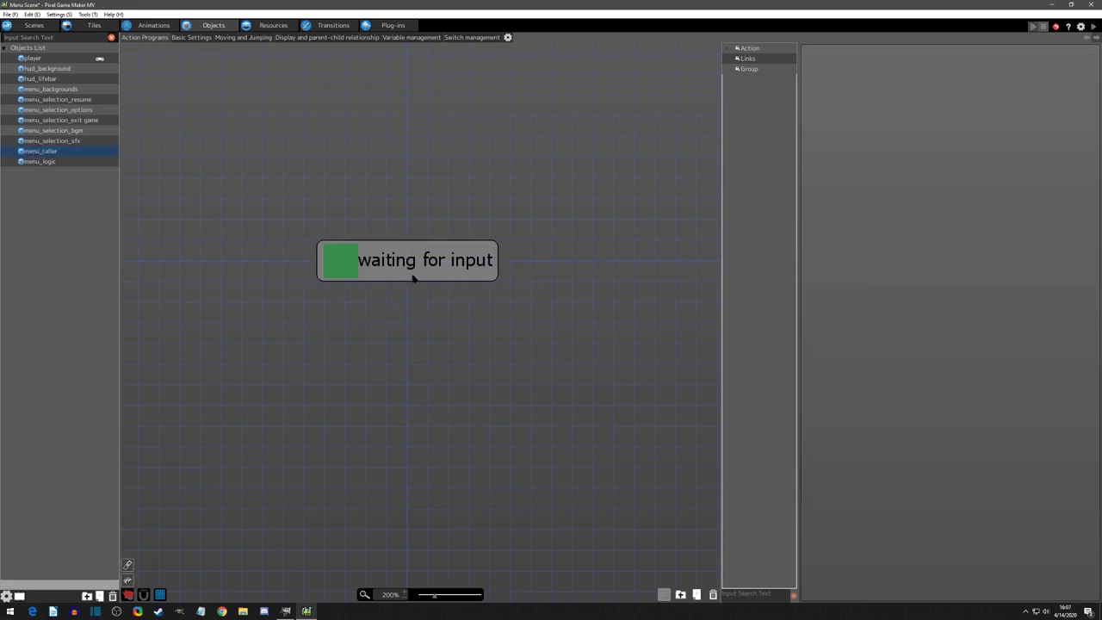
Make waiting for input gravity-free and add a motionless duplicate named 'show menu'
left_click(407, 259)
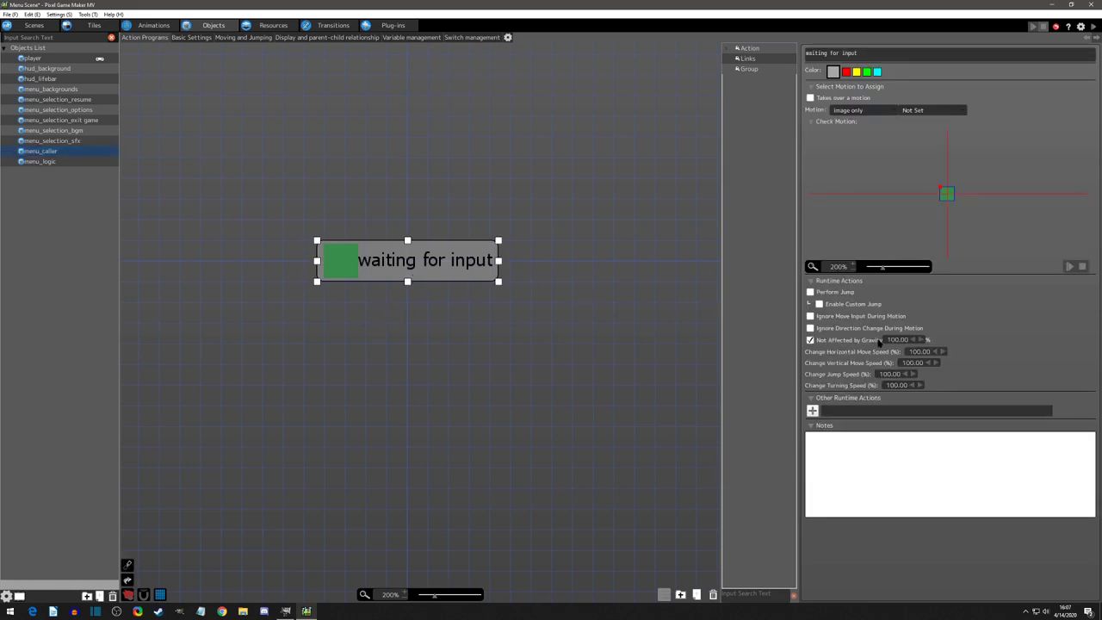
mouse_move(430, 312)
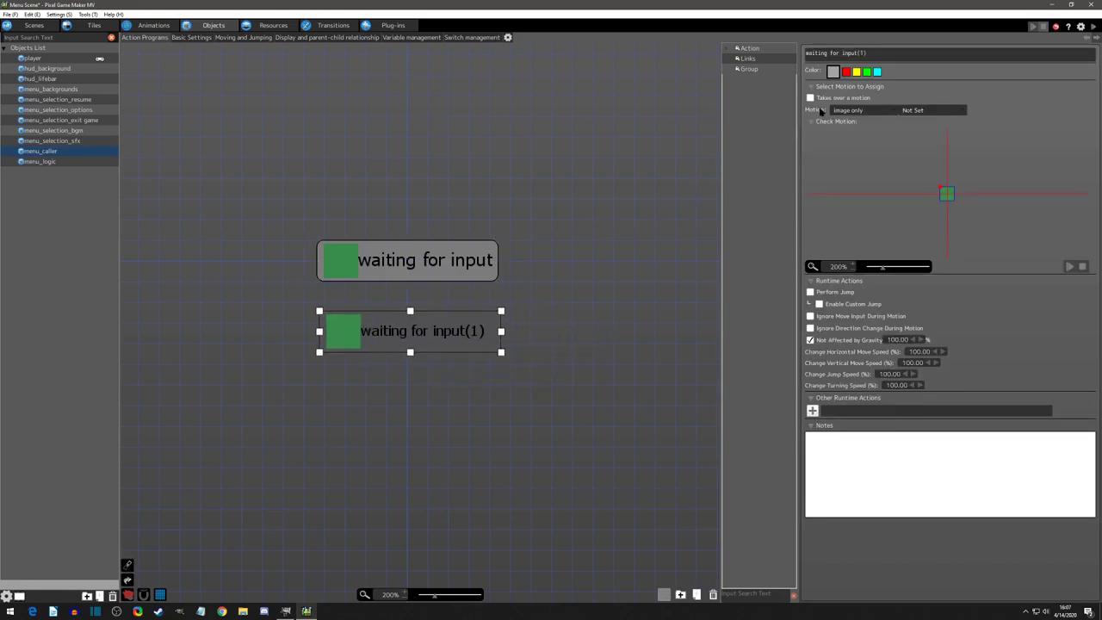
left_click(860, 109)
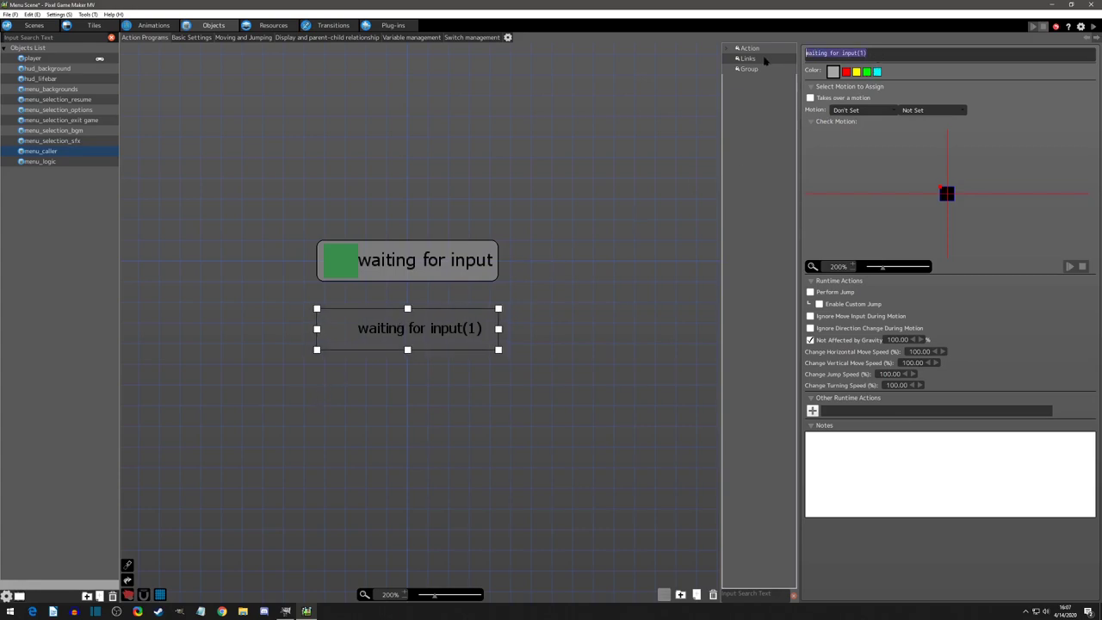
type("show menu")
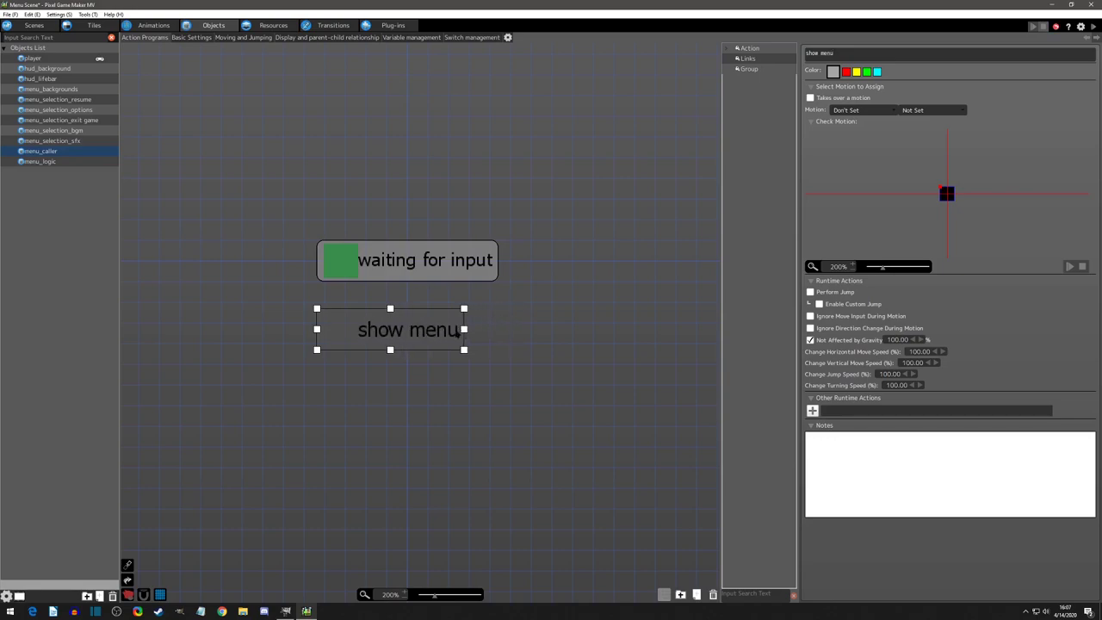
left_click(425, 259)
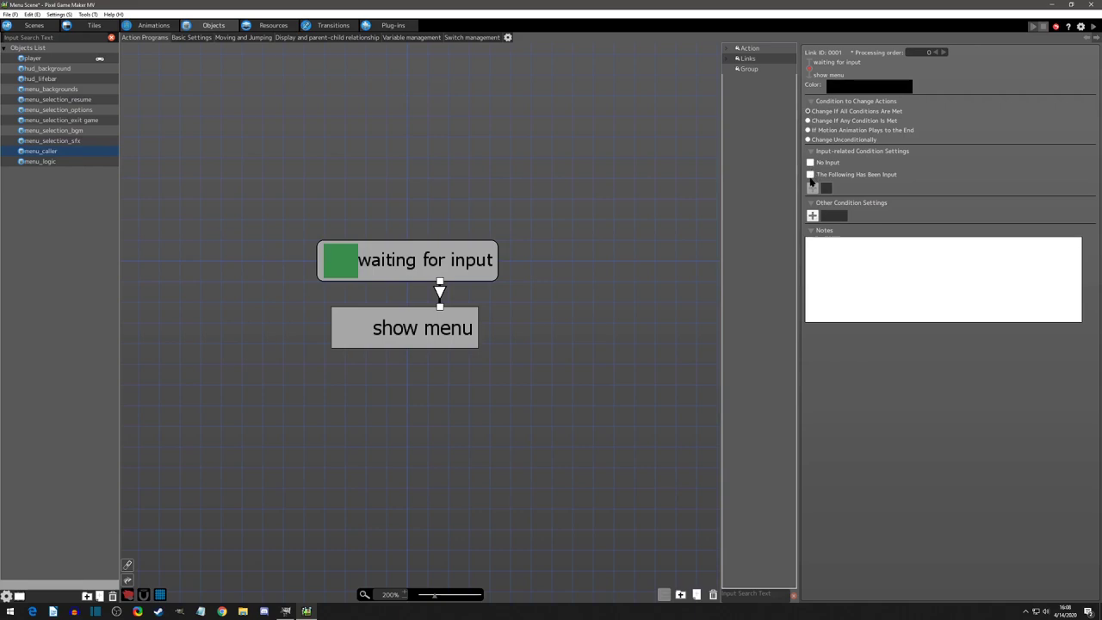
Make the link to show menu trigger on pressing OK, then select show menu
left_click(810, 173)
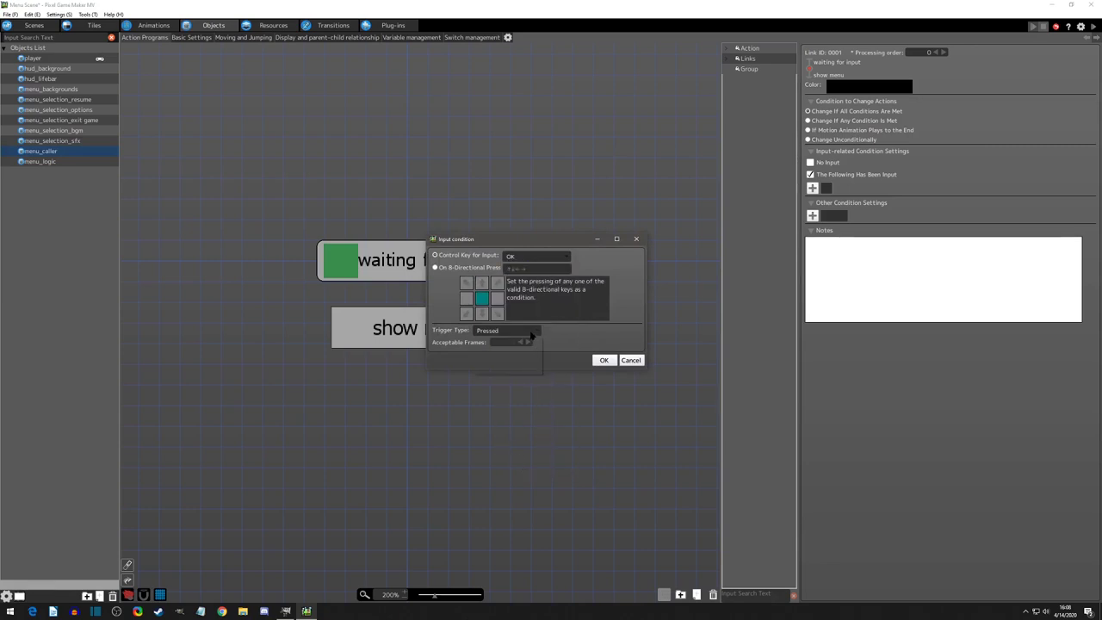
left_click(506, 329)
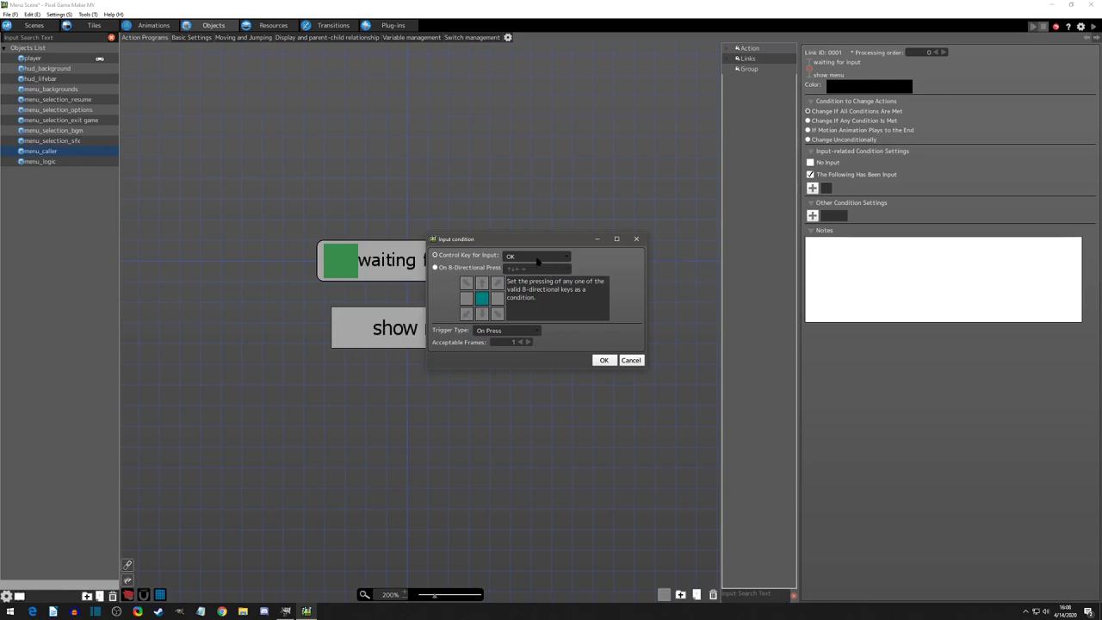
left_click(506, 330)
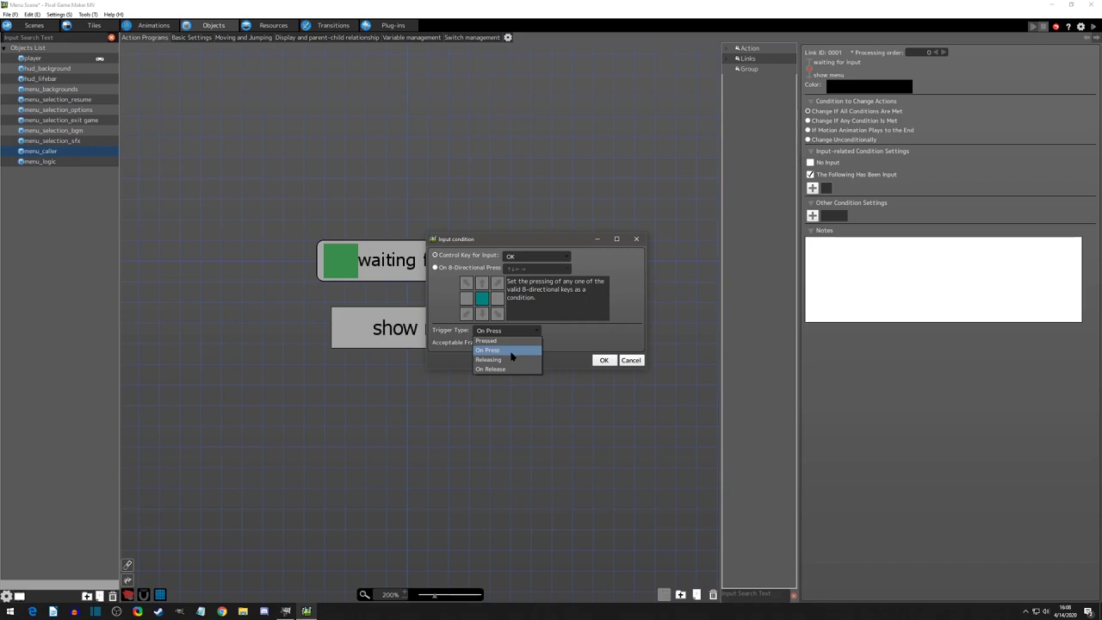
mouse_move(506, 341)
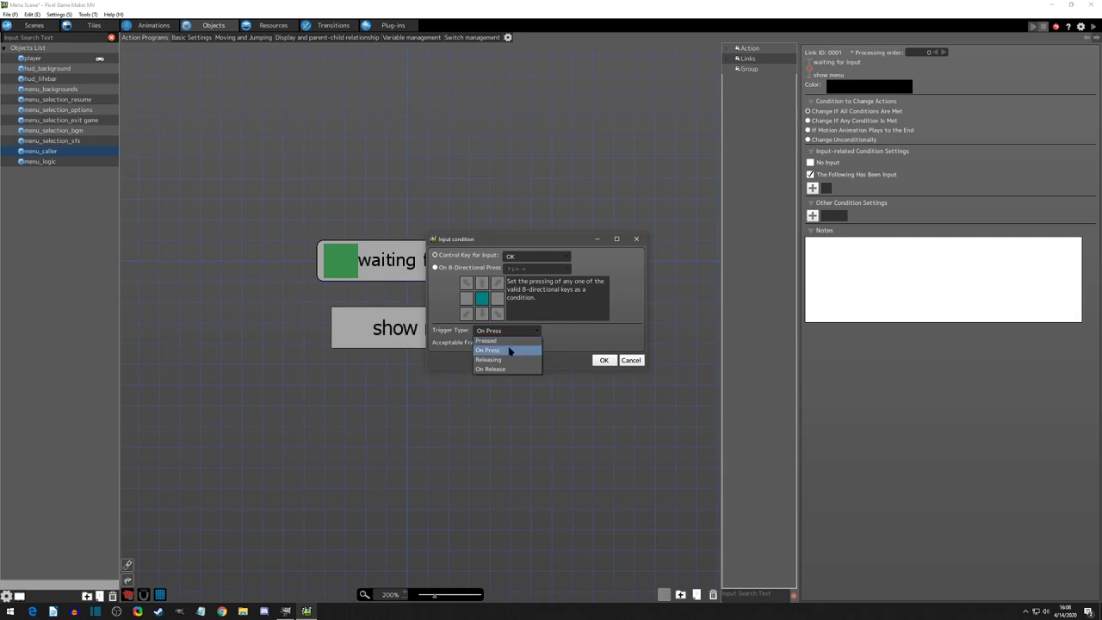
left_click(488, 349)
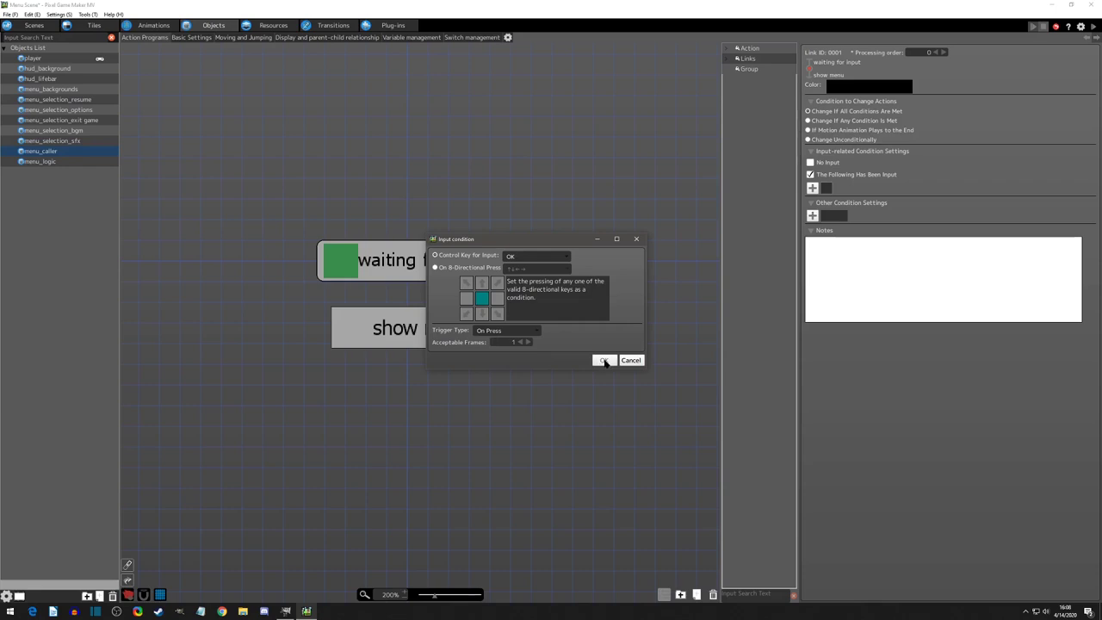
left_click(604, 359)
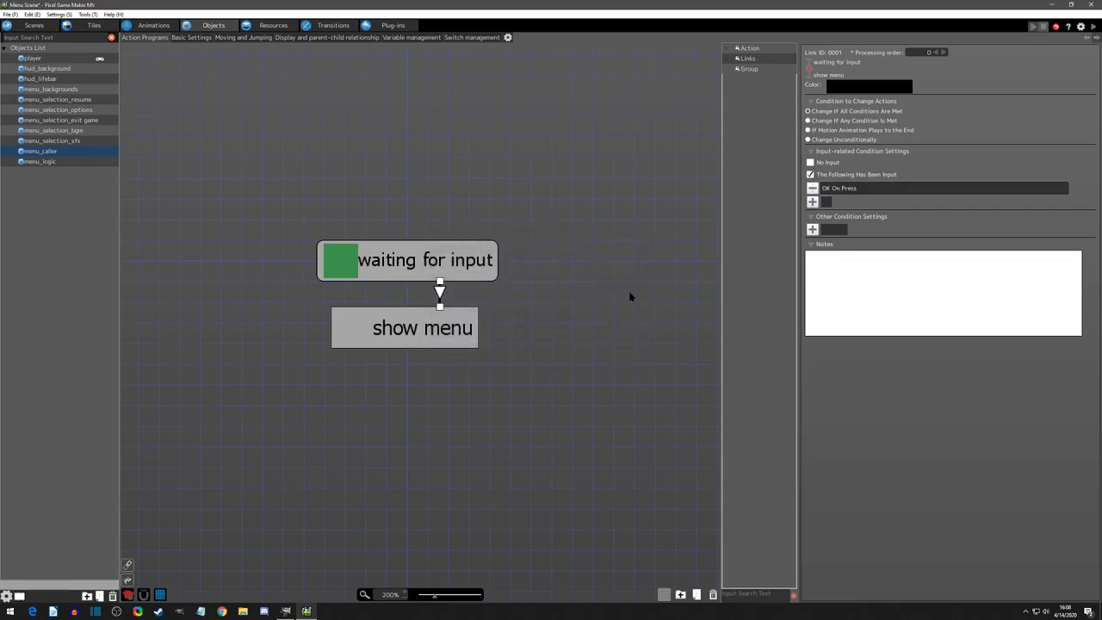
left_click(404, 327)
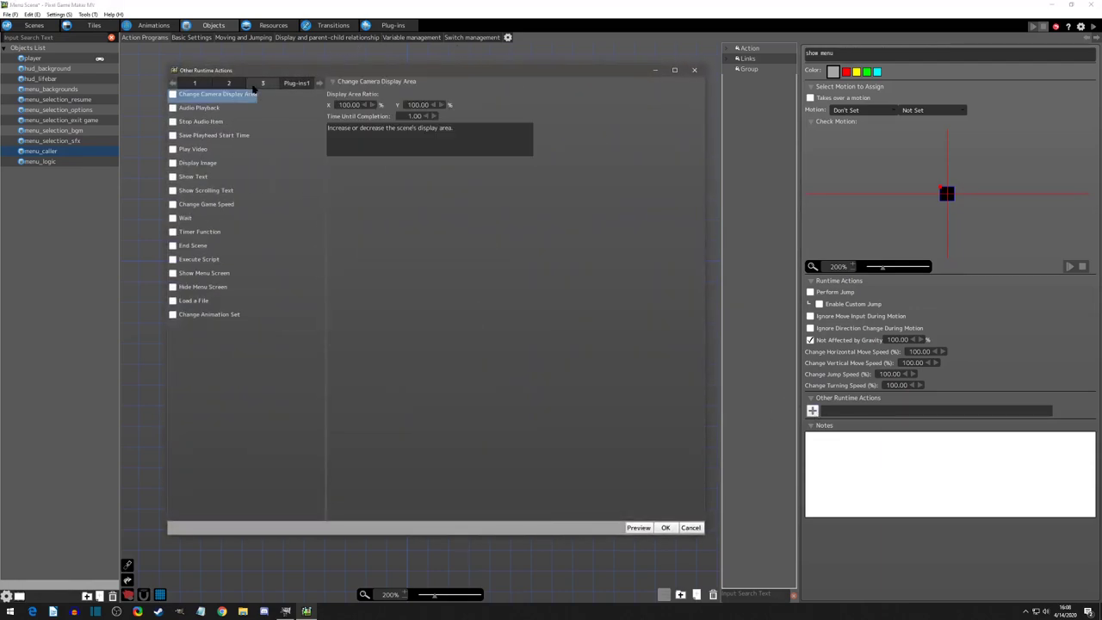
Set the action to Show Menu Screen: main menu with a 0.20-second fade-in
left_click(204, 272)
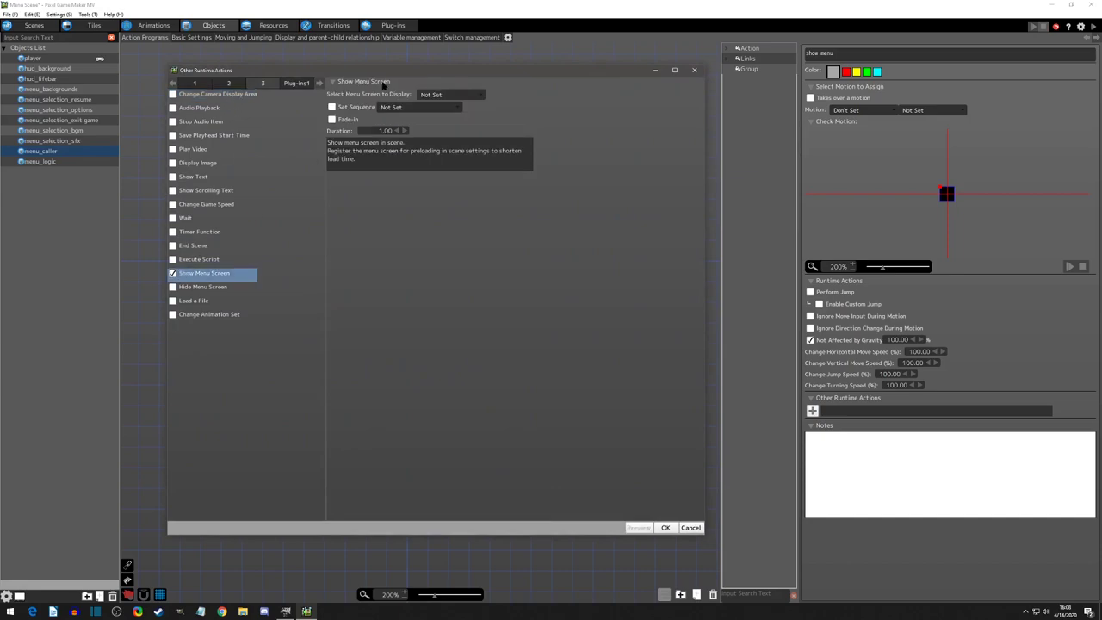
left_click(447, 94)
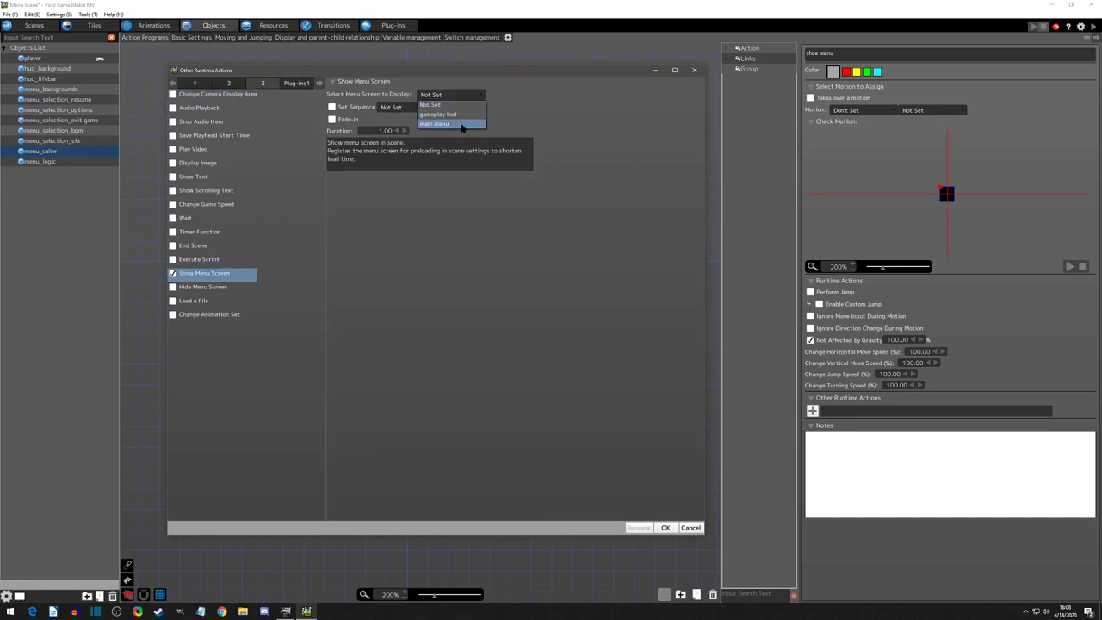
left_click(435, 123)
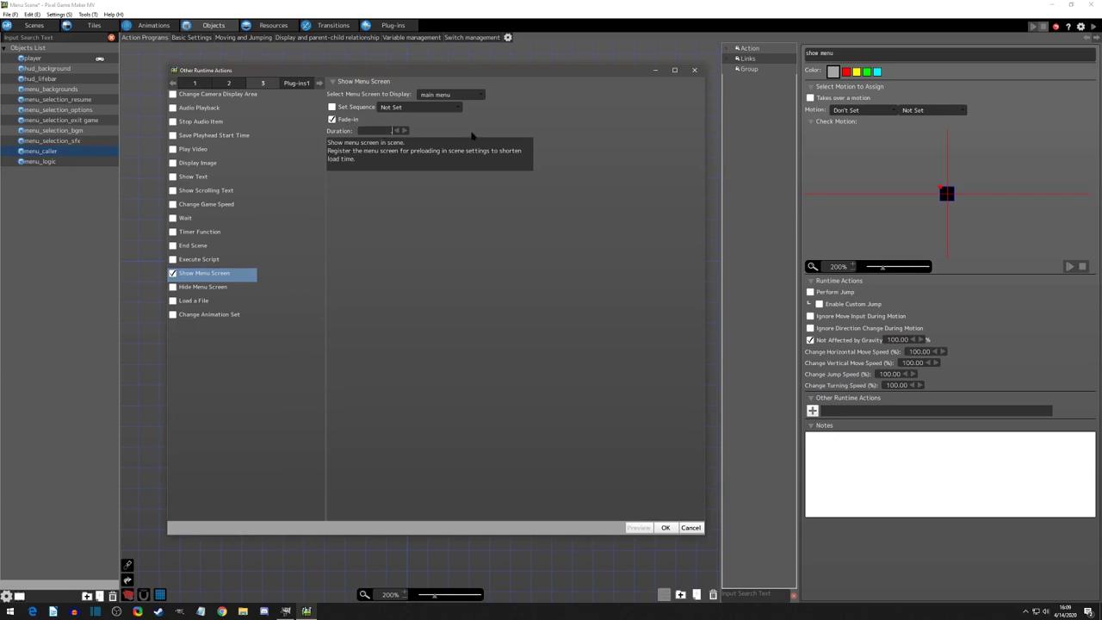
left_click(384, 131)
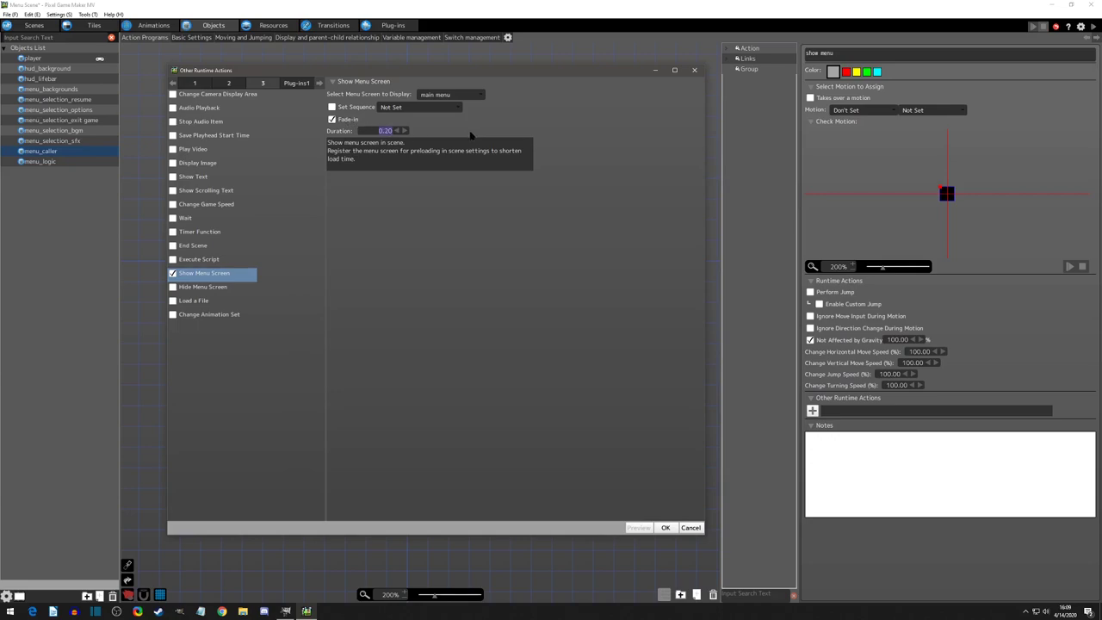
mouse_move(461, 151)
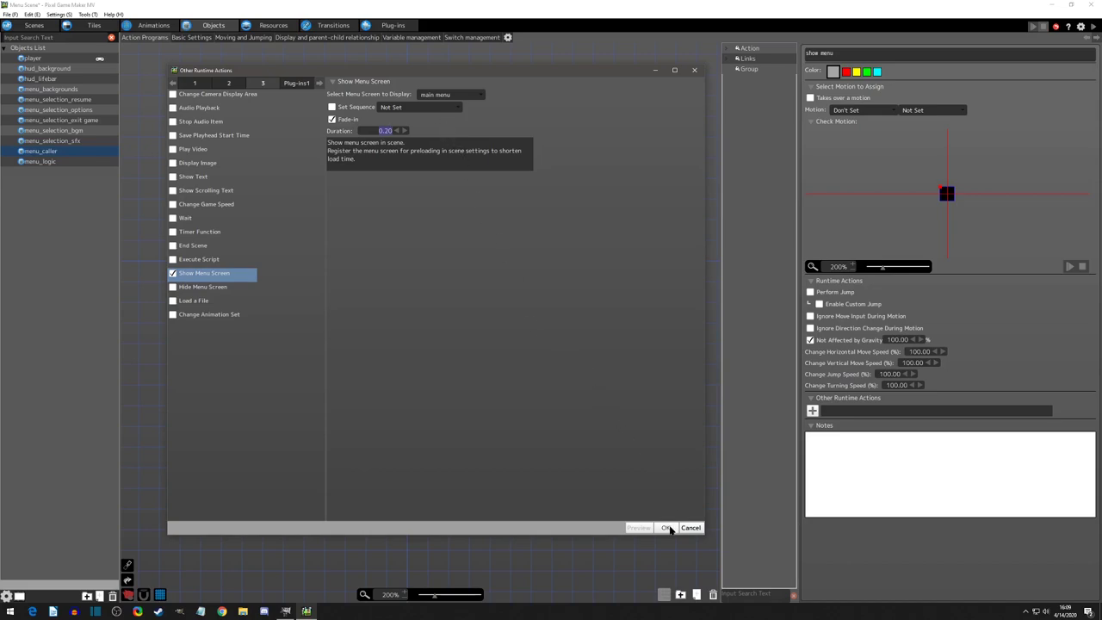
left_click(667, 527)
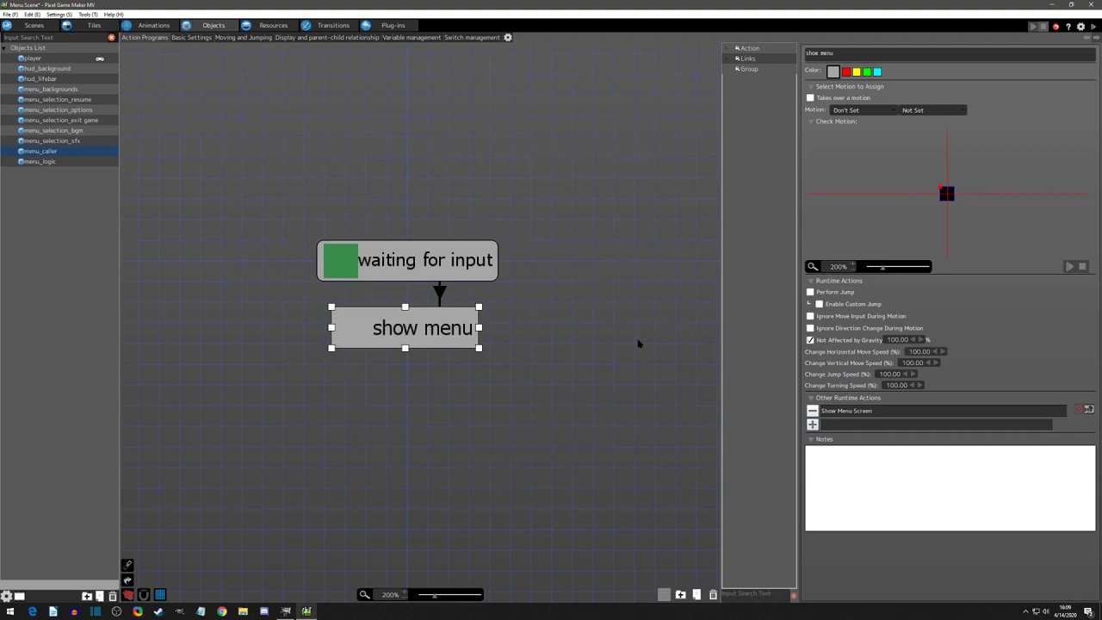
mouse_move(591, 284)
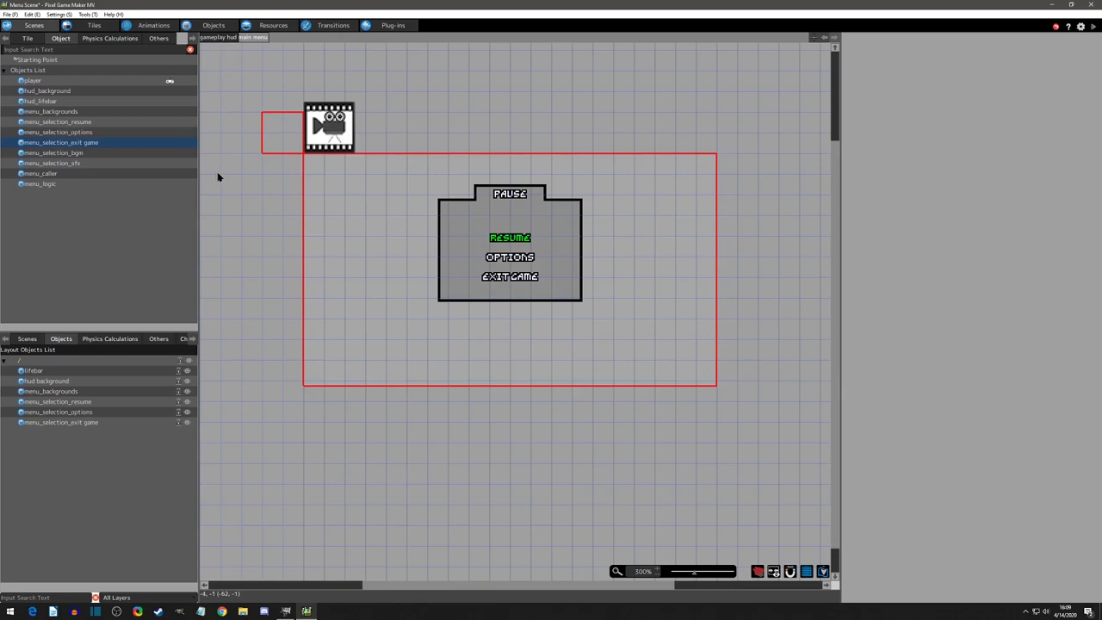
Place menu_caller in the scene layout and remove it from the player layer
left_click(60, 405)
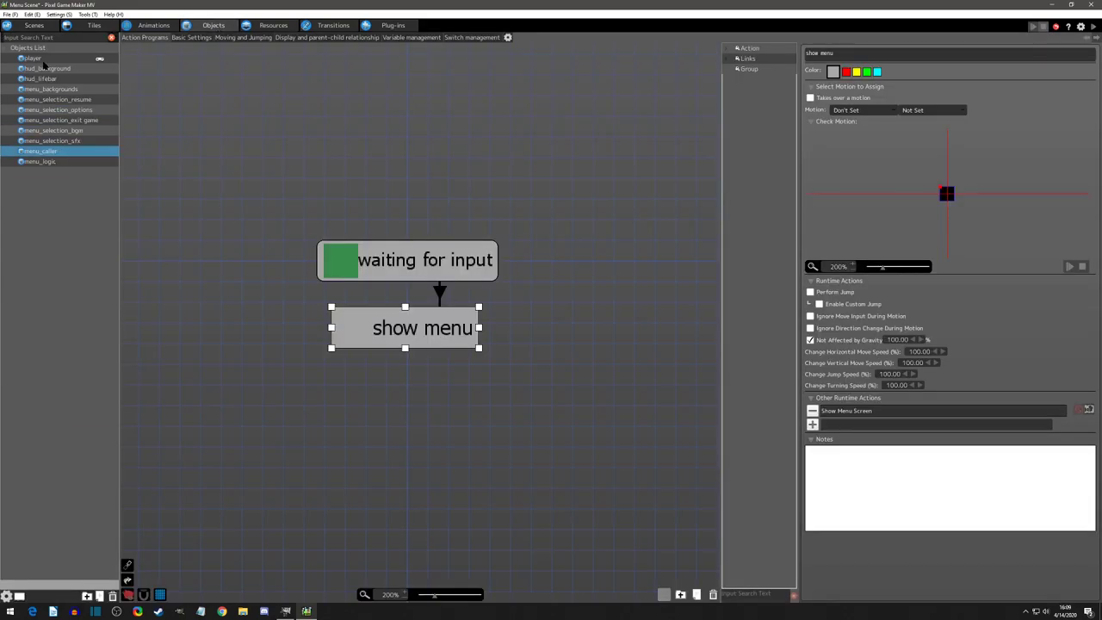
left_click(530, 37)
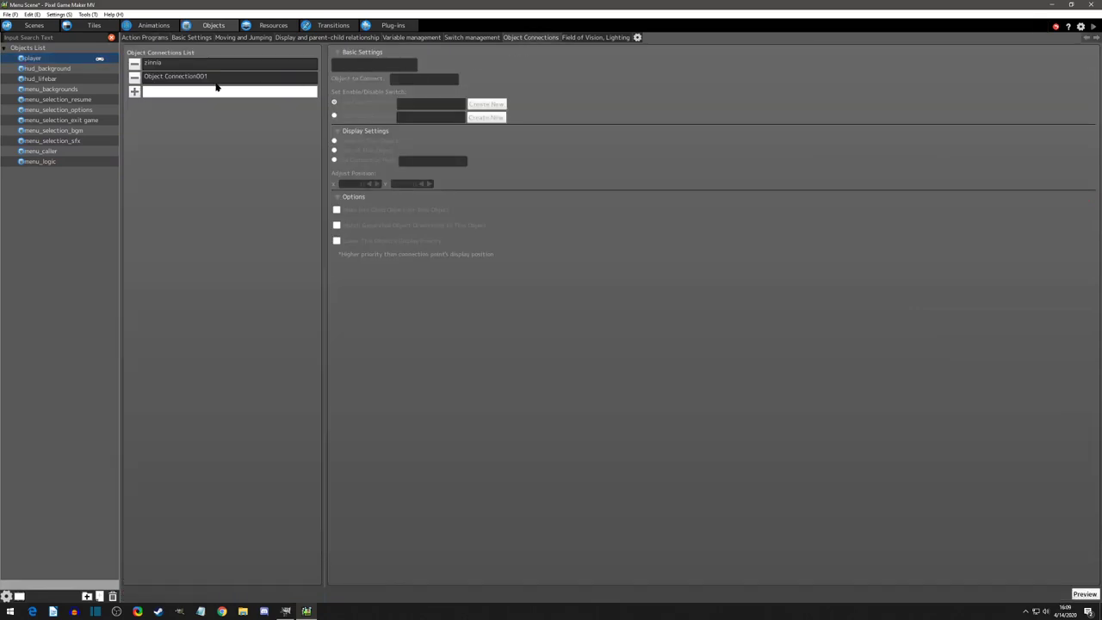
left_click(154, 25)
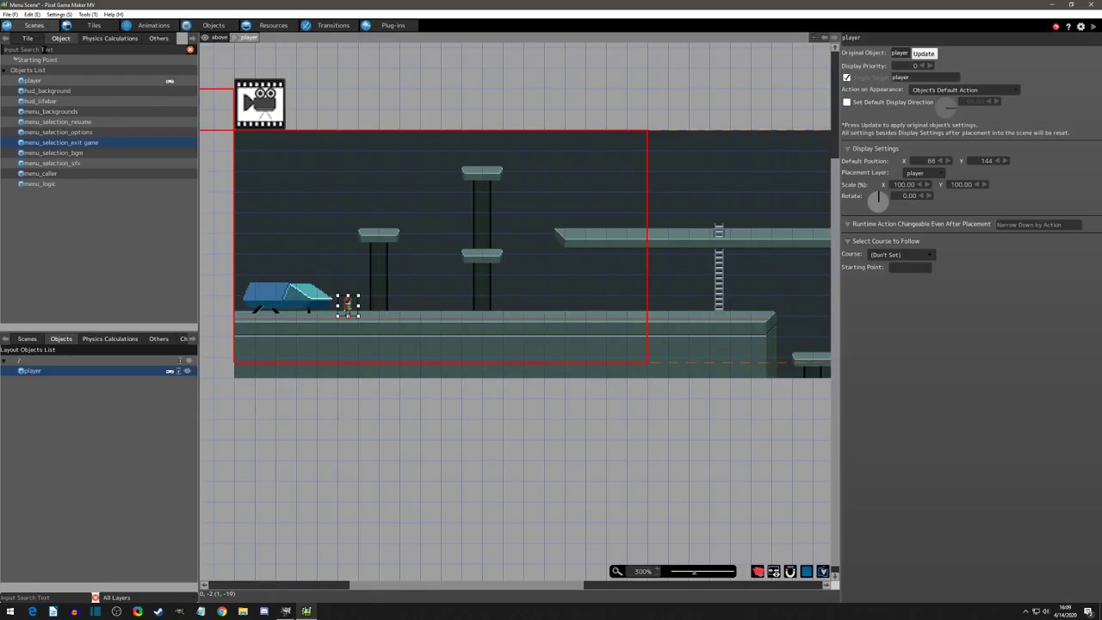
left_click(39, 173)
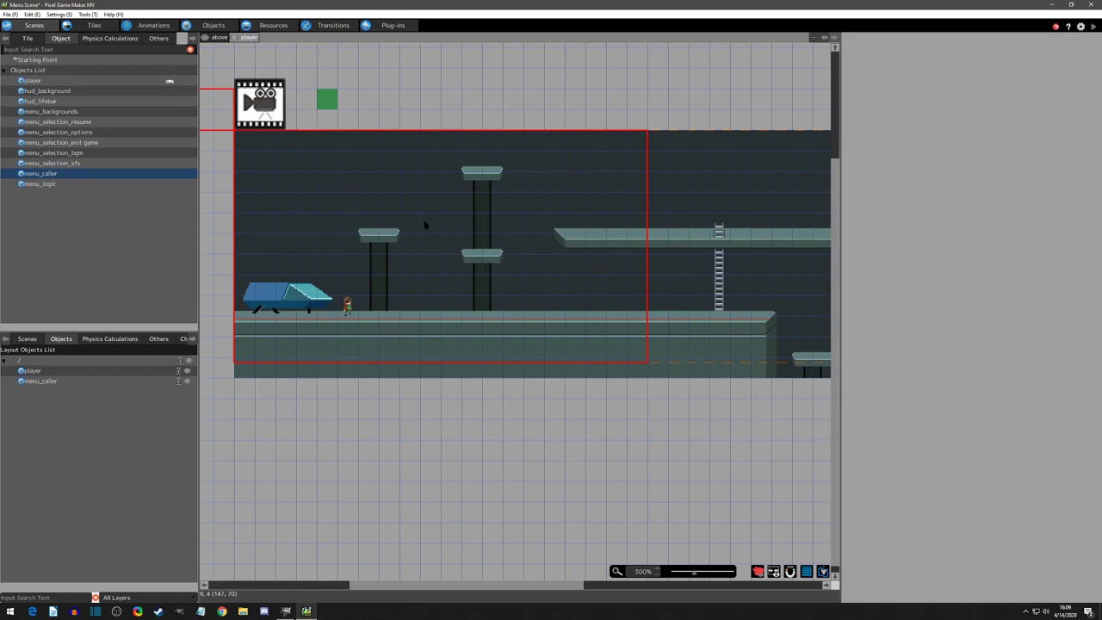
left_click(327, 99)
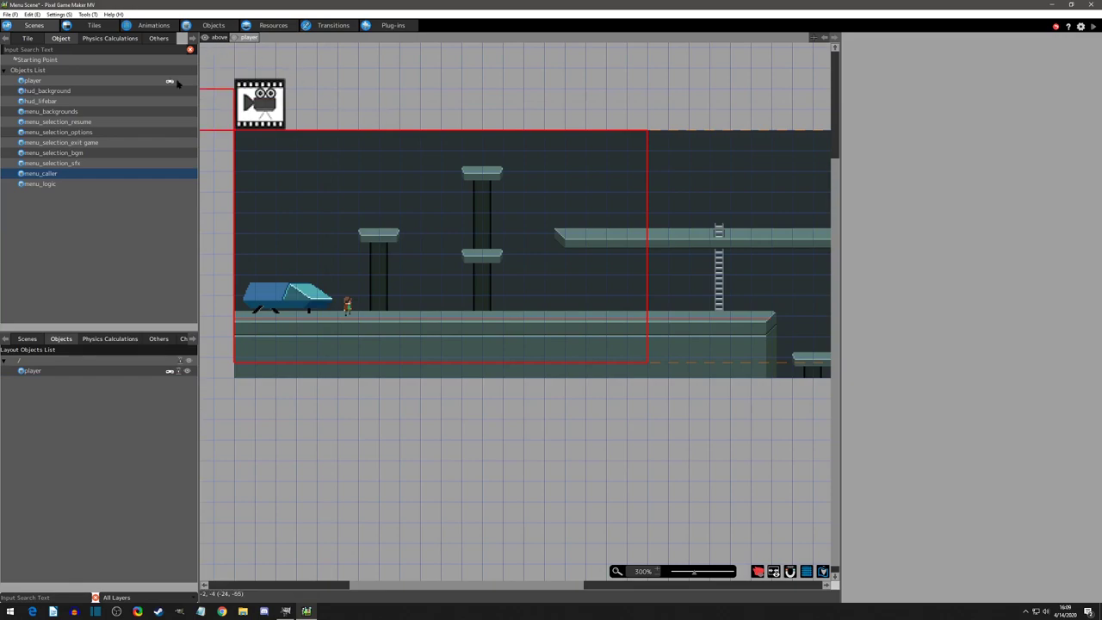
Open scene1's settings to check its default menu screen
left_click(27, 338)
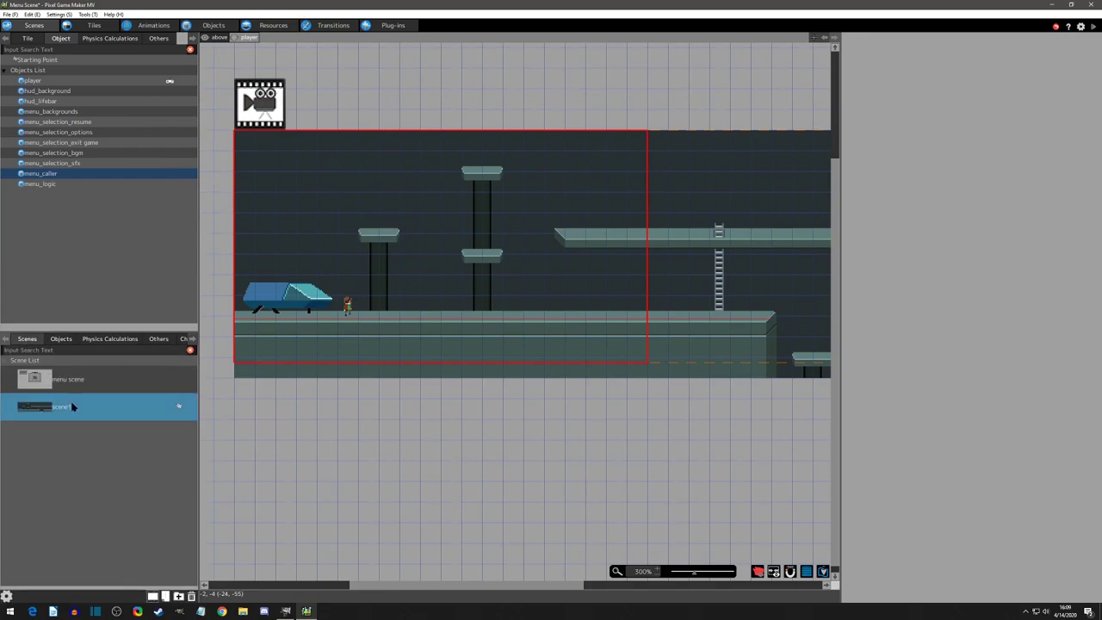
double_click(61, 405)
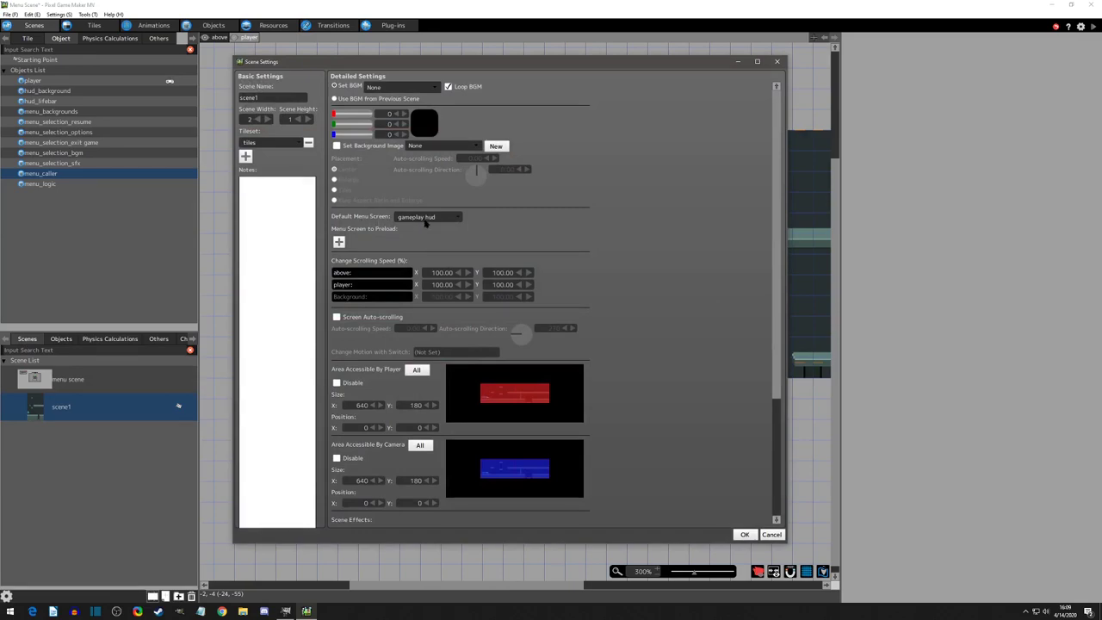
left_click(743, 533)
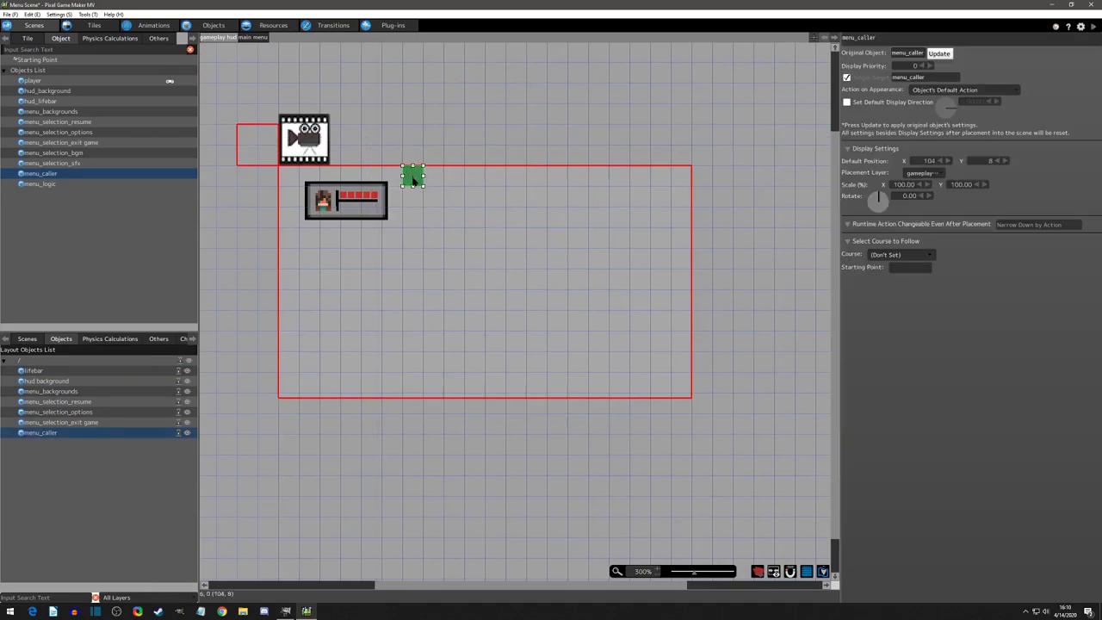
Move menu_caller above the screen frame beside the camera marker, checking its editor-icons animation
left_click_drag(413, 178, 371, 135)
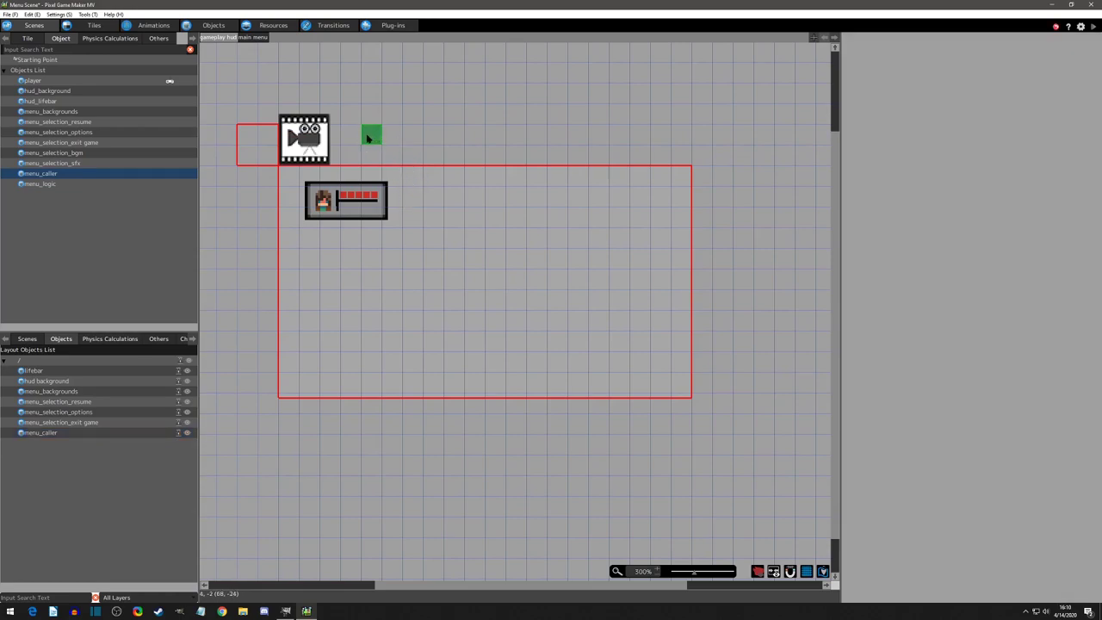
left_click(153, 25)
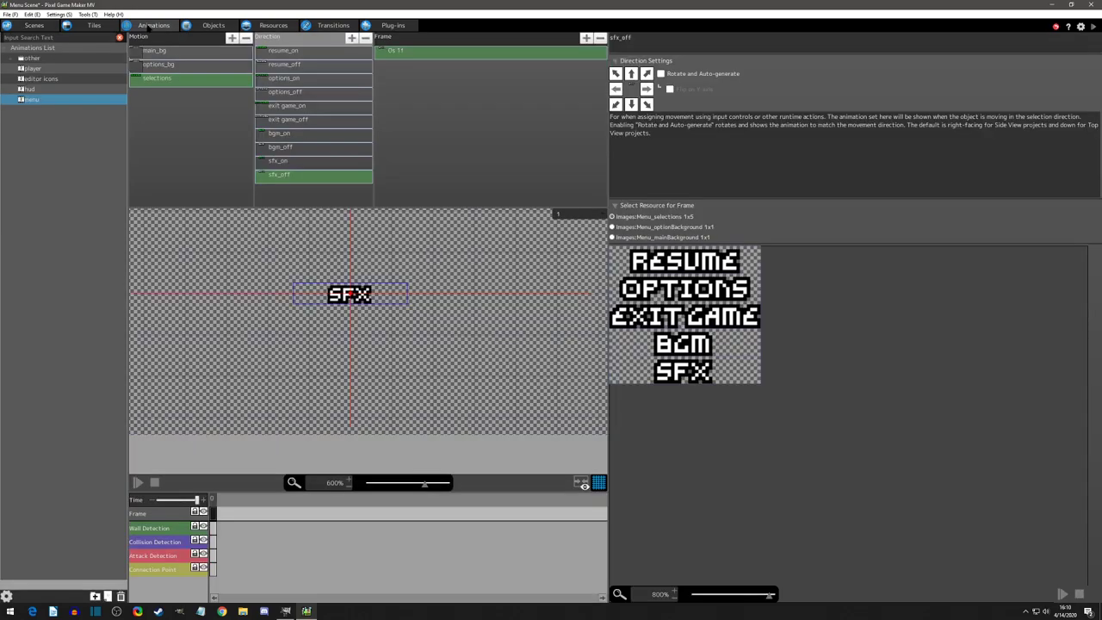
left_click(40, 78)
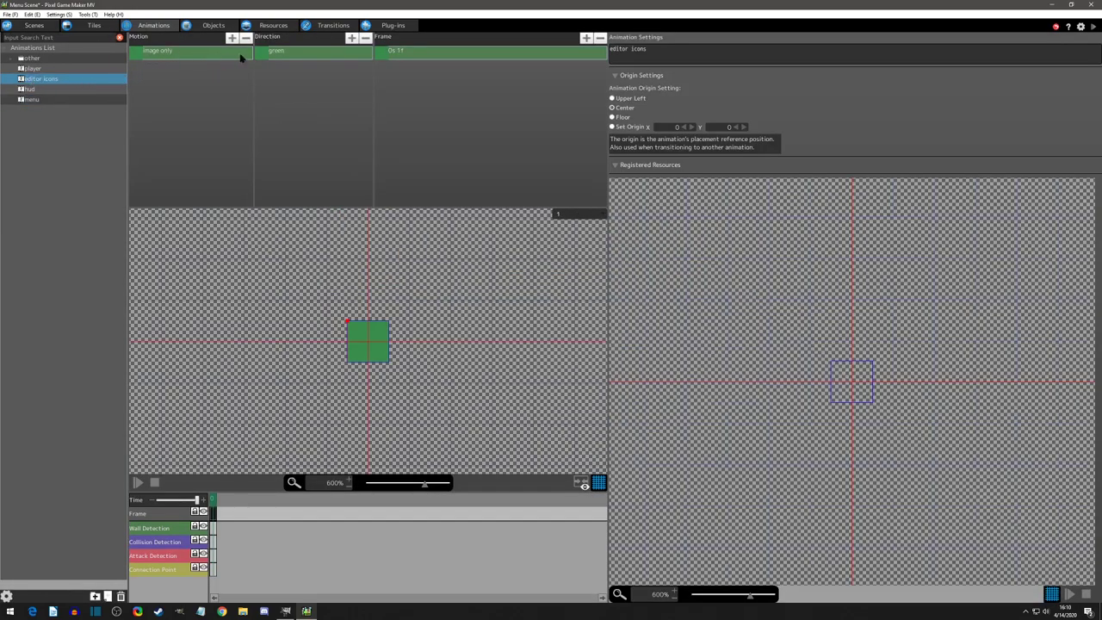
left_click(314, 50)
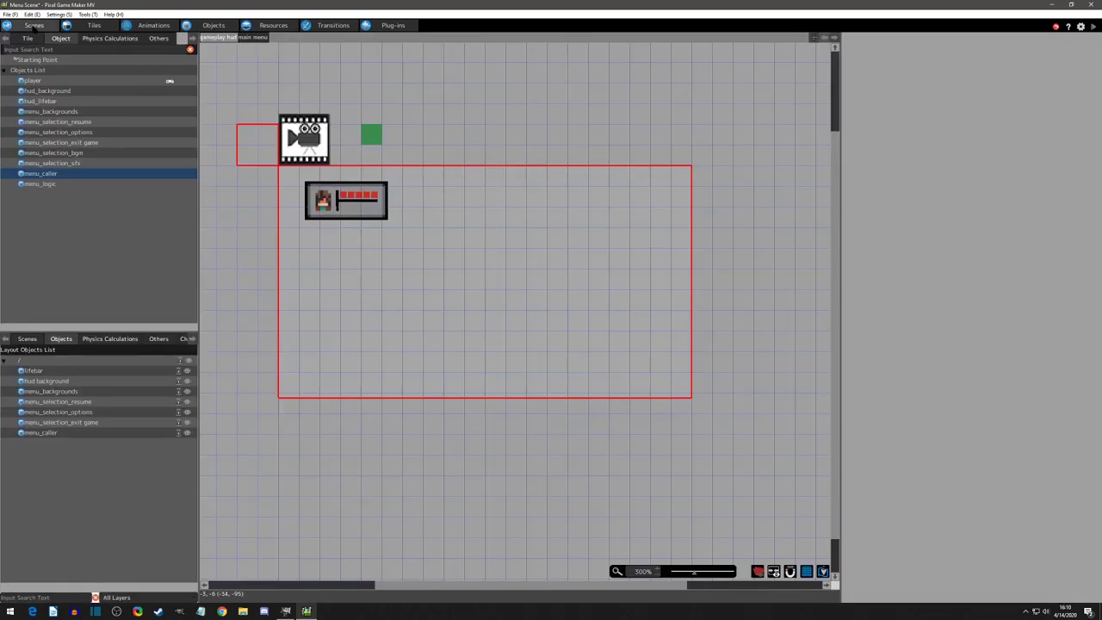
left_click(371, 134)
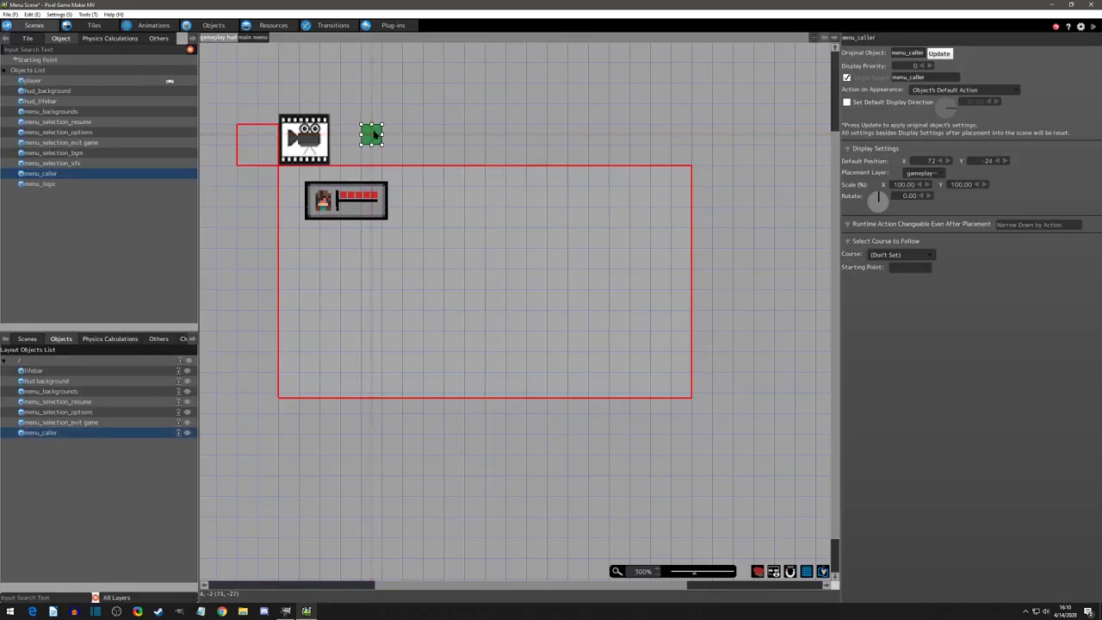
left_click_drag(370, 133, 350, 134)
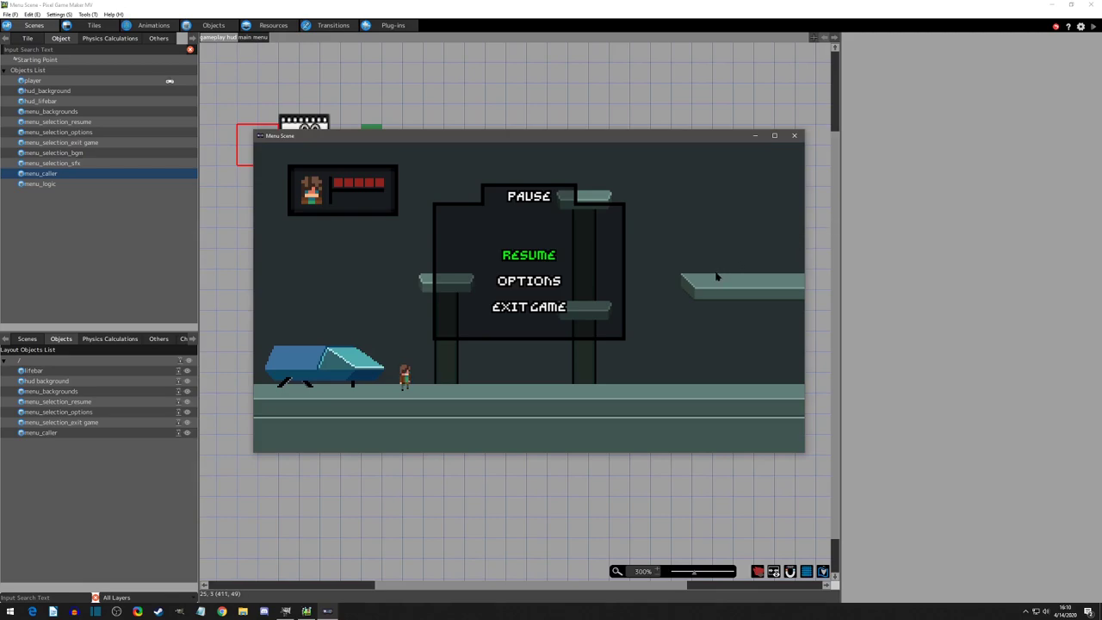
mouse_move(680, 258)
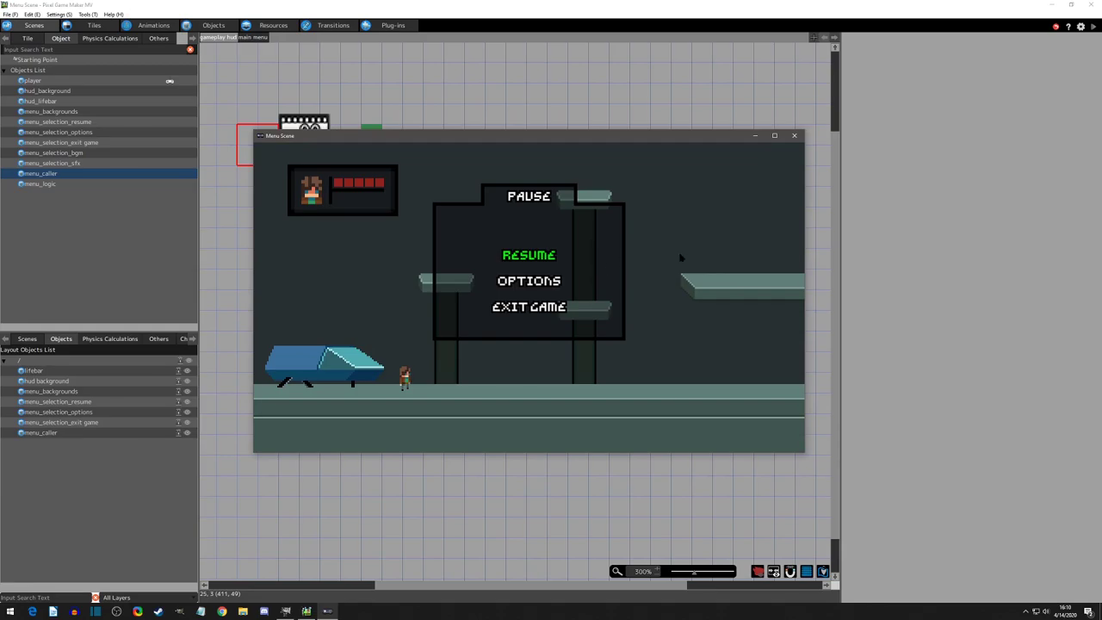